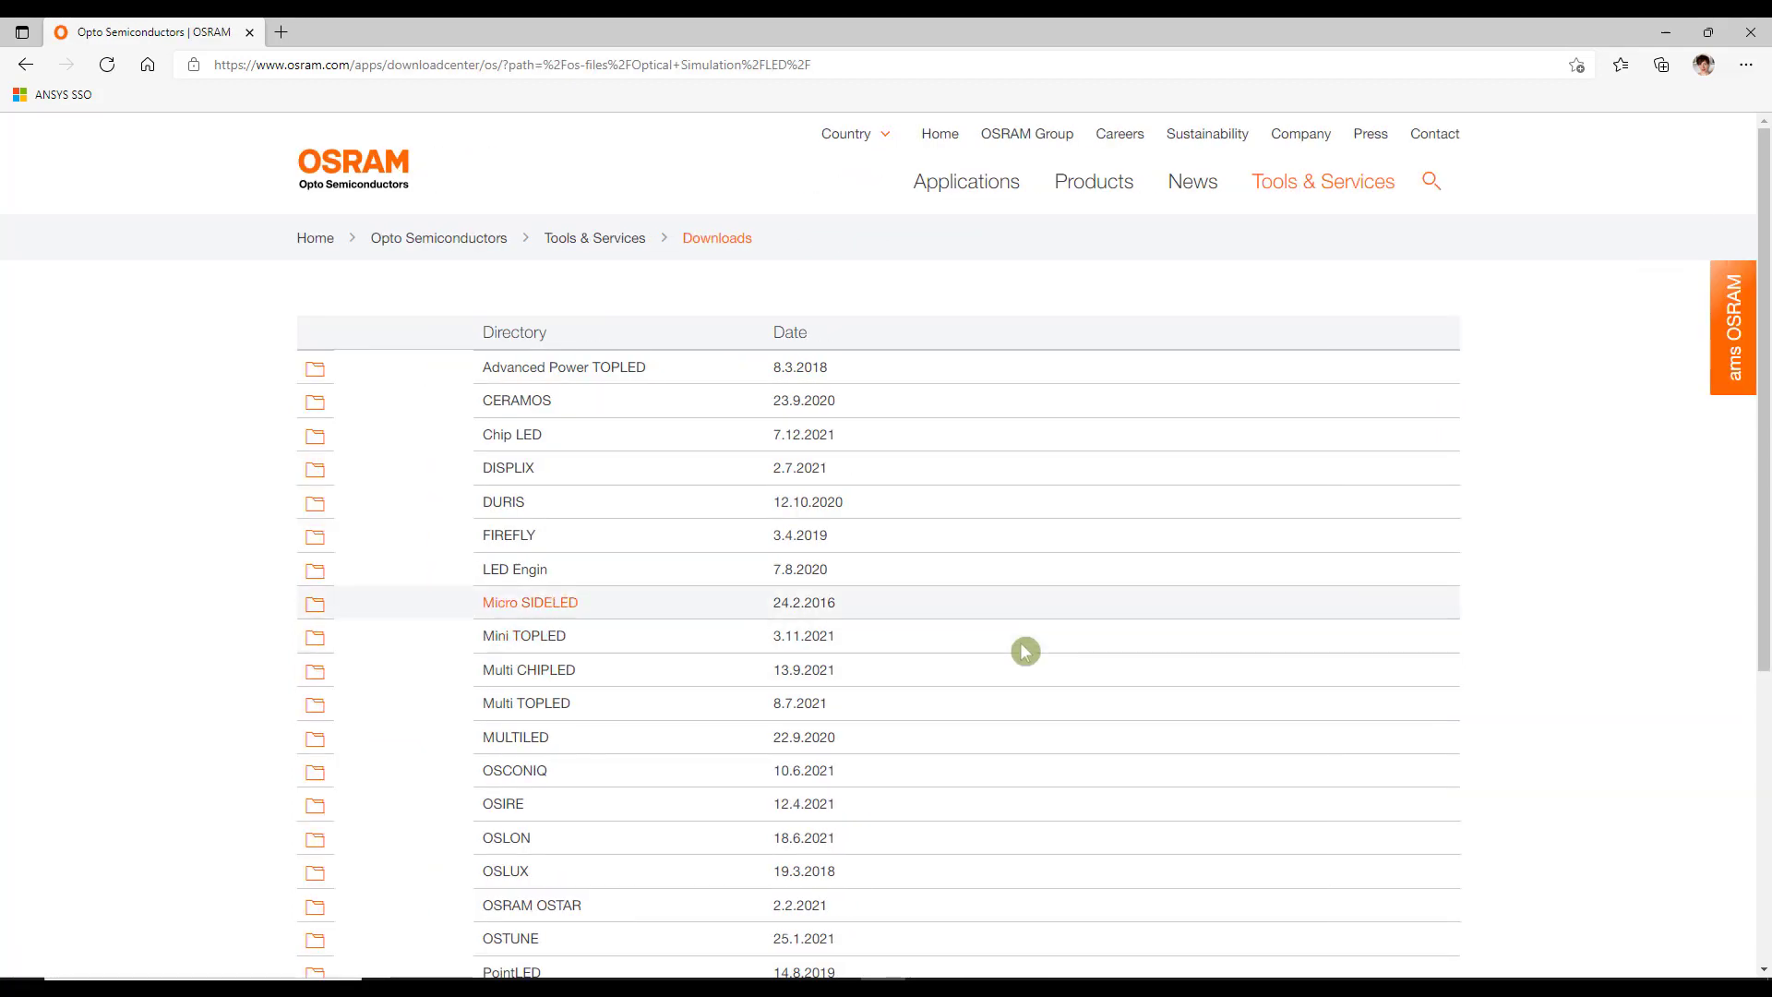
mouse_move(511, 434)
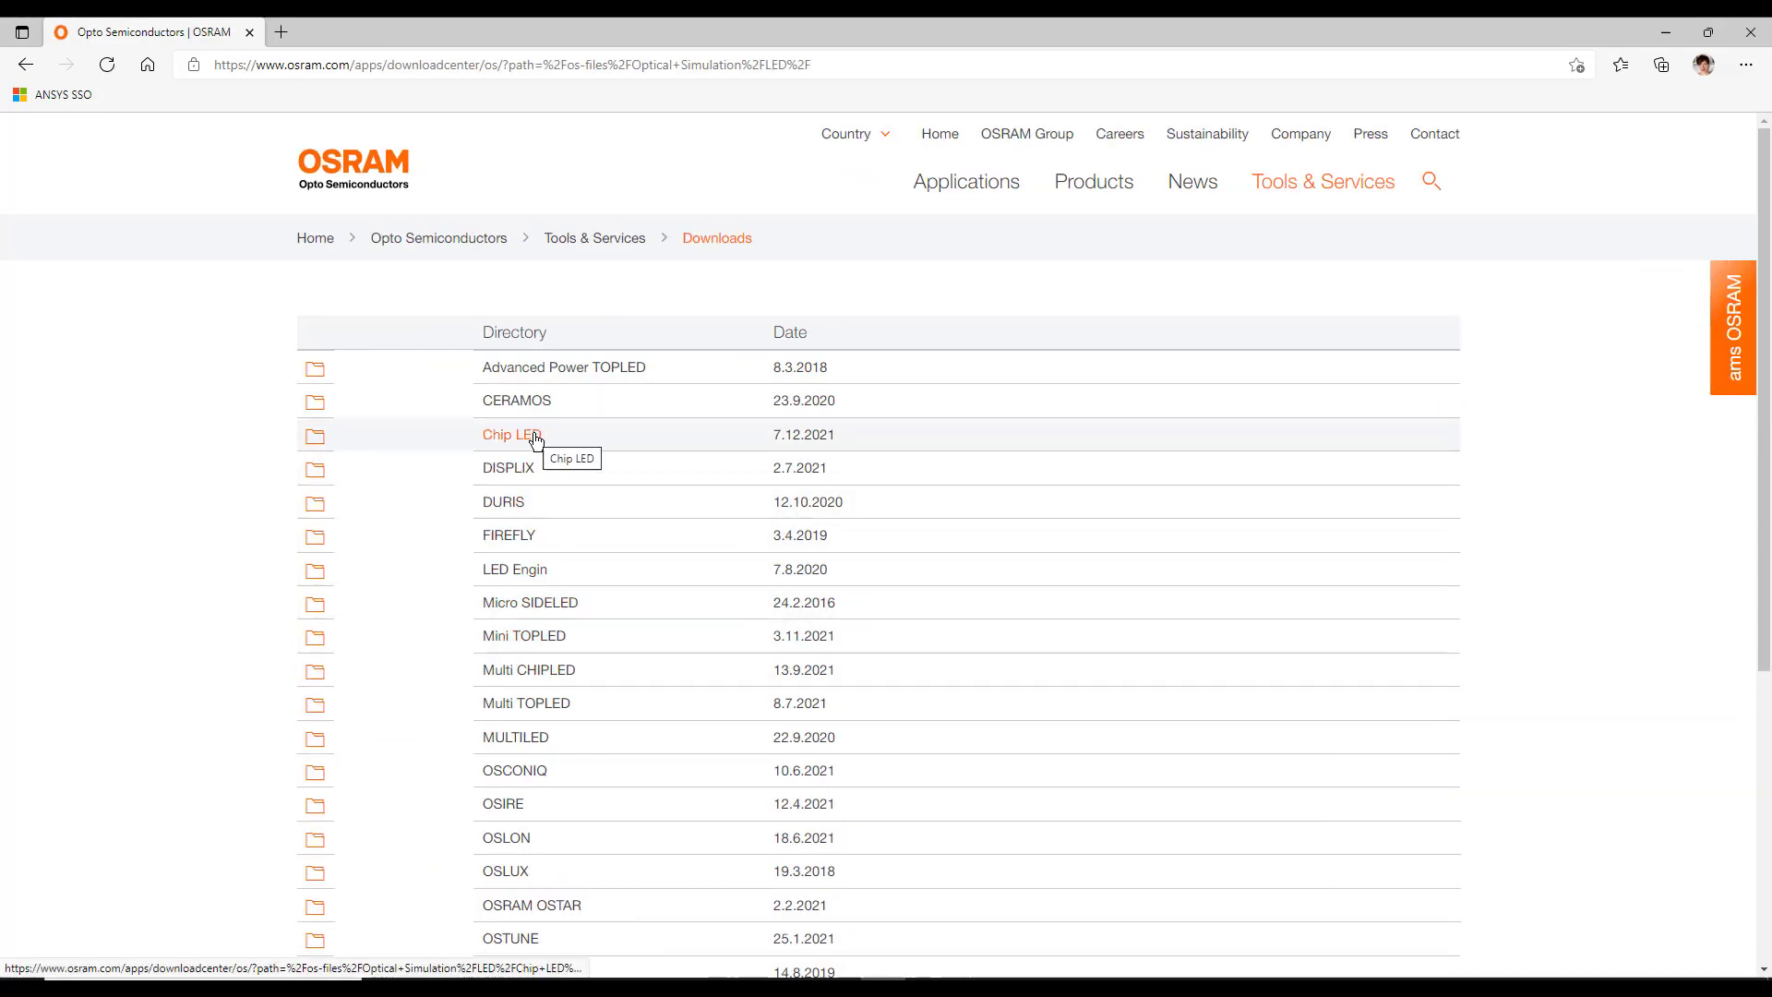
- Navigate Downloads > Chip LED > Chip LED 0402 > LT QH9G to list its files
left_click(510, 433)
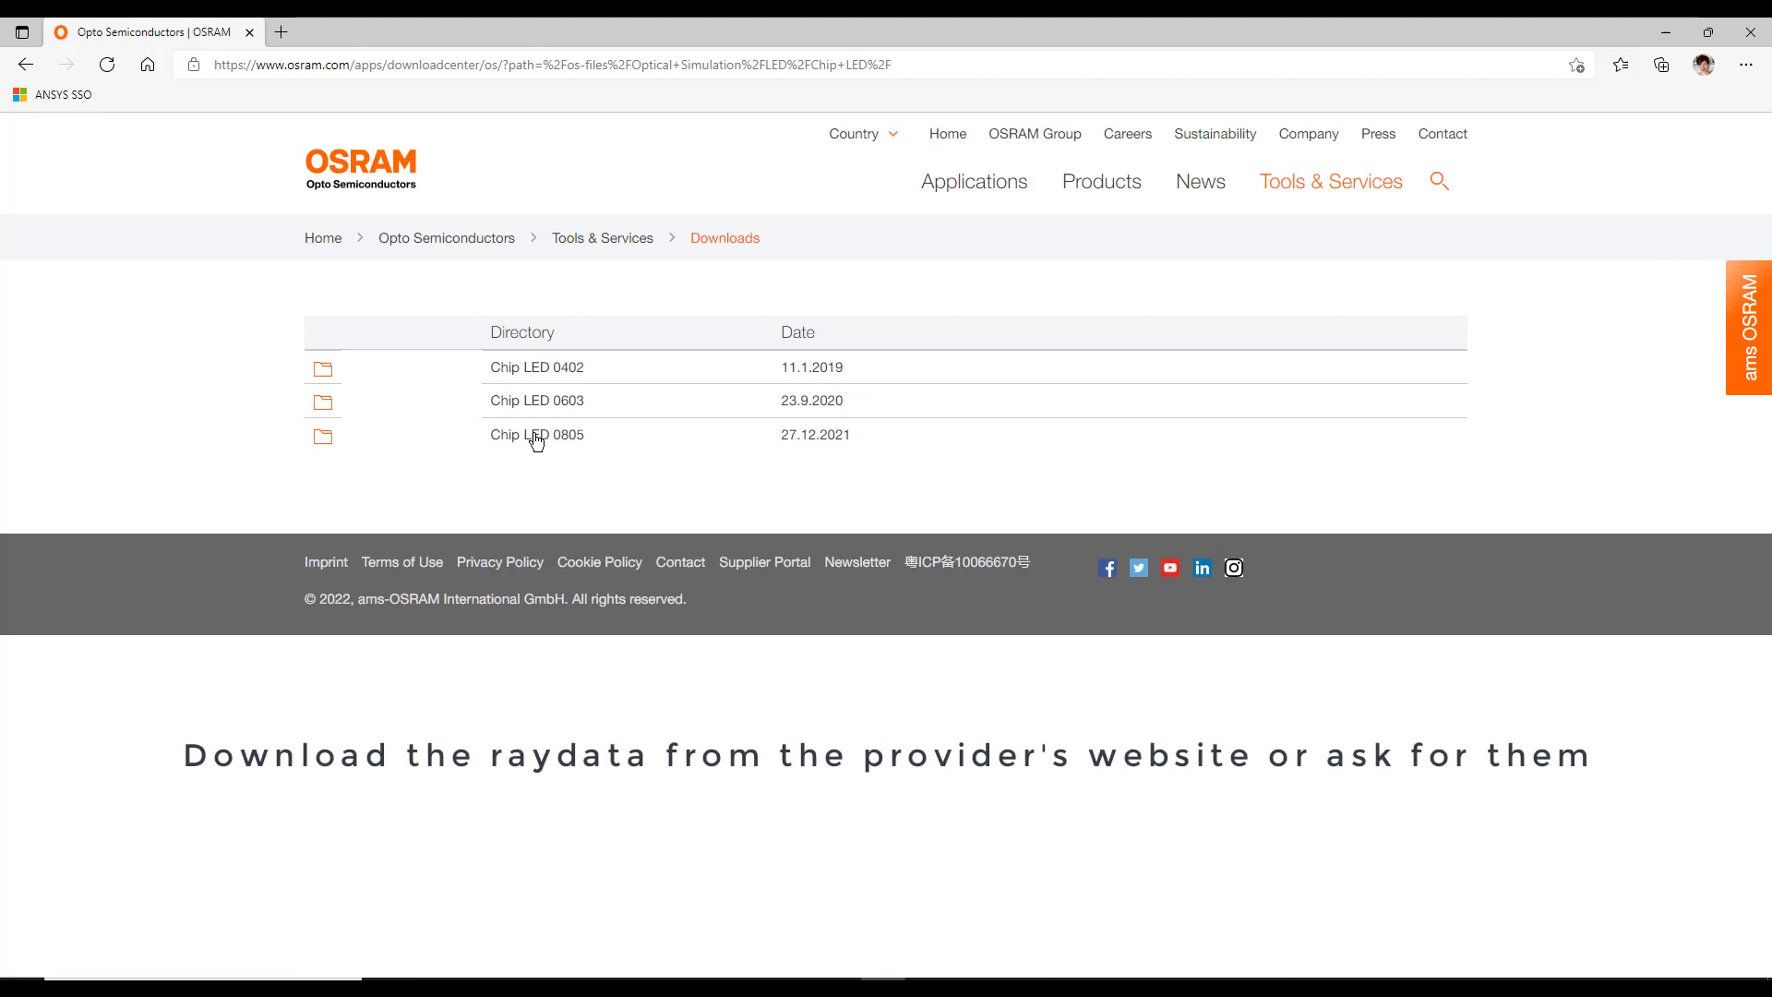
left_click(536, 366)
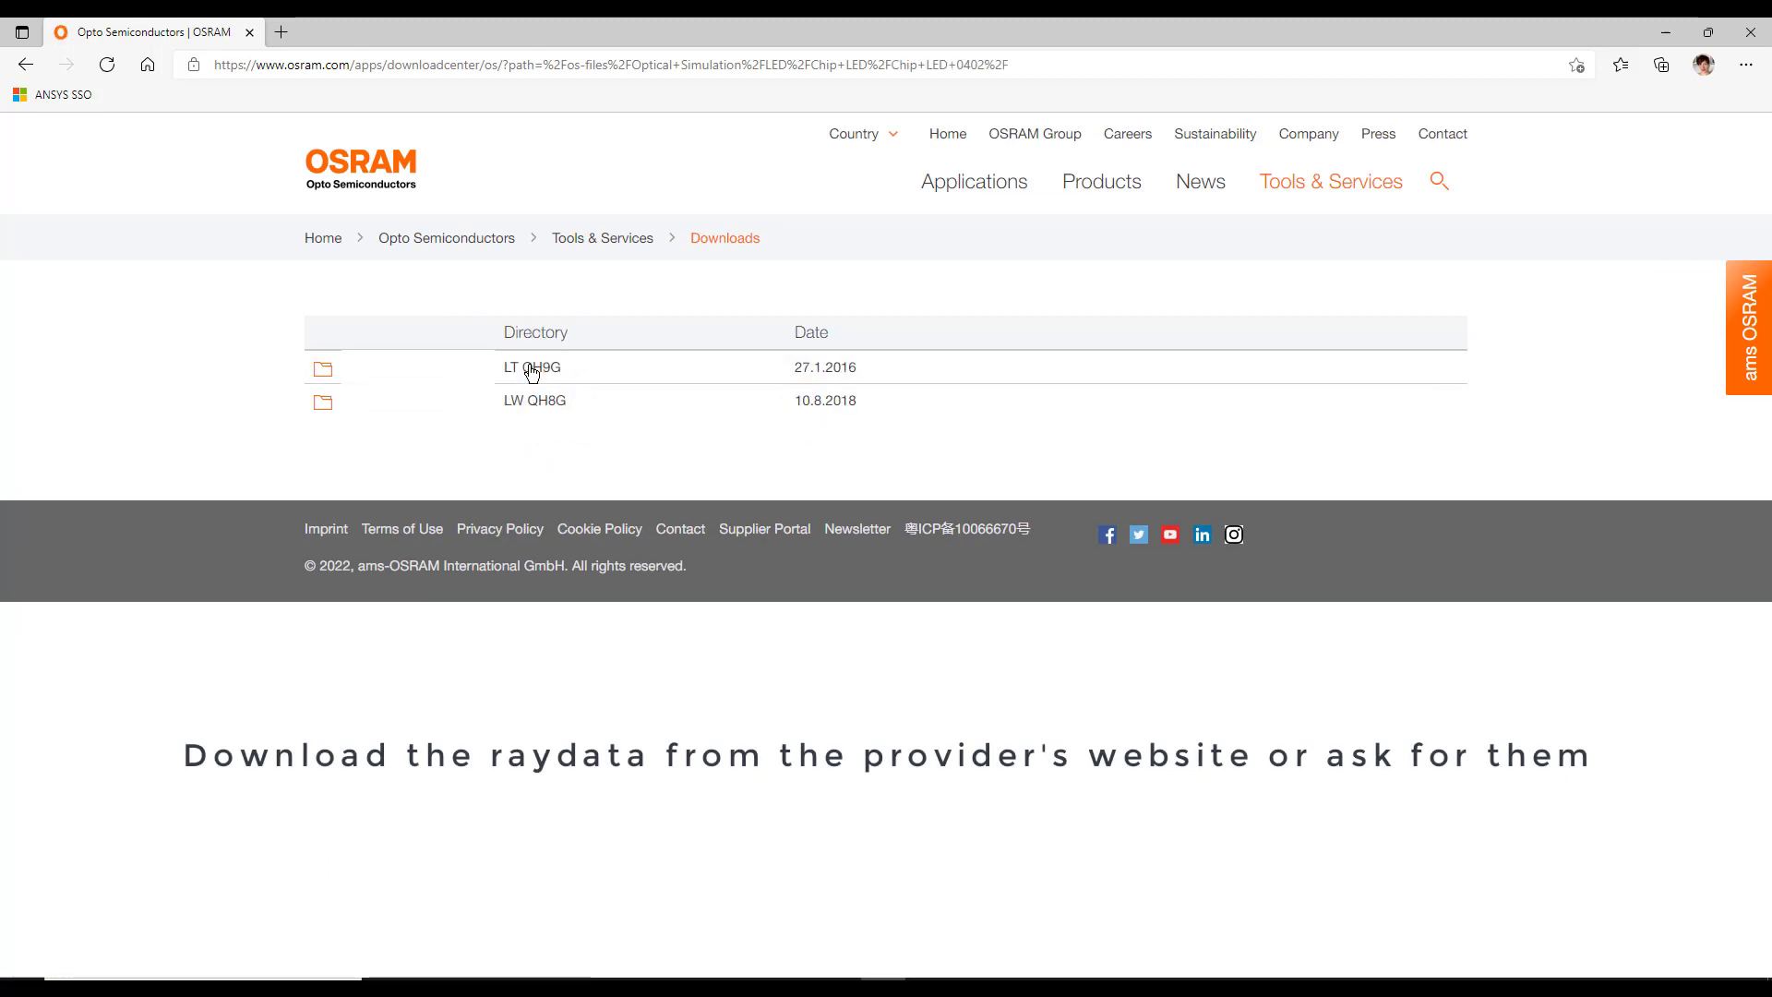
left_click(532, 368)
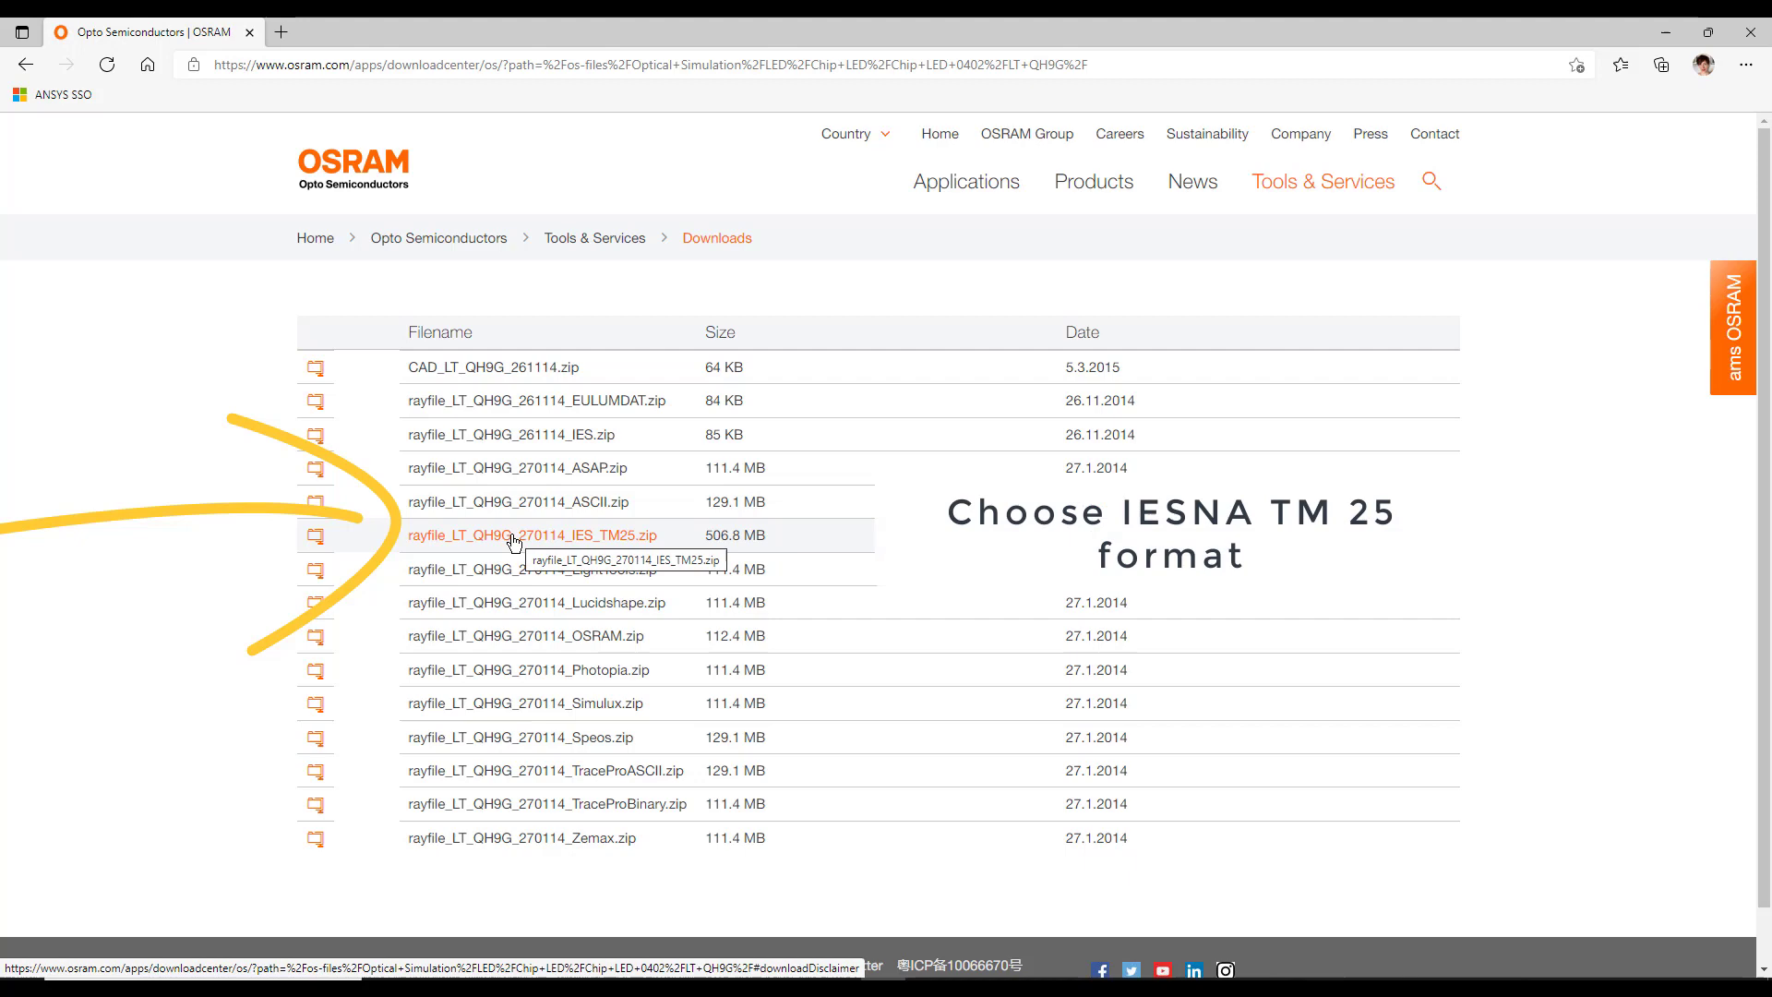
- Download IES_TM25.zip, Speos.zip and the CAD_LT_QH9G zip, confirming each disclaimer
left_click(530, 535)
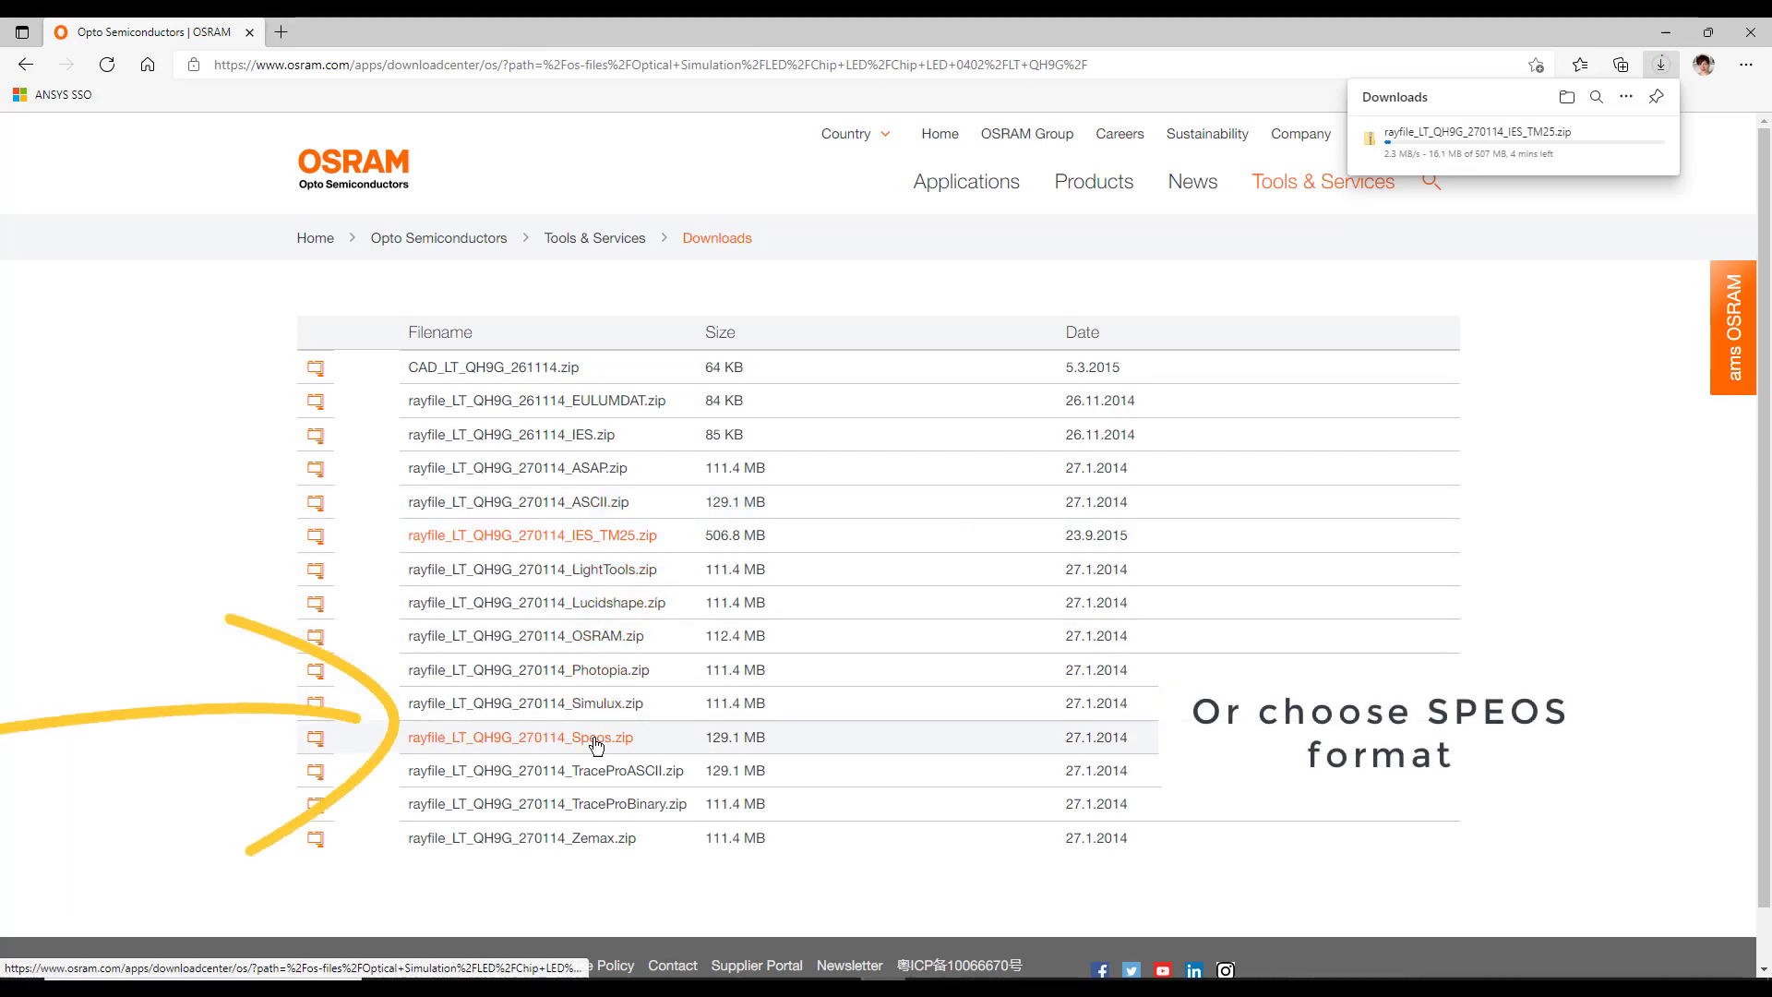
left_click(522, 736)
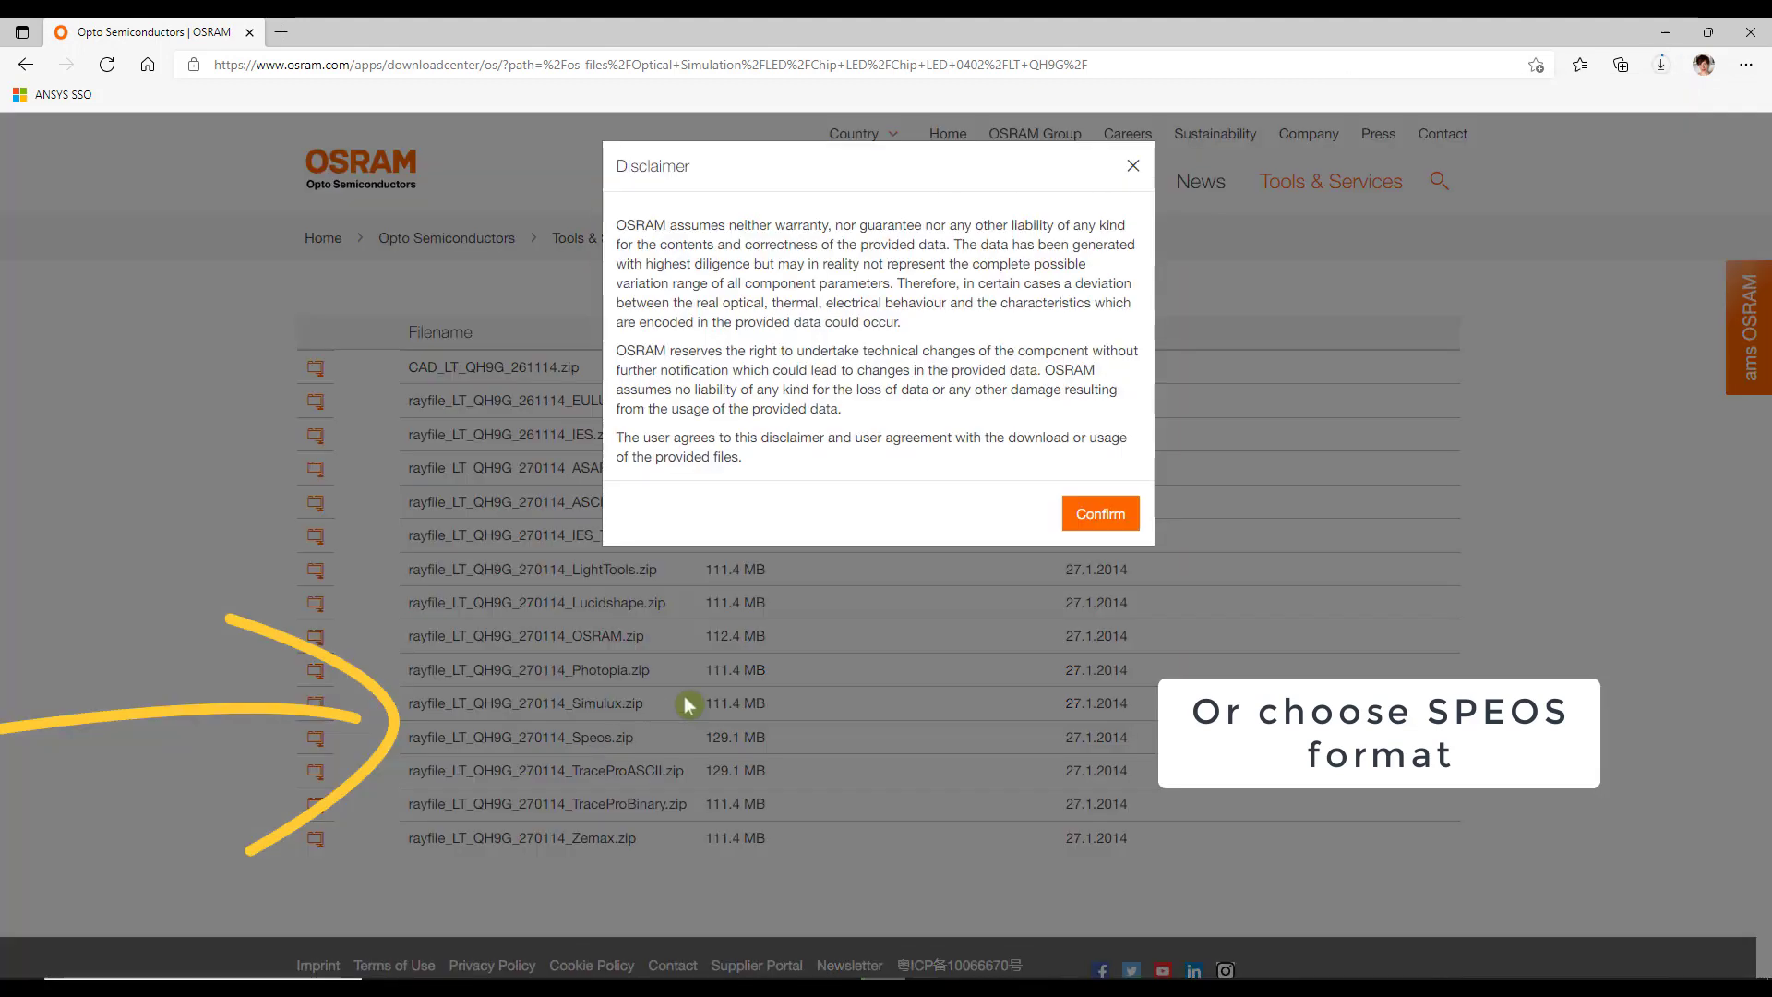
left_click(1096, 513)
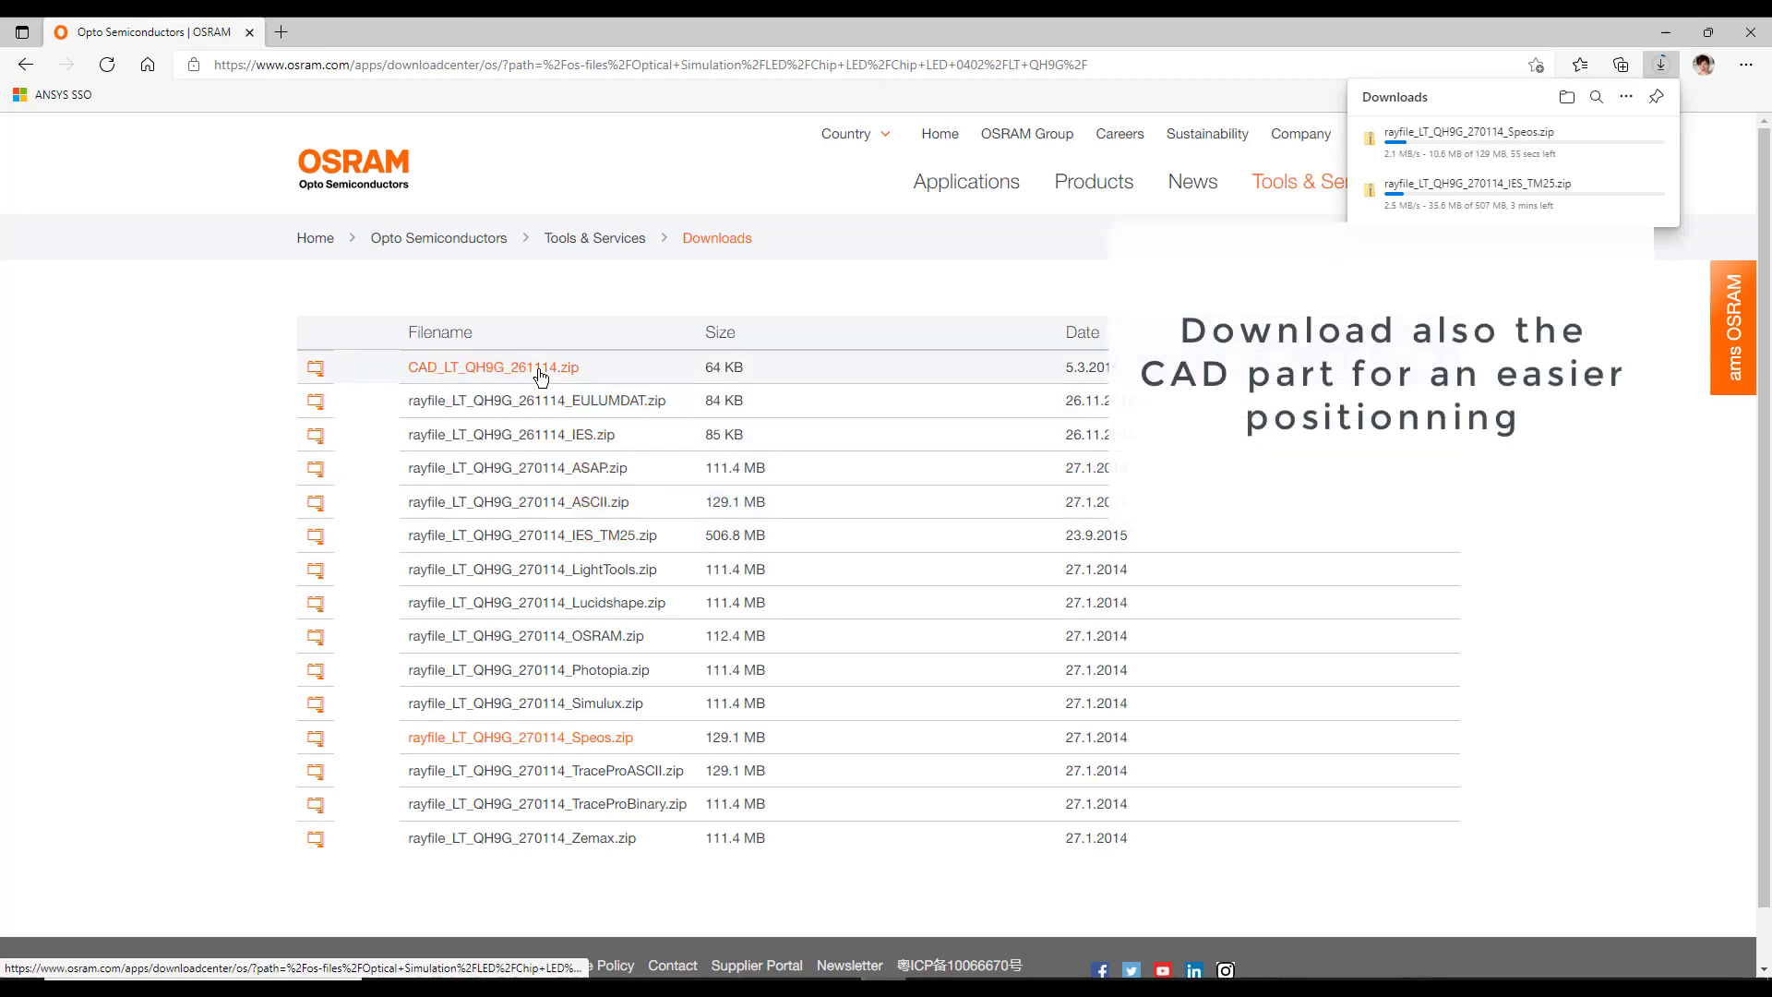
left_click(491, 366)
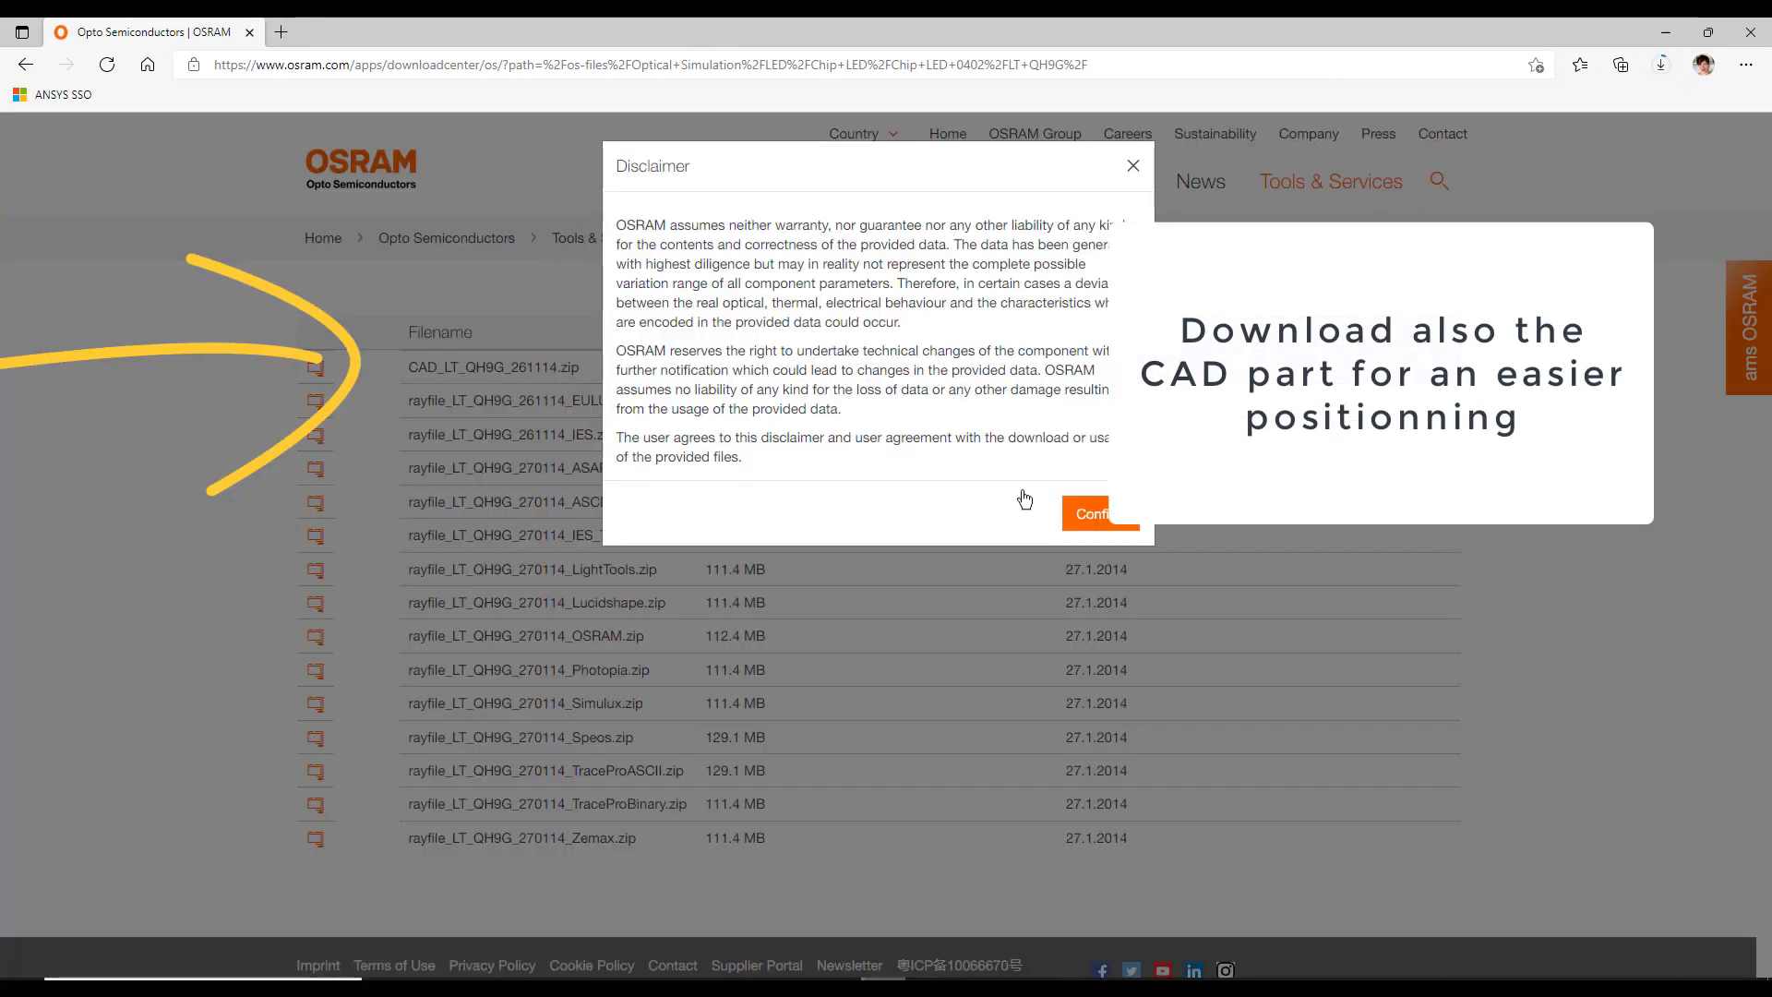
left_click(1095, 513)
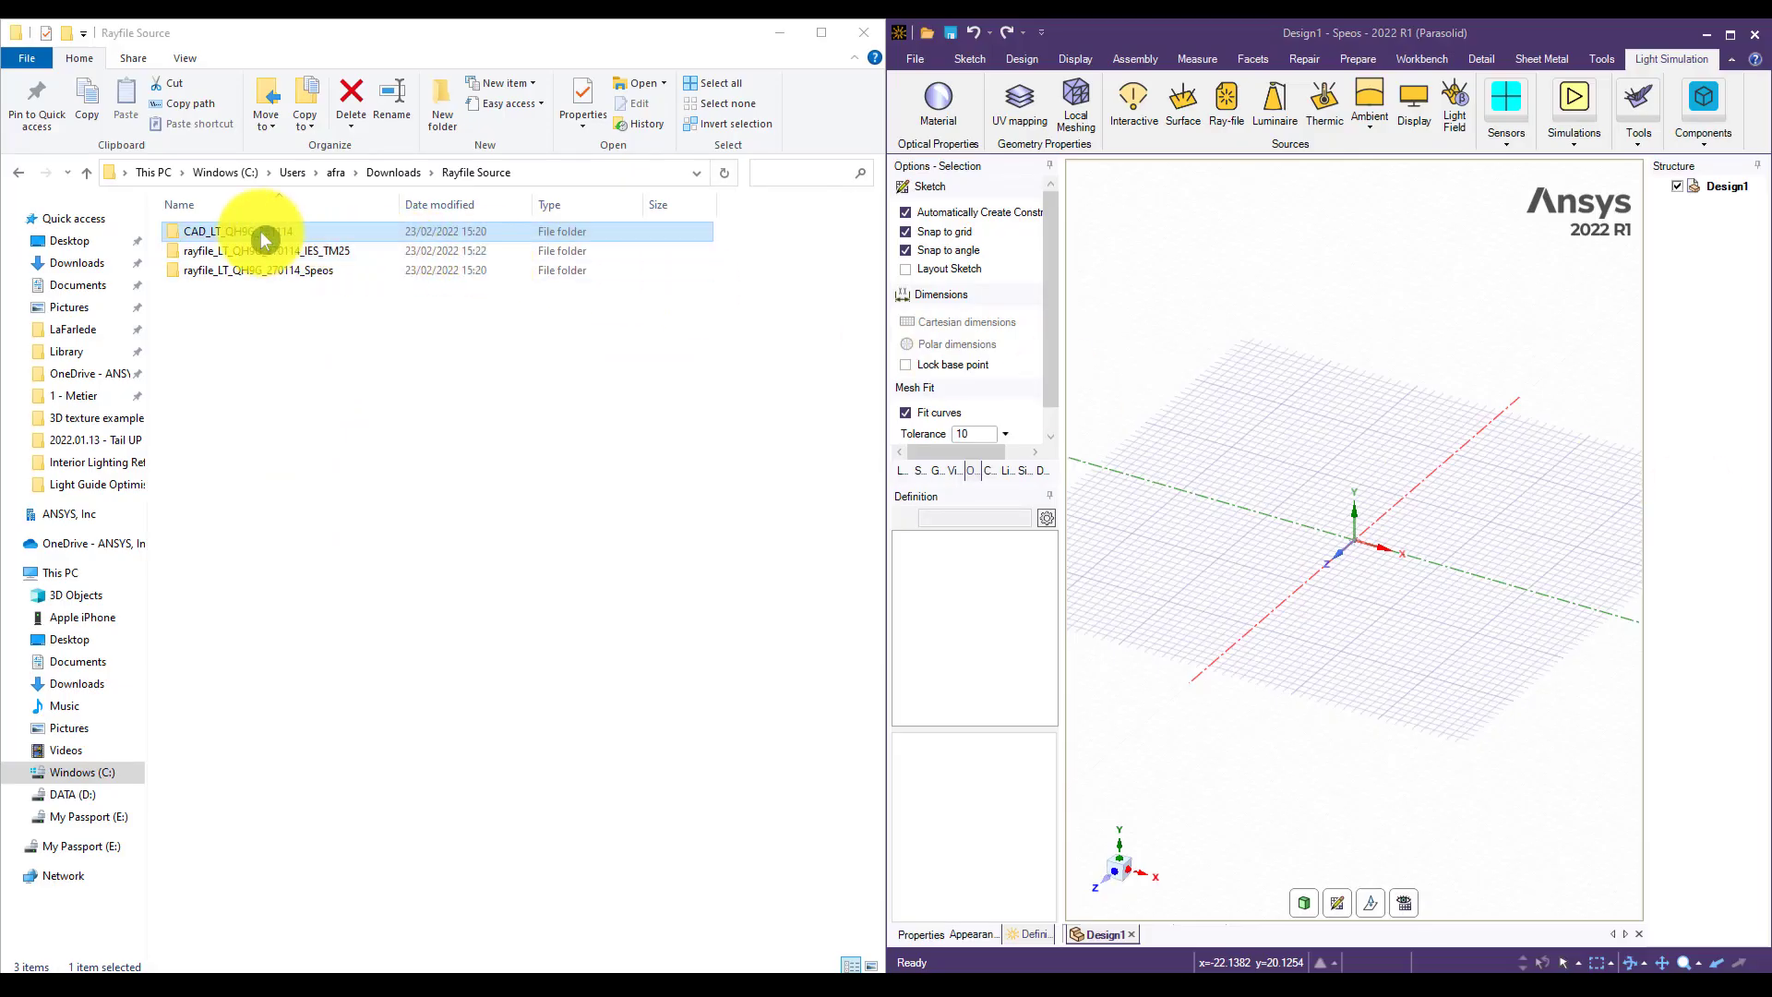
- Drag the LED's .STEP file from its CAD folder into the Speos design
double_click(234, 231)
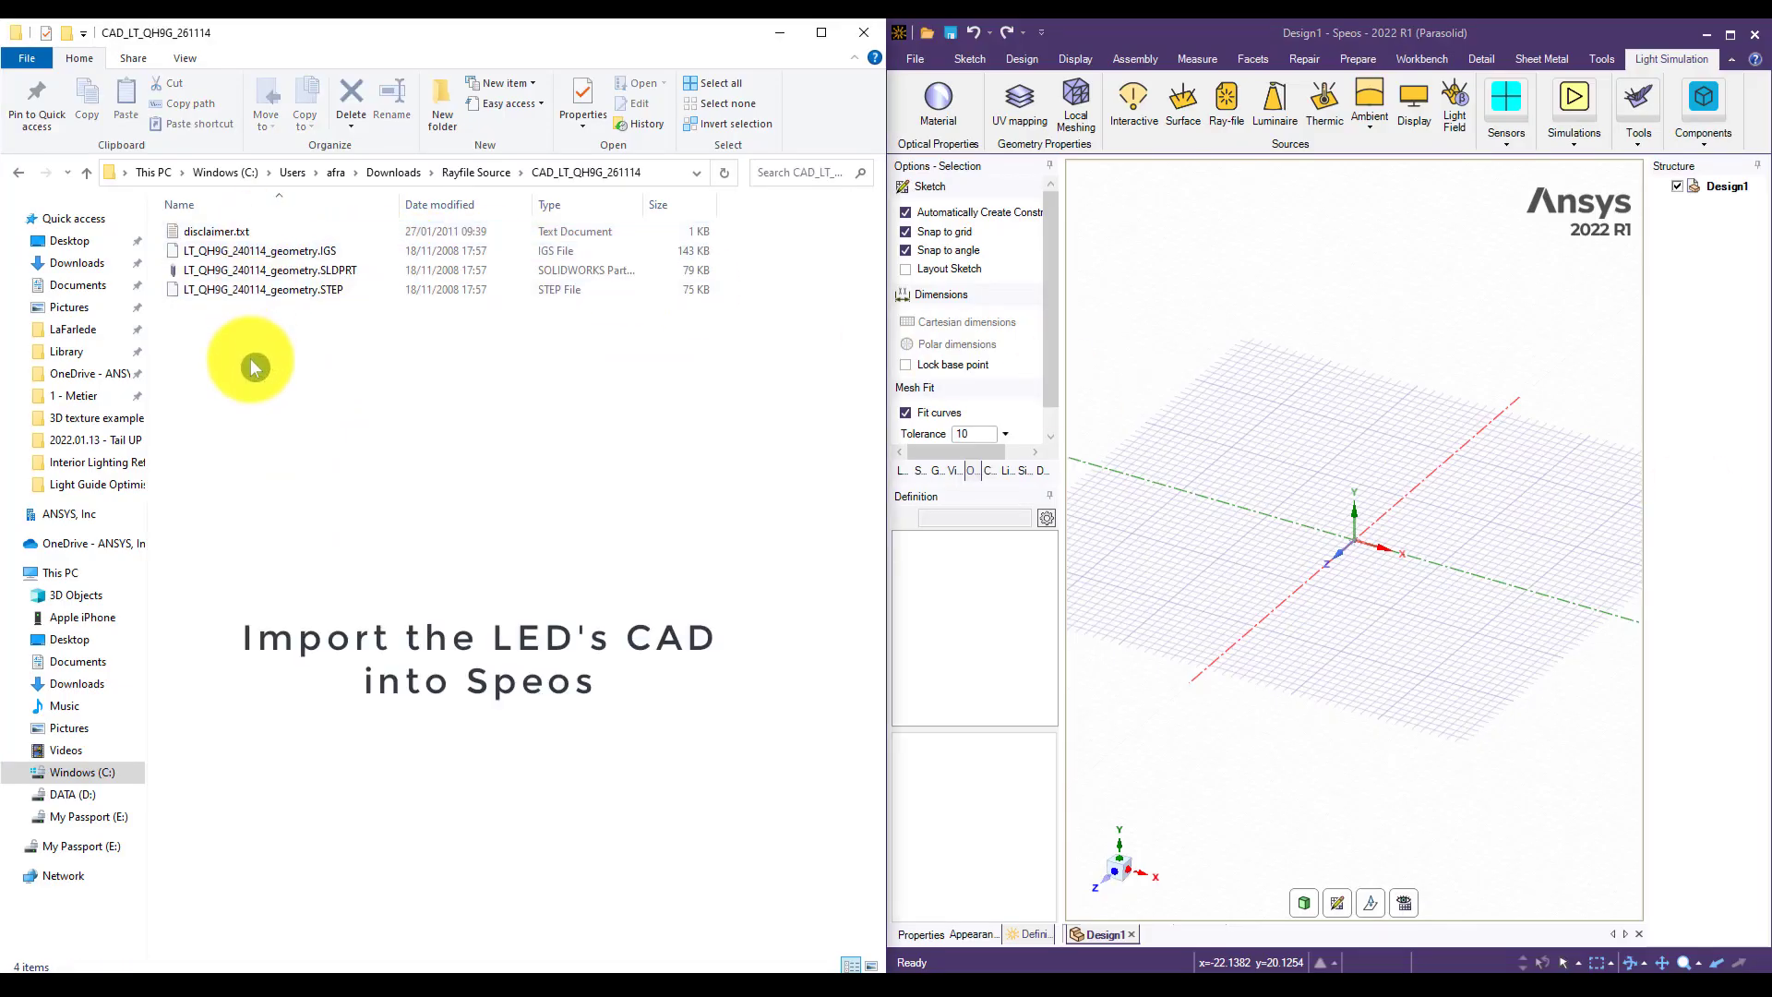
left_click(264, 290)
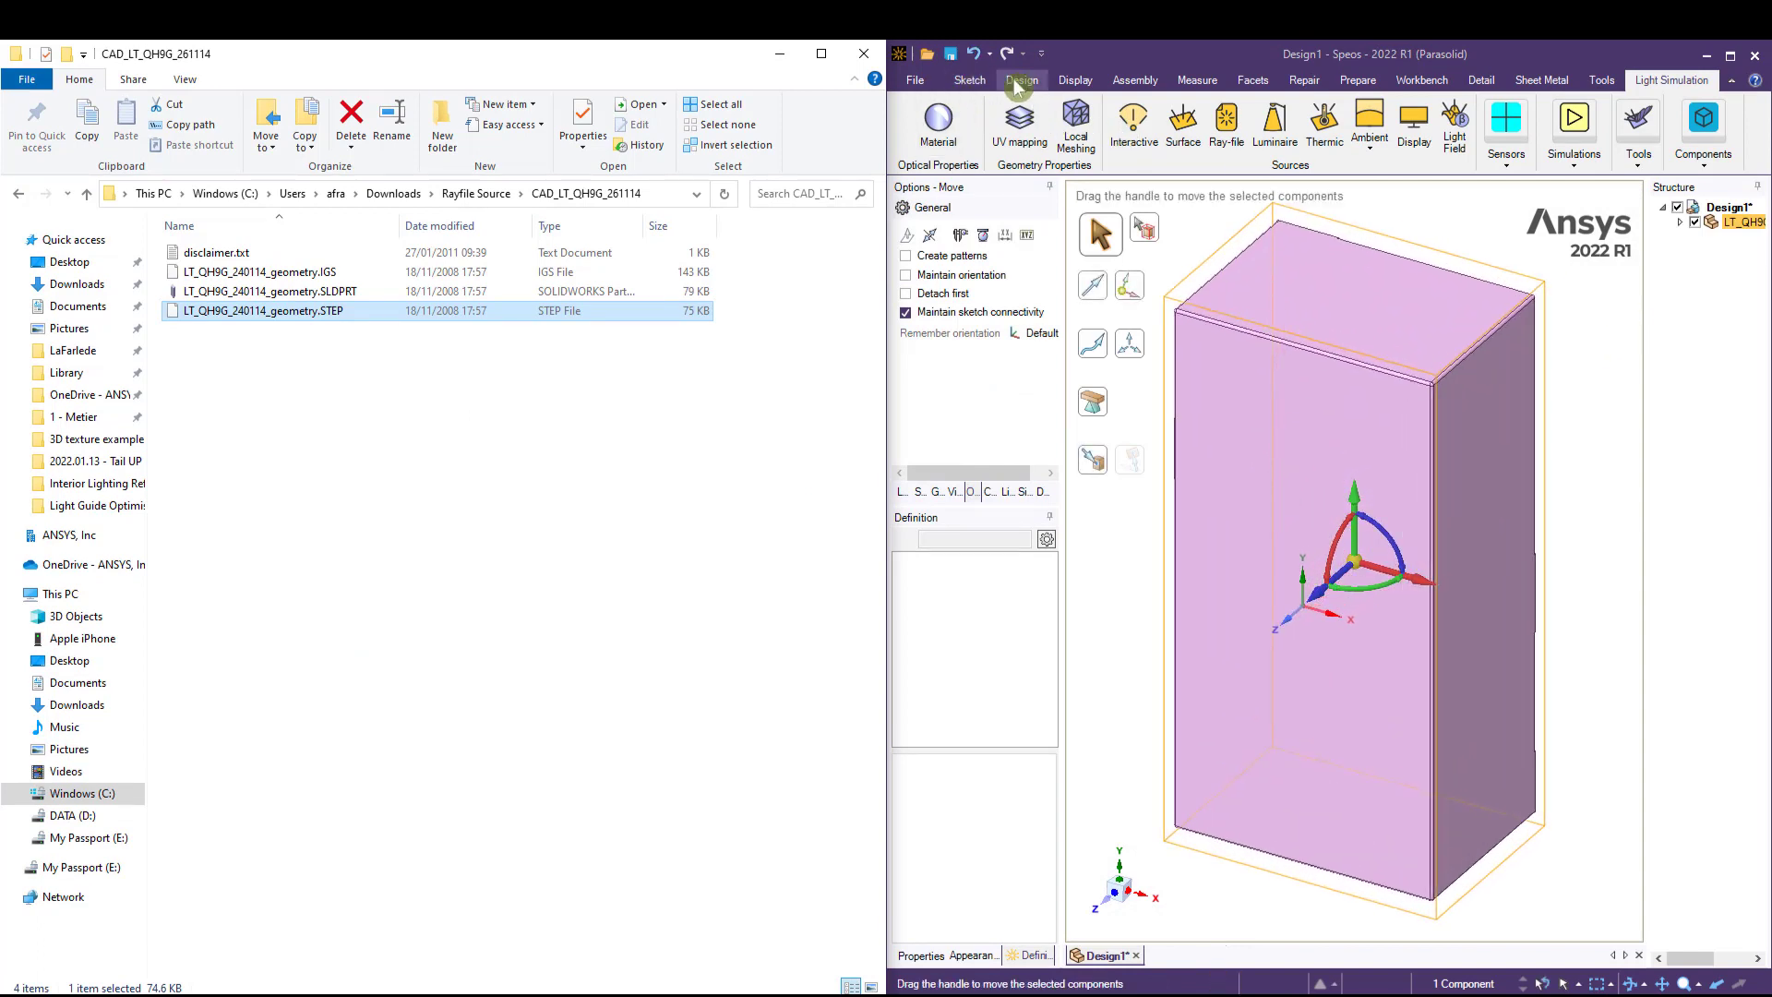
left_click(1020, 80)
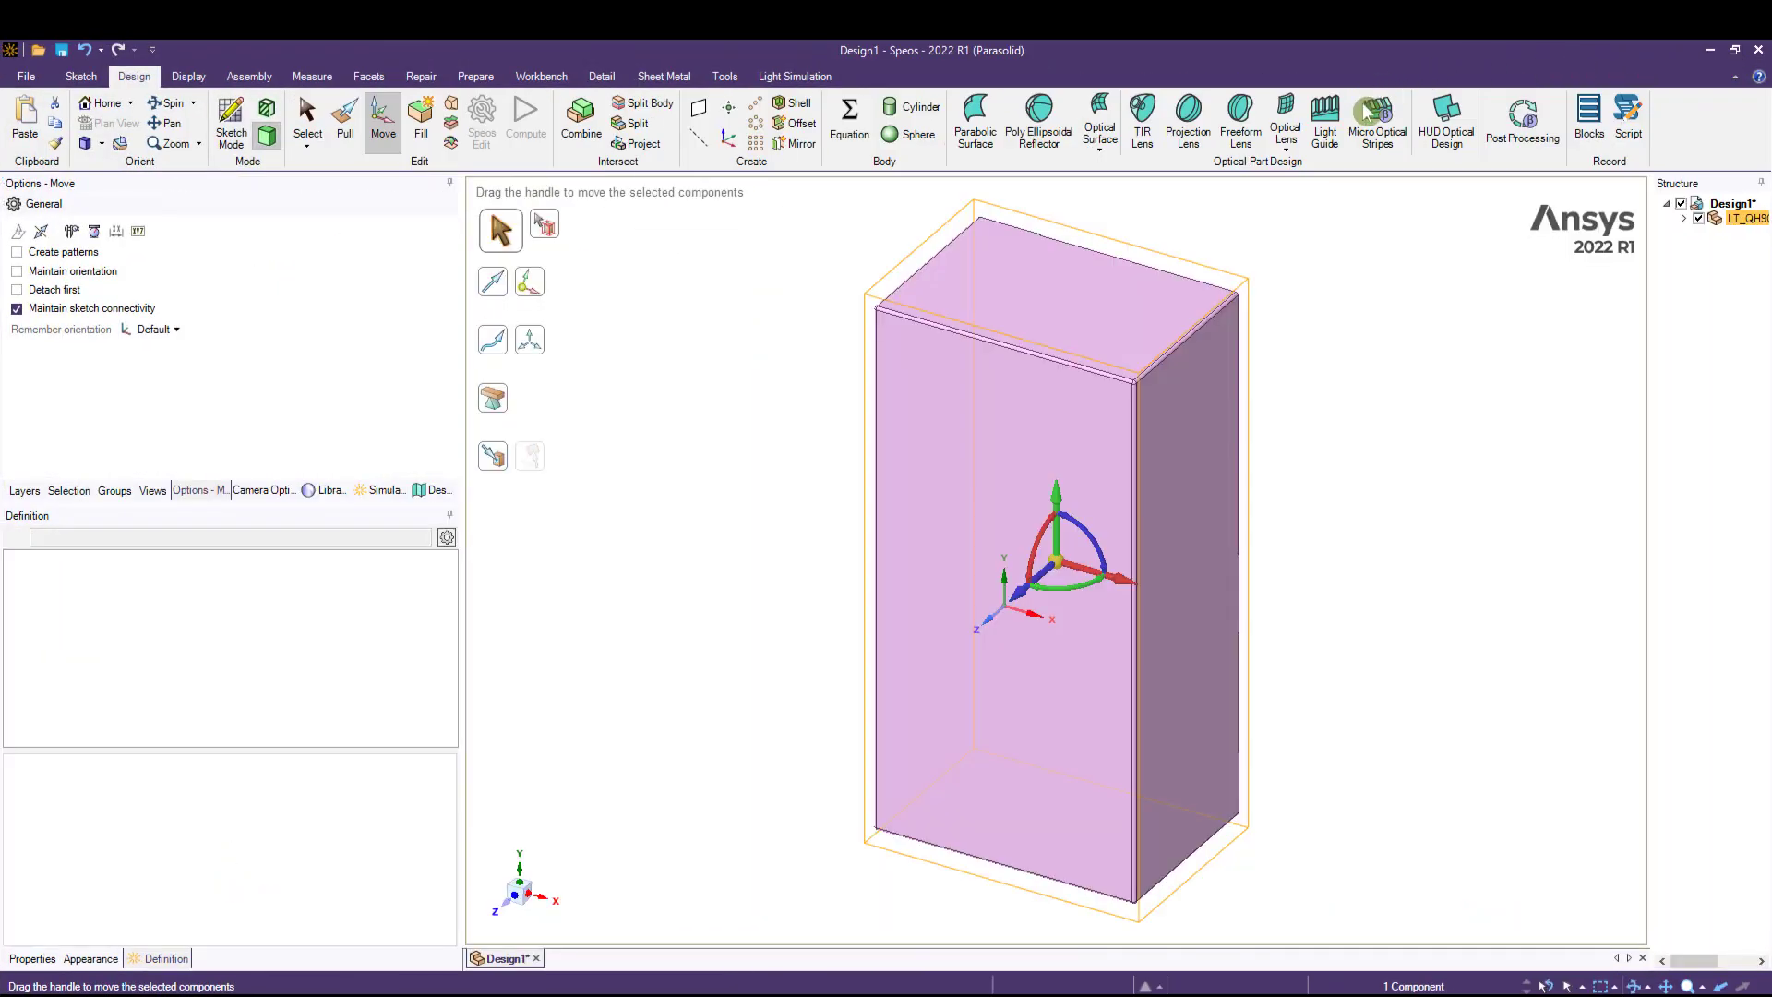
left_click(306, 118)
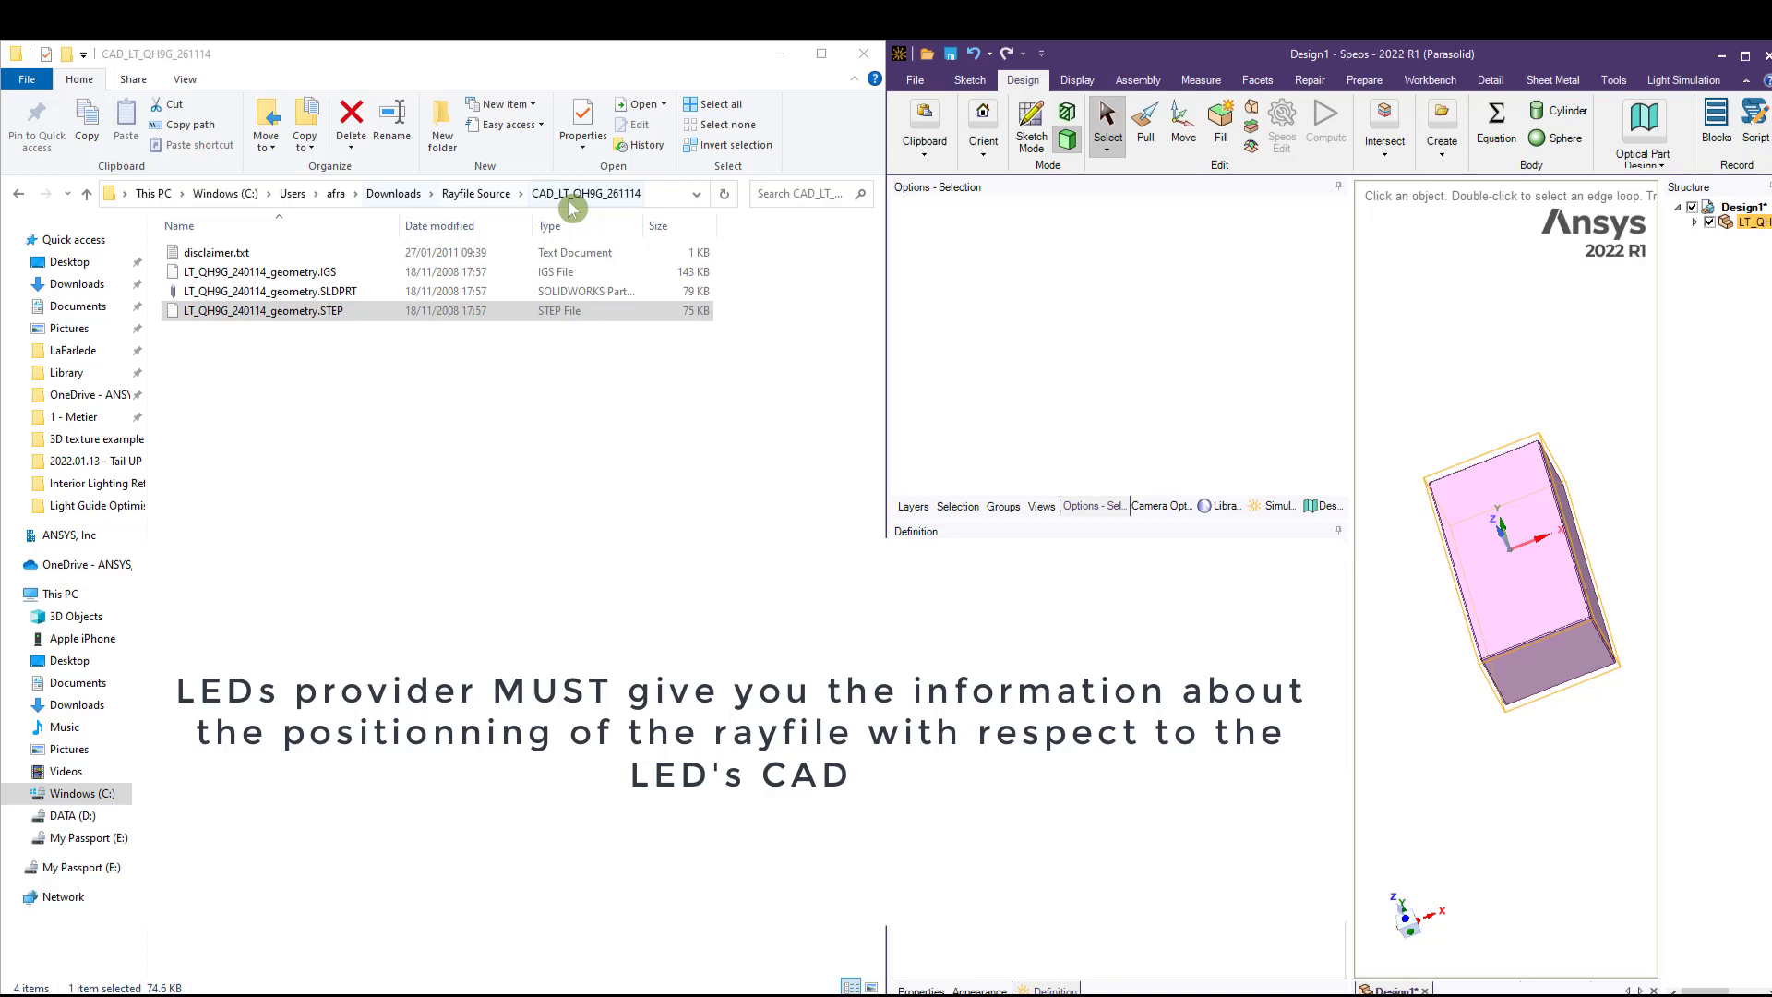
- Browse to the Speos rayfile folder under Rayfile Source and view its info PDF
left_click(474, 194)
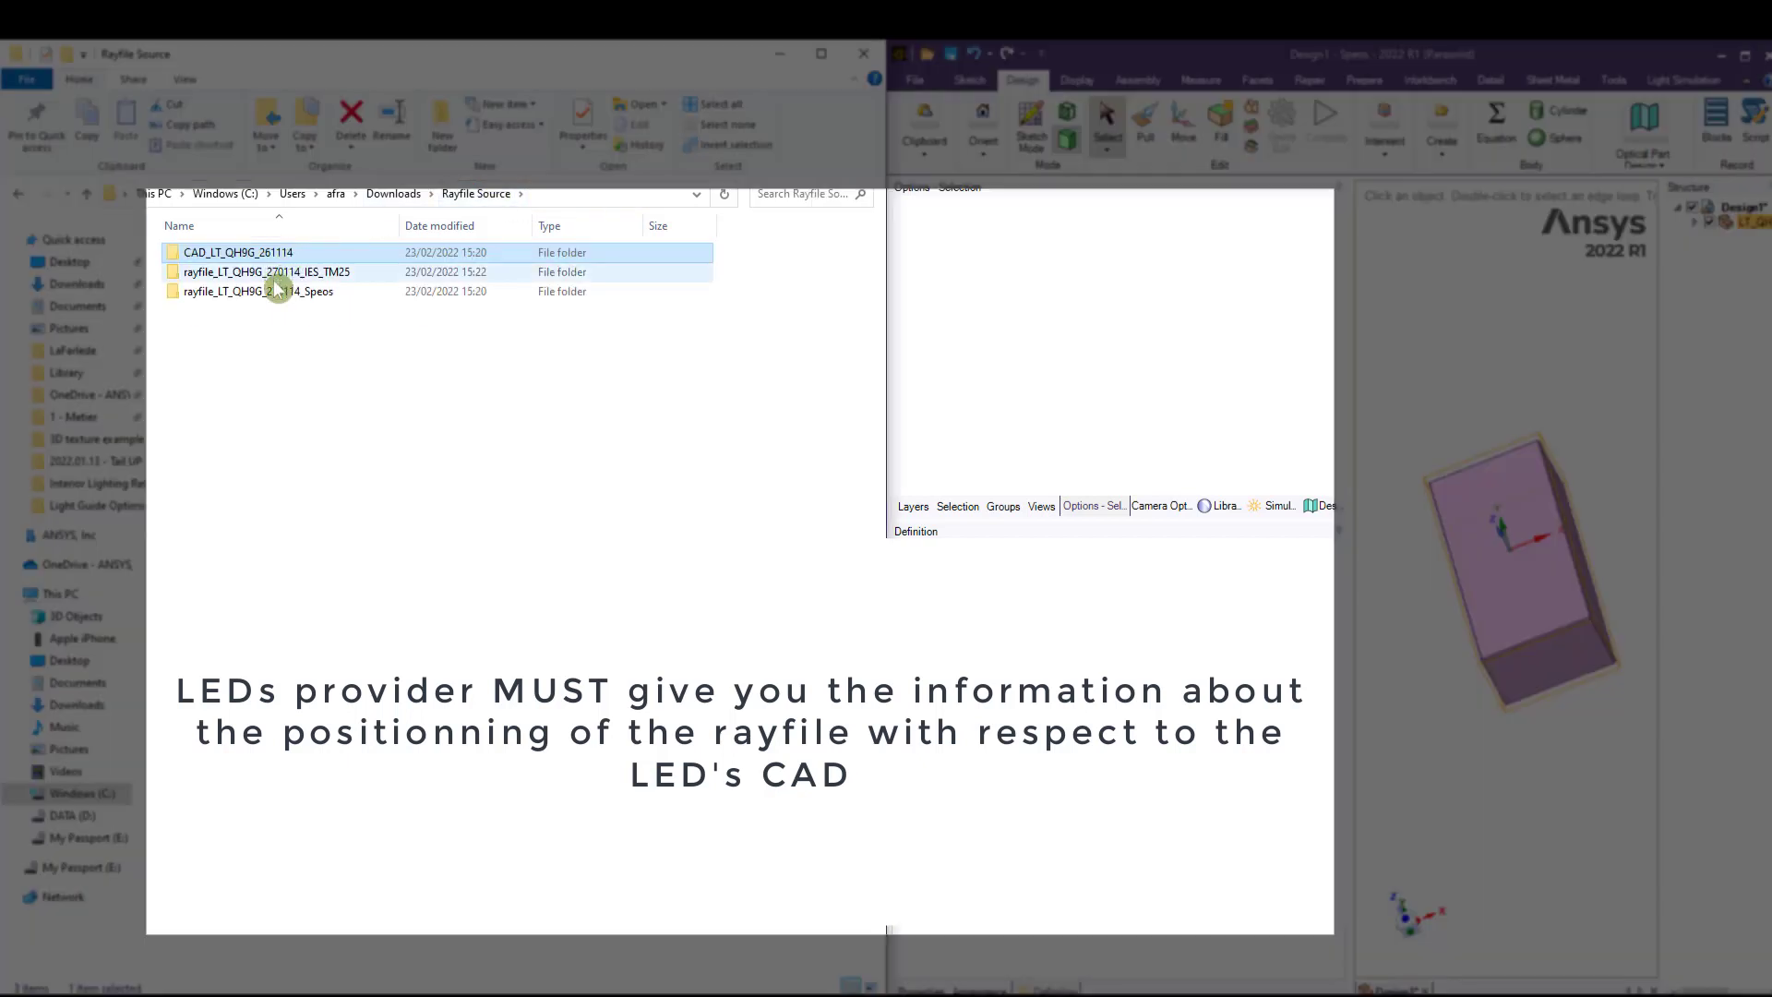
double_click(258, 291)
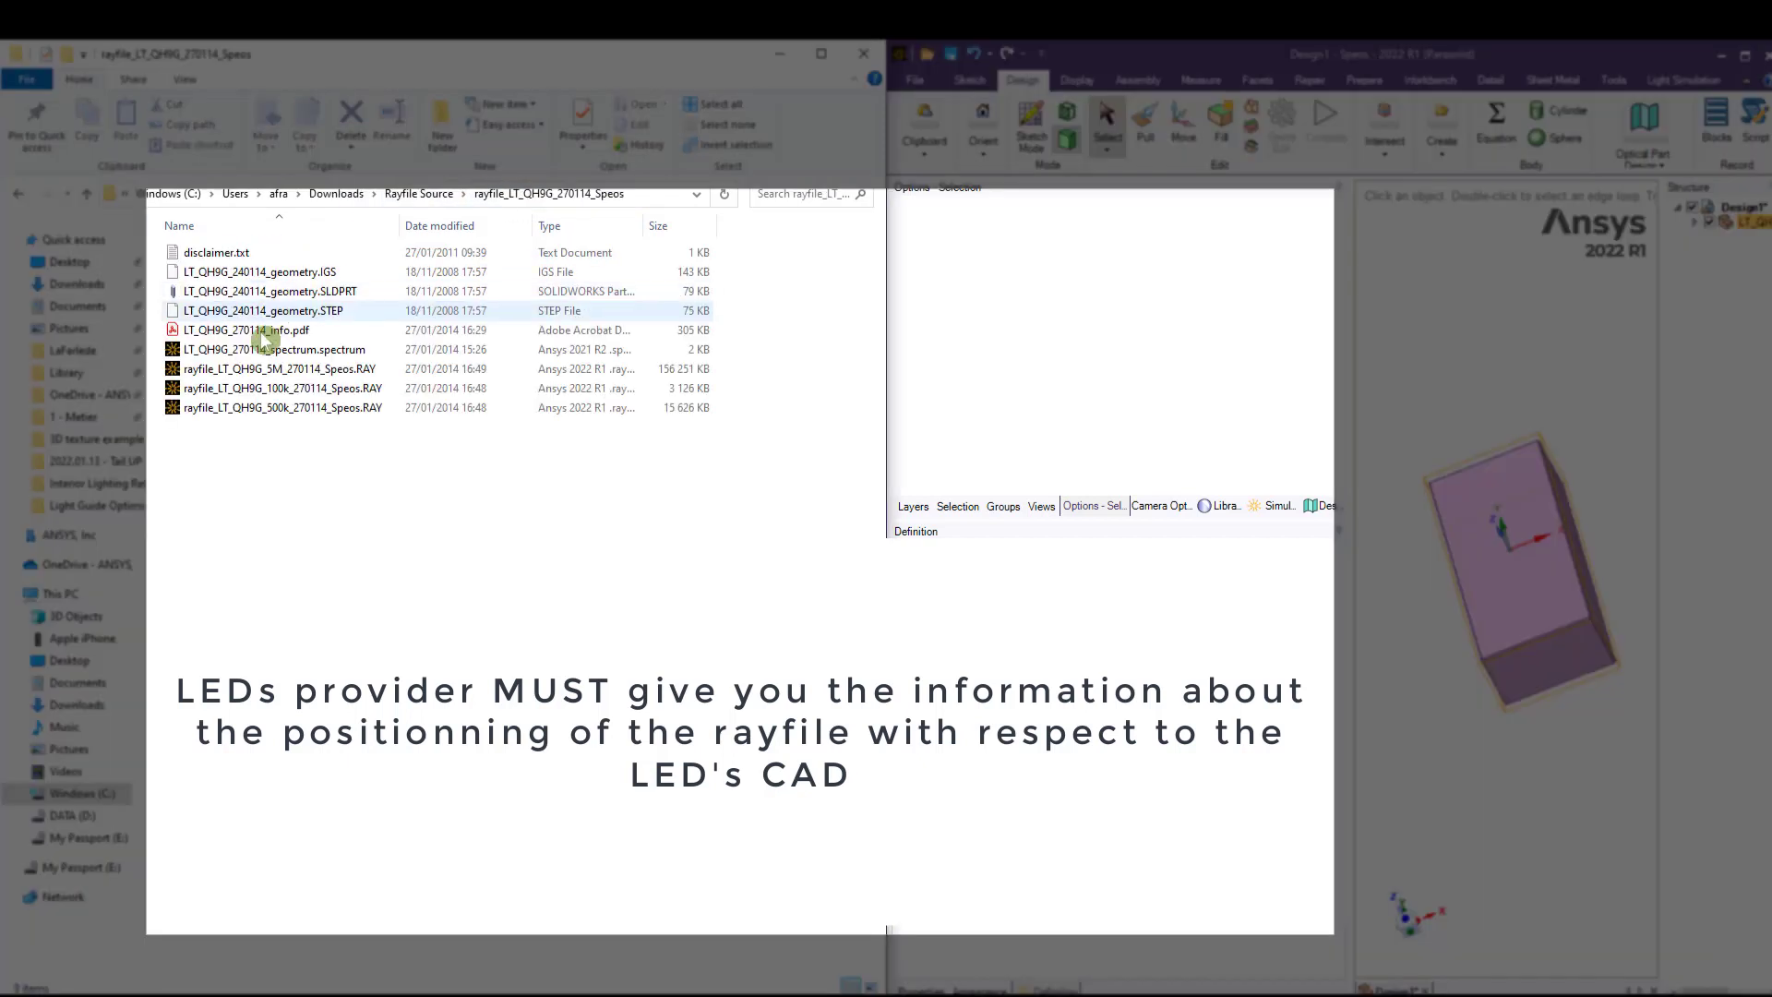
left_click(246, 329)
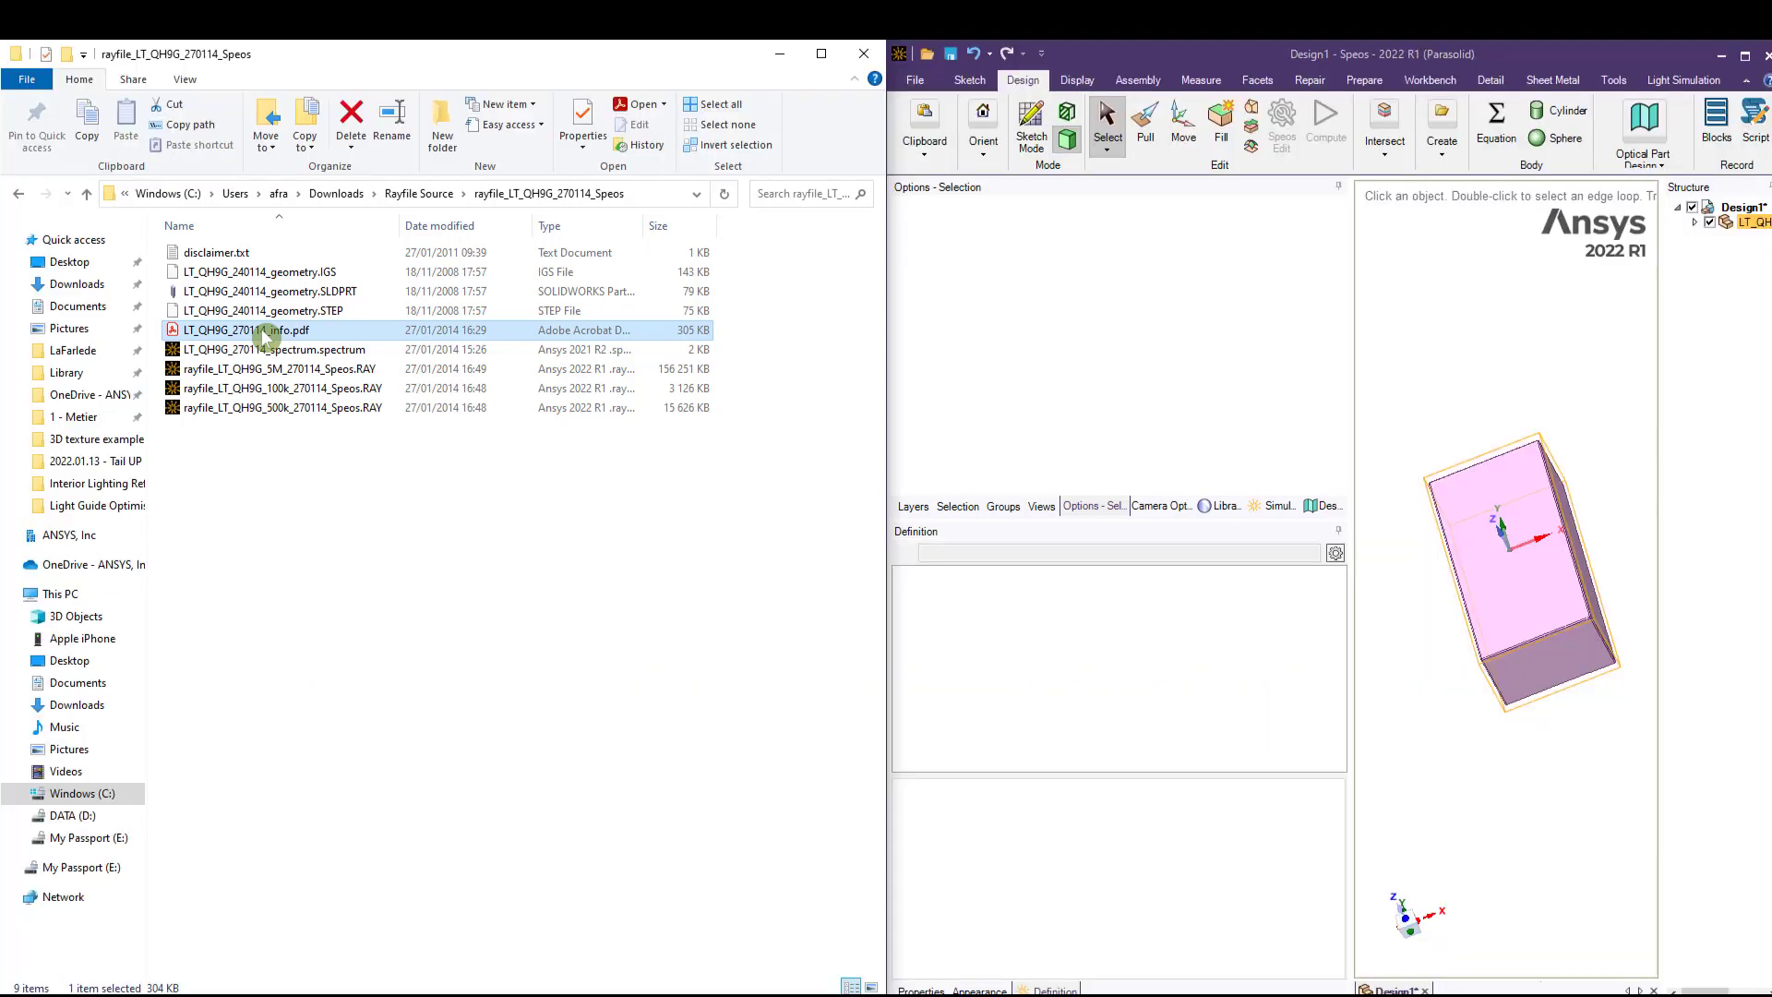
double_click(245, 331)
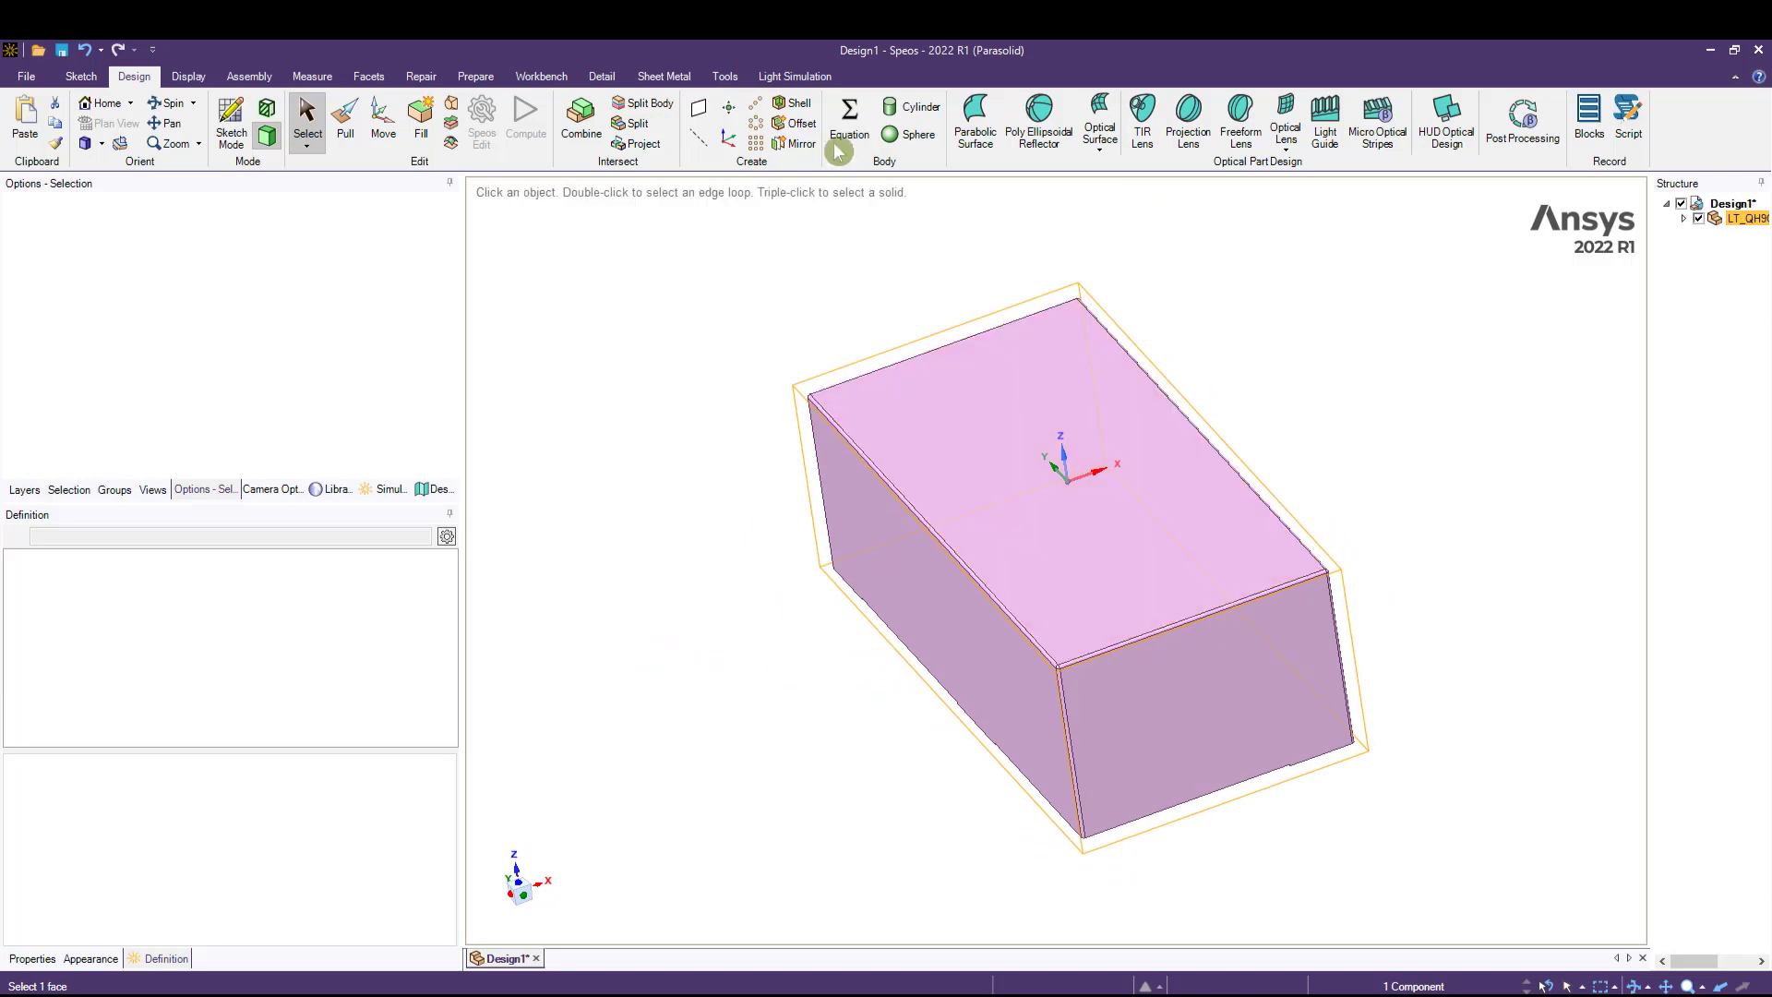
- Create Ray-file.1 at the design origin with X direction on the LED axis, Reverse direction False
left_click(793, 76)
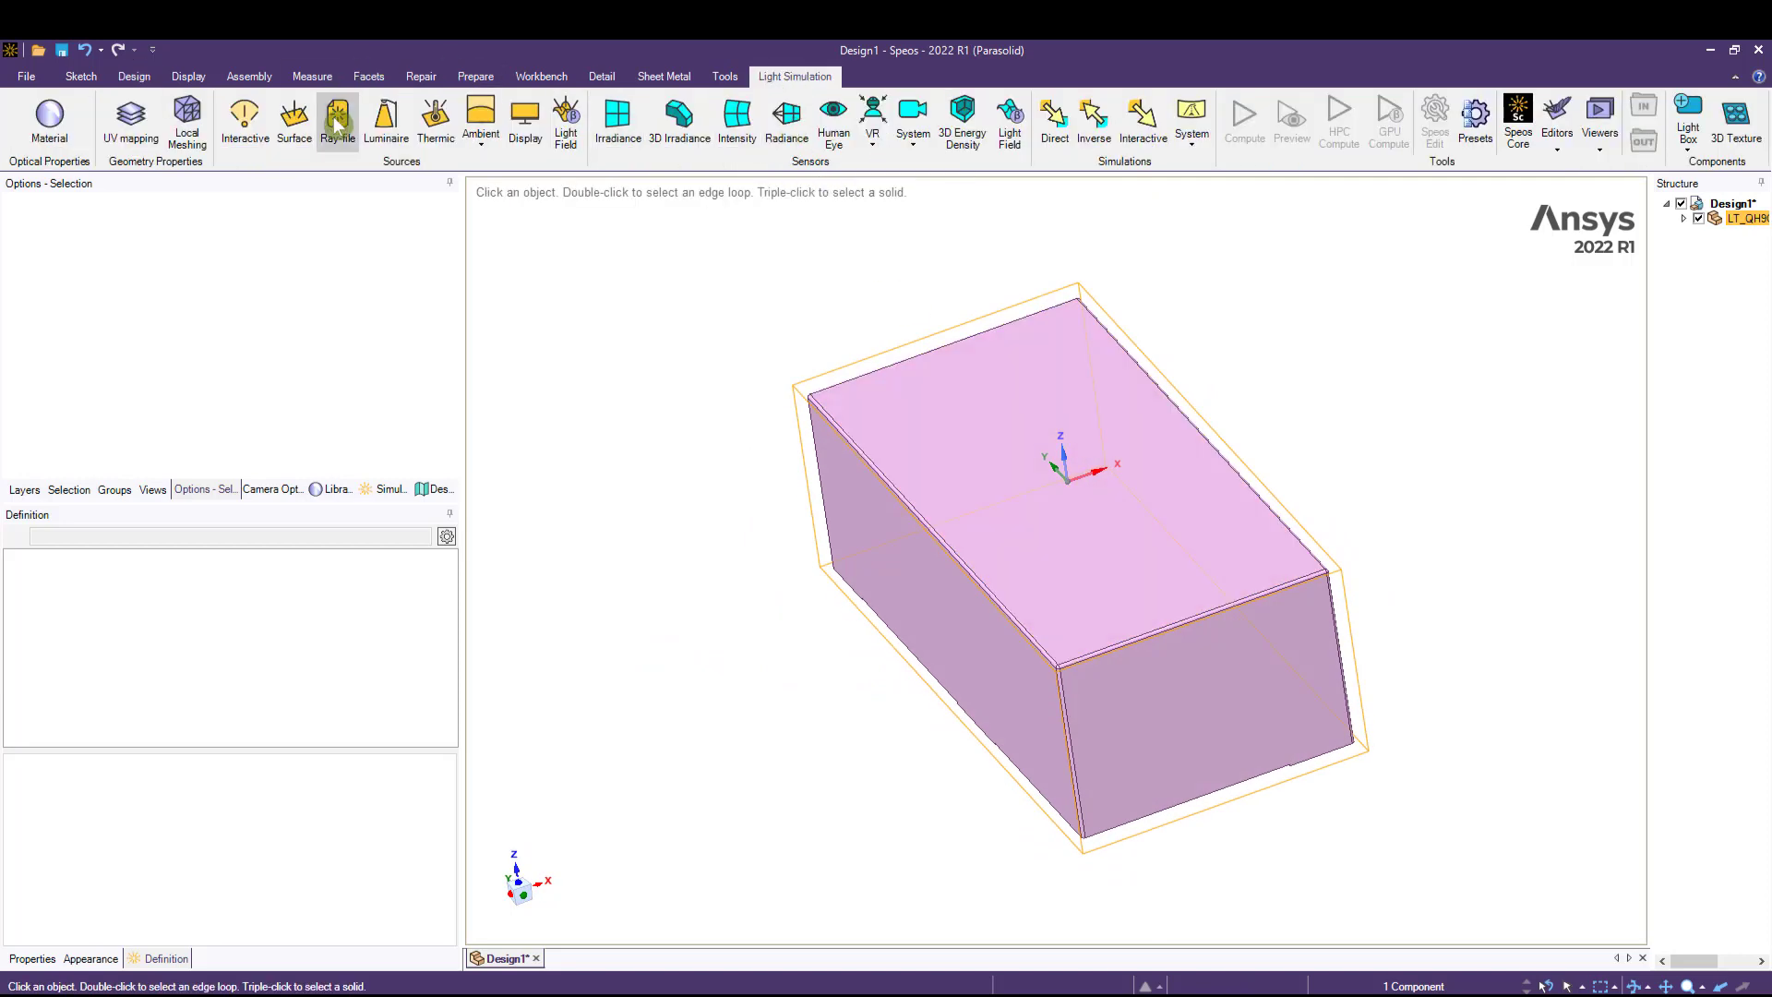
left_click(340, 121)
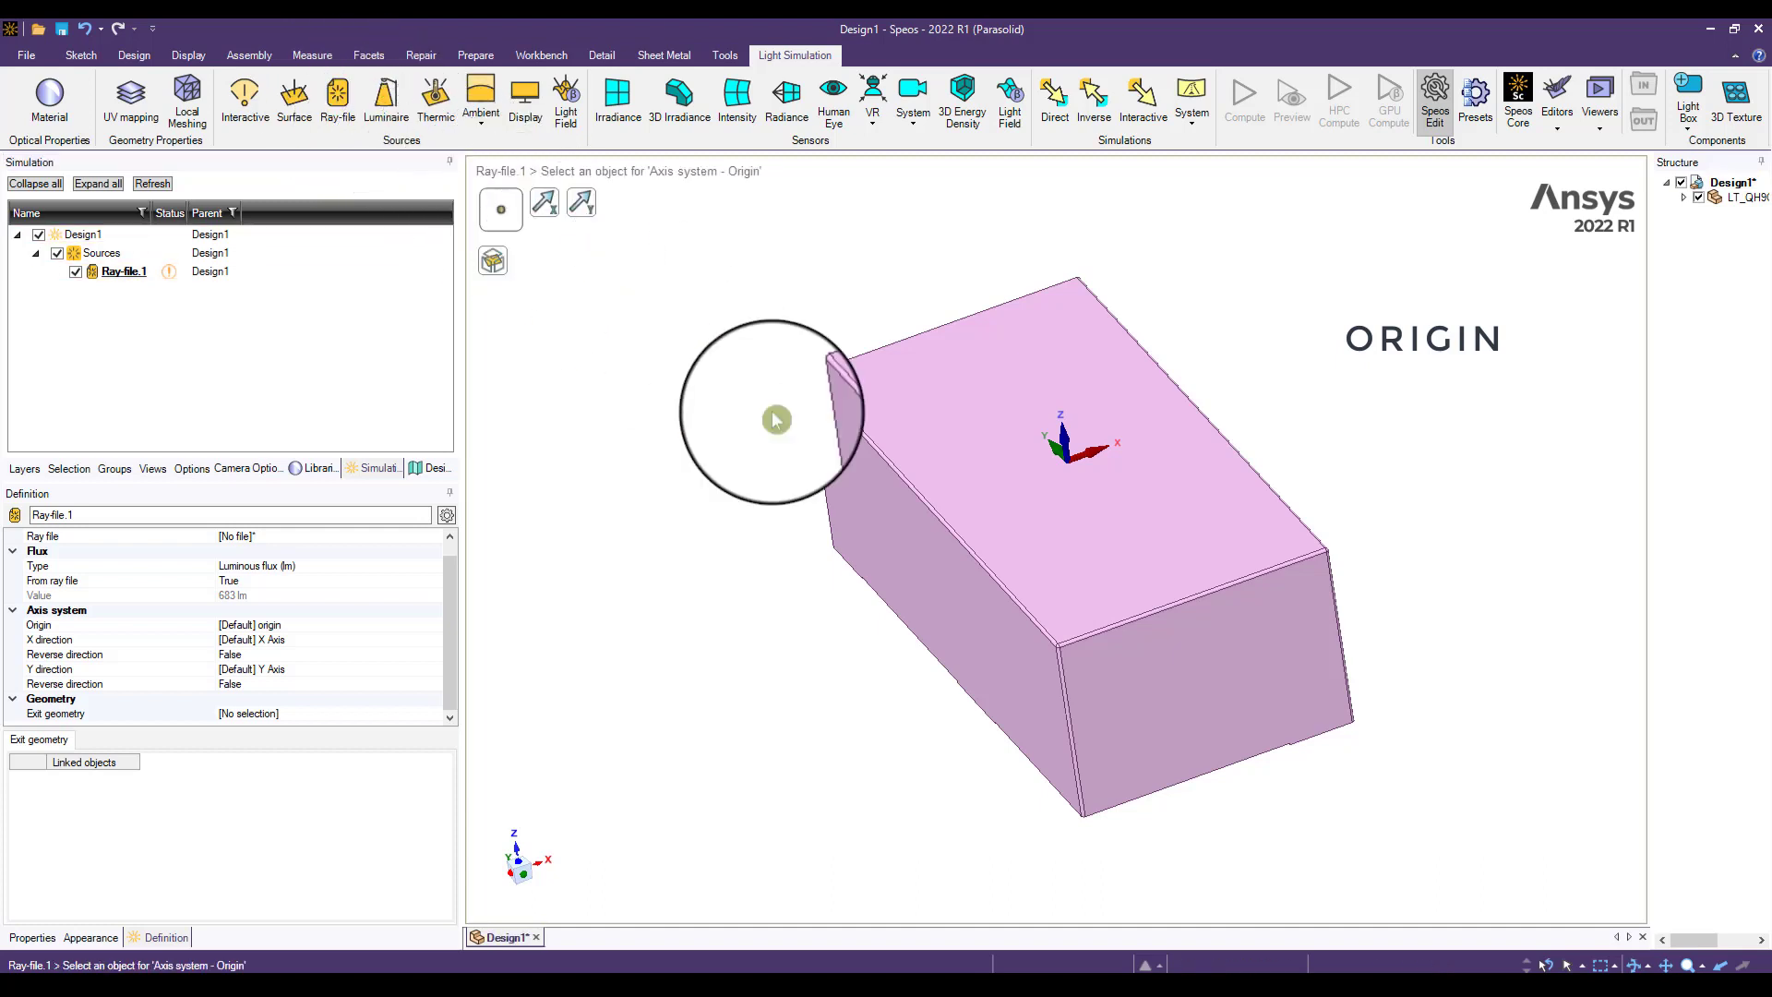
left_click(1069, 452)
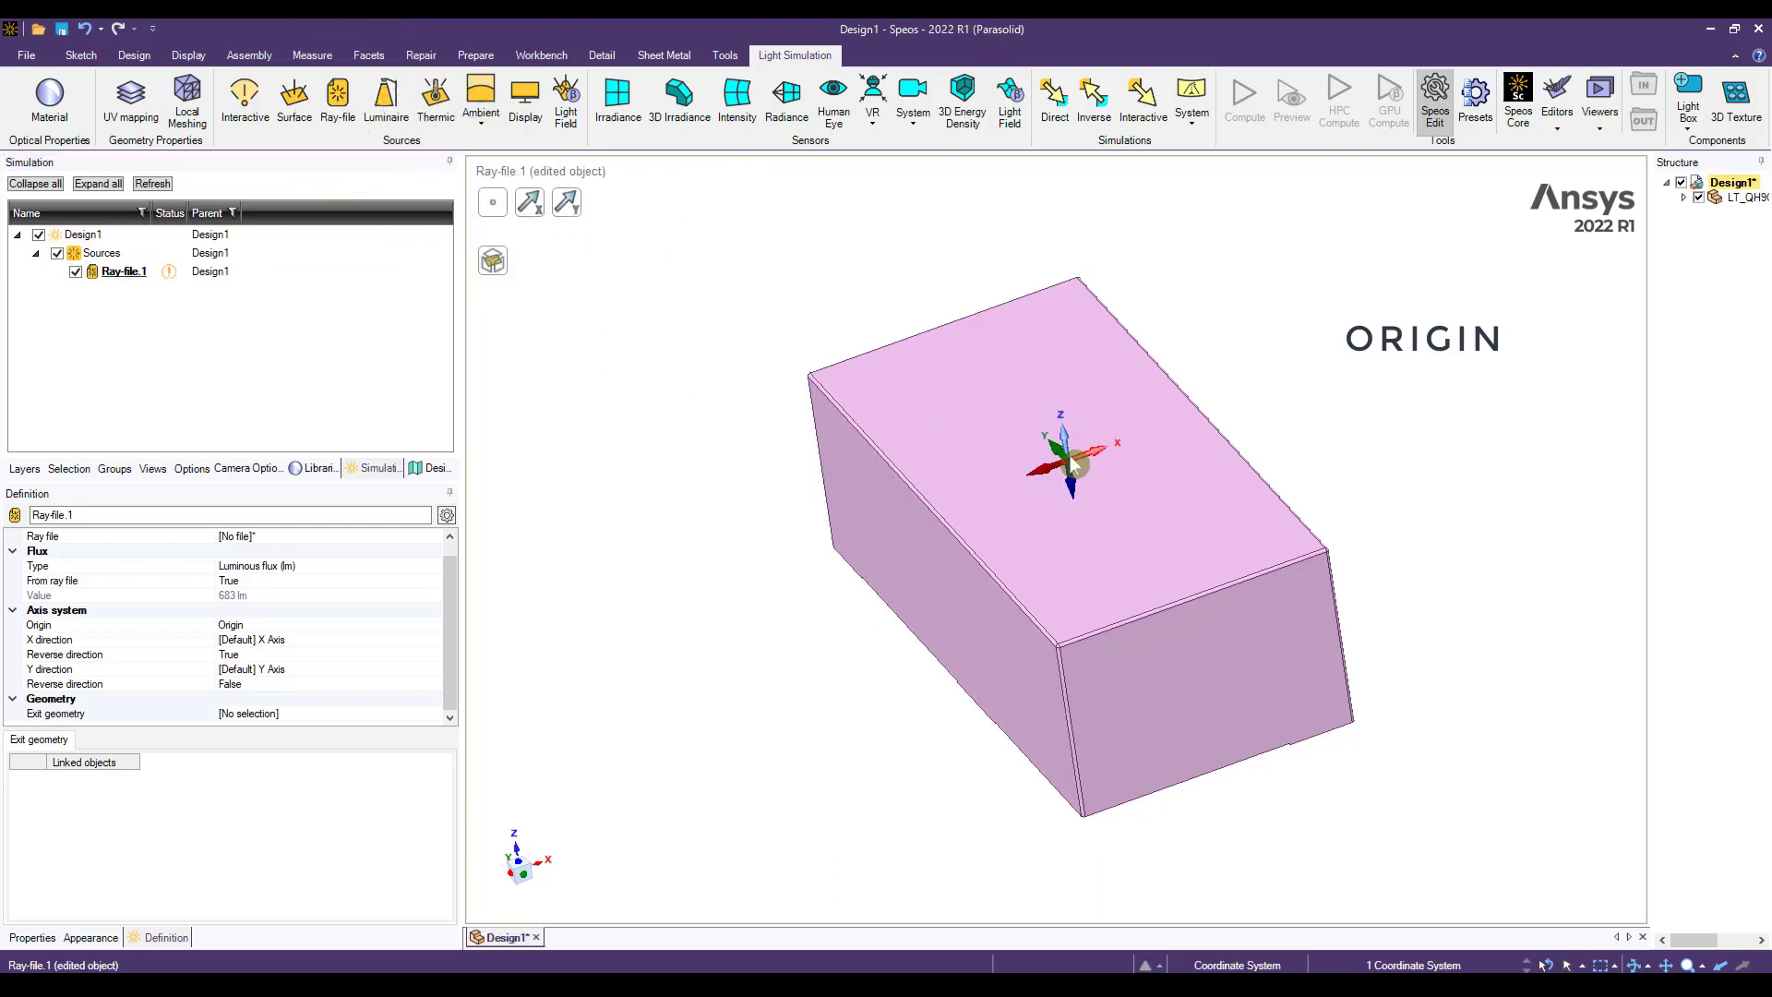
left_click(530, 203)
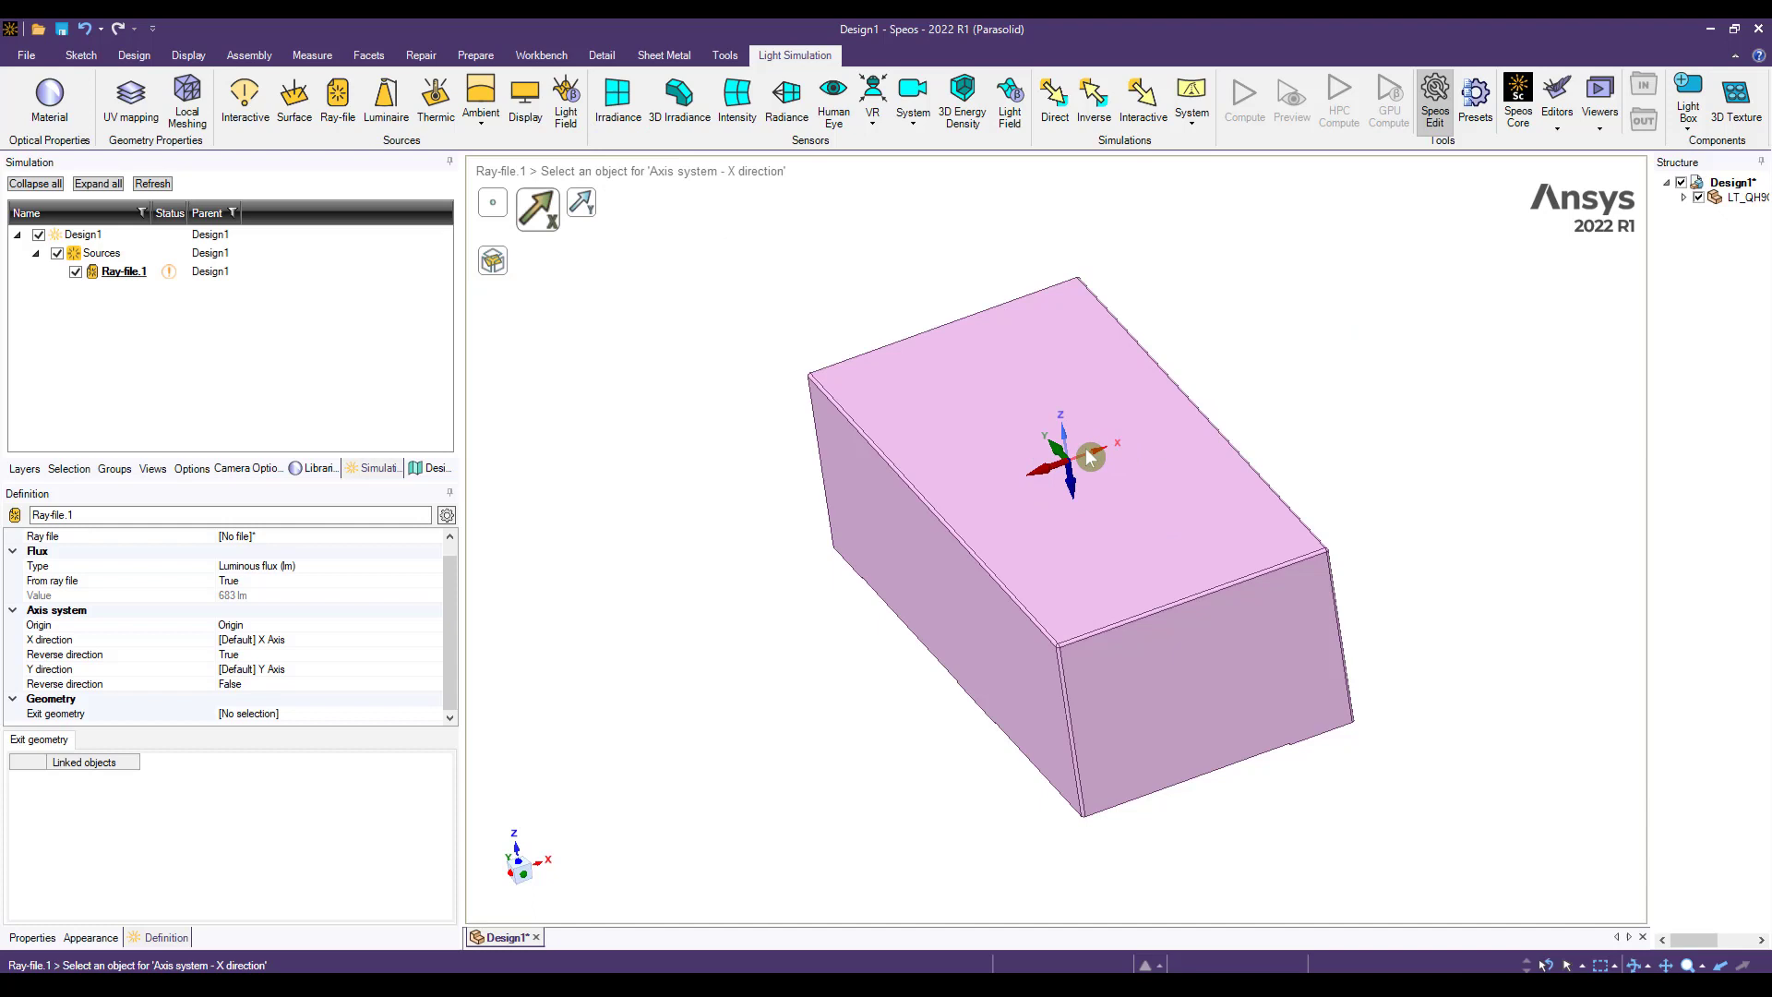
left_click(1088, 455)
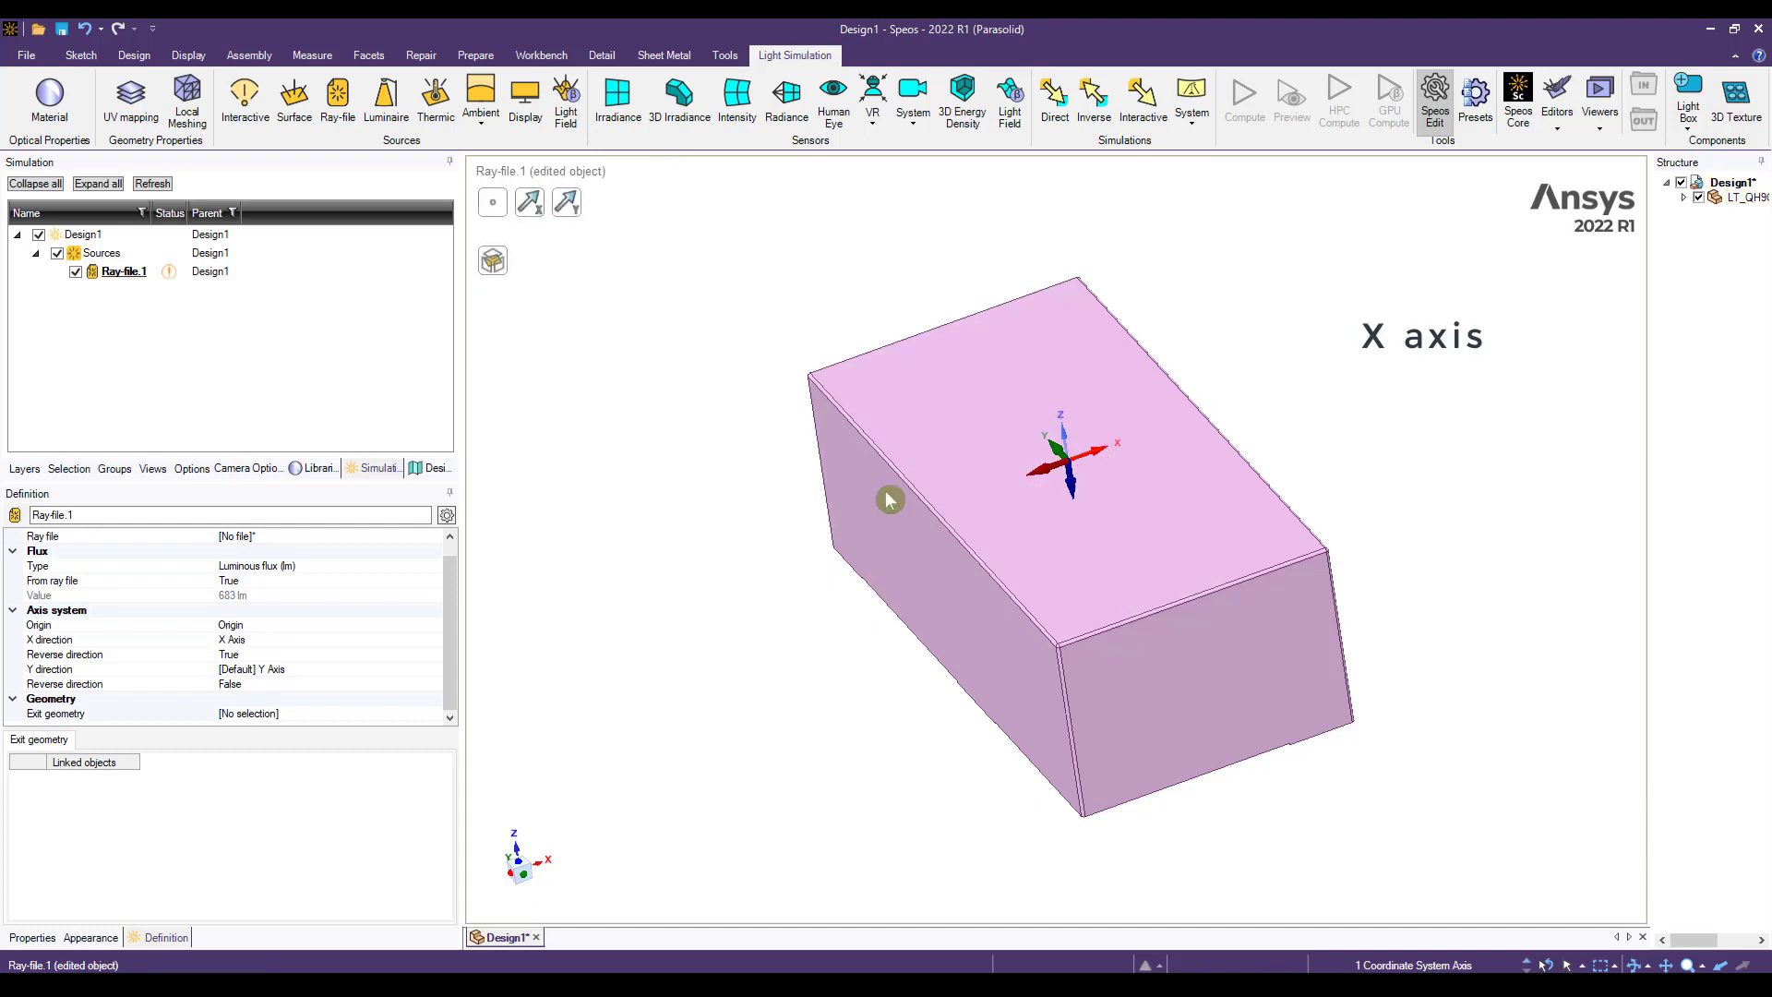
left_click(578, 210)
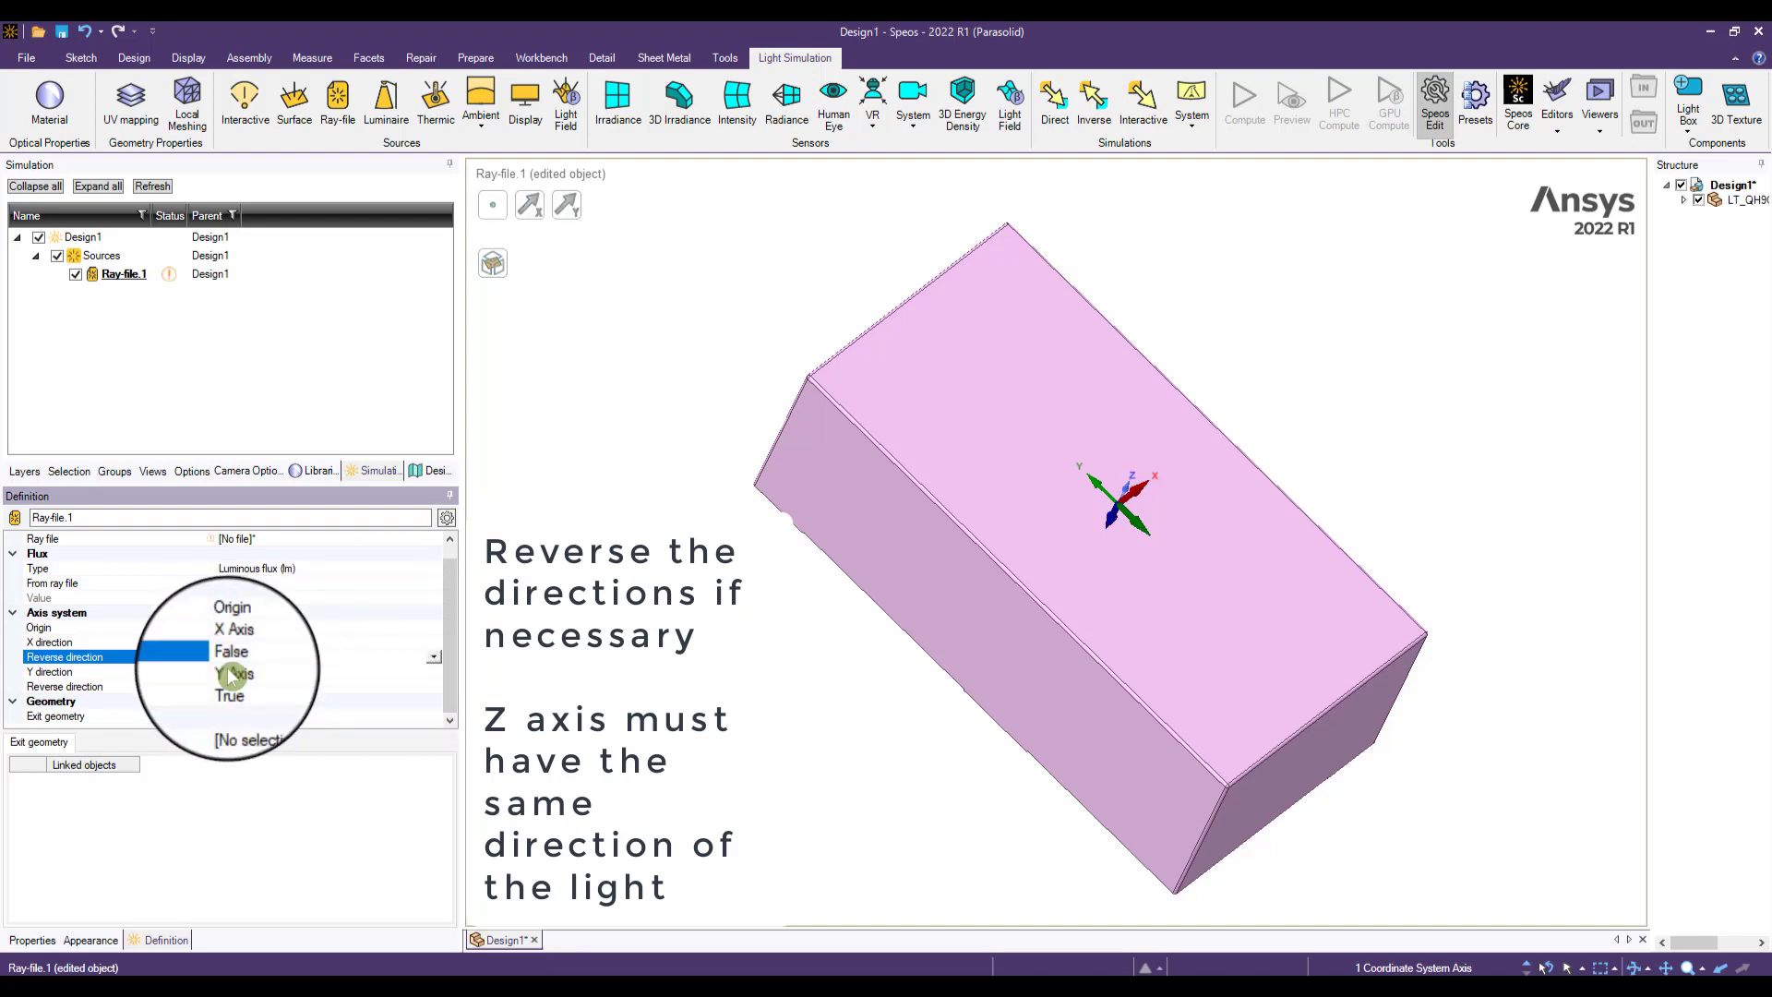
left_click(229, 695)
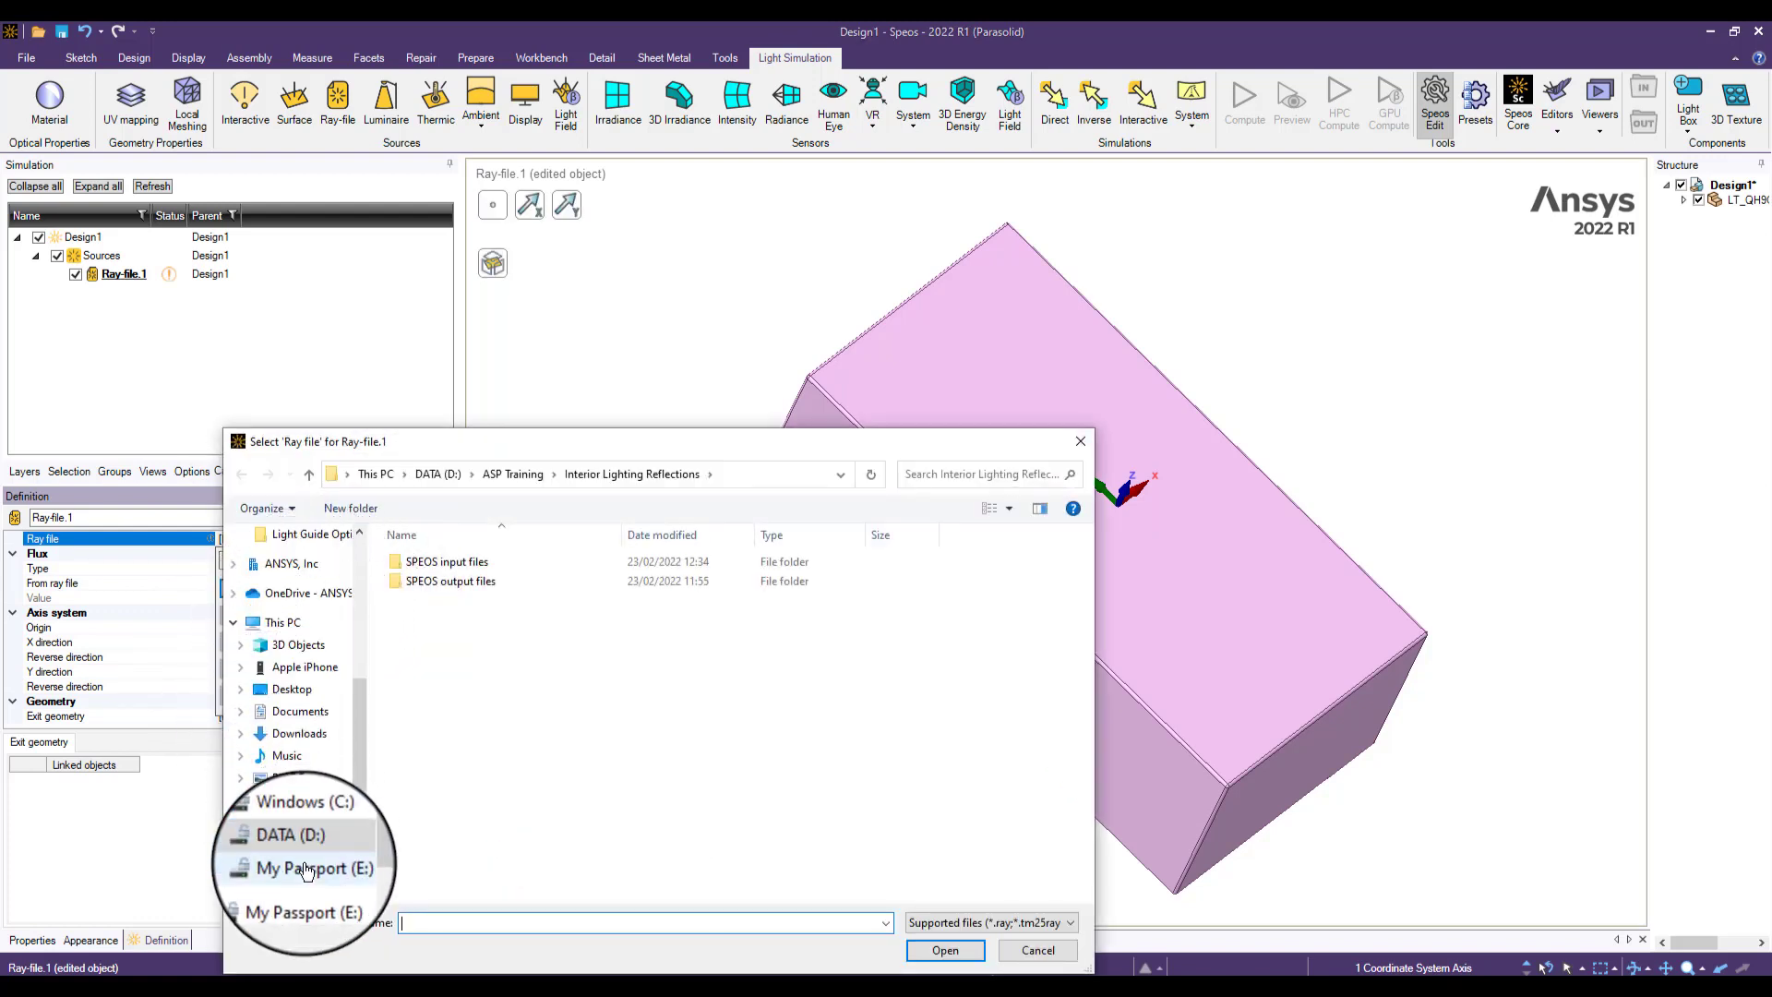
- Assign rayfile_LT_QH9G_5M_270114_Speos.RAY from Downloads > Rayfile Source > Speos to Ray-file.1
left_click(299, 733)
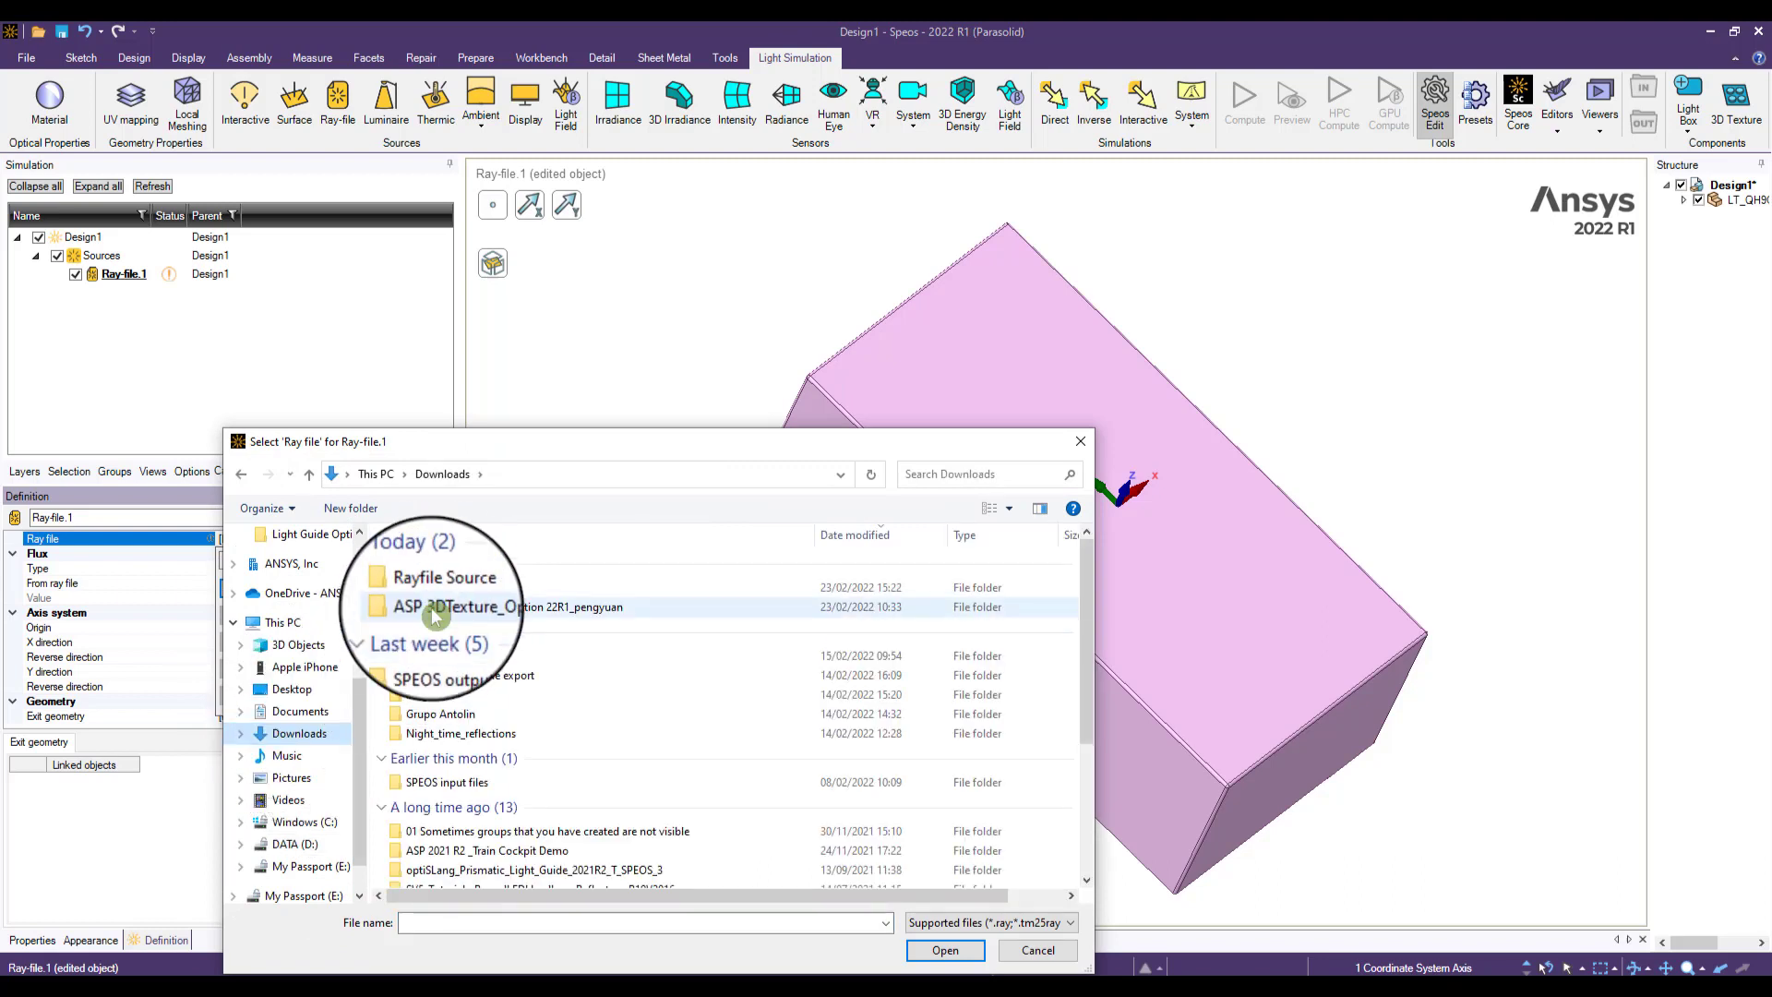
double_click(445, 576)
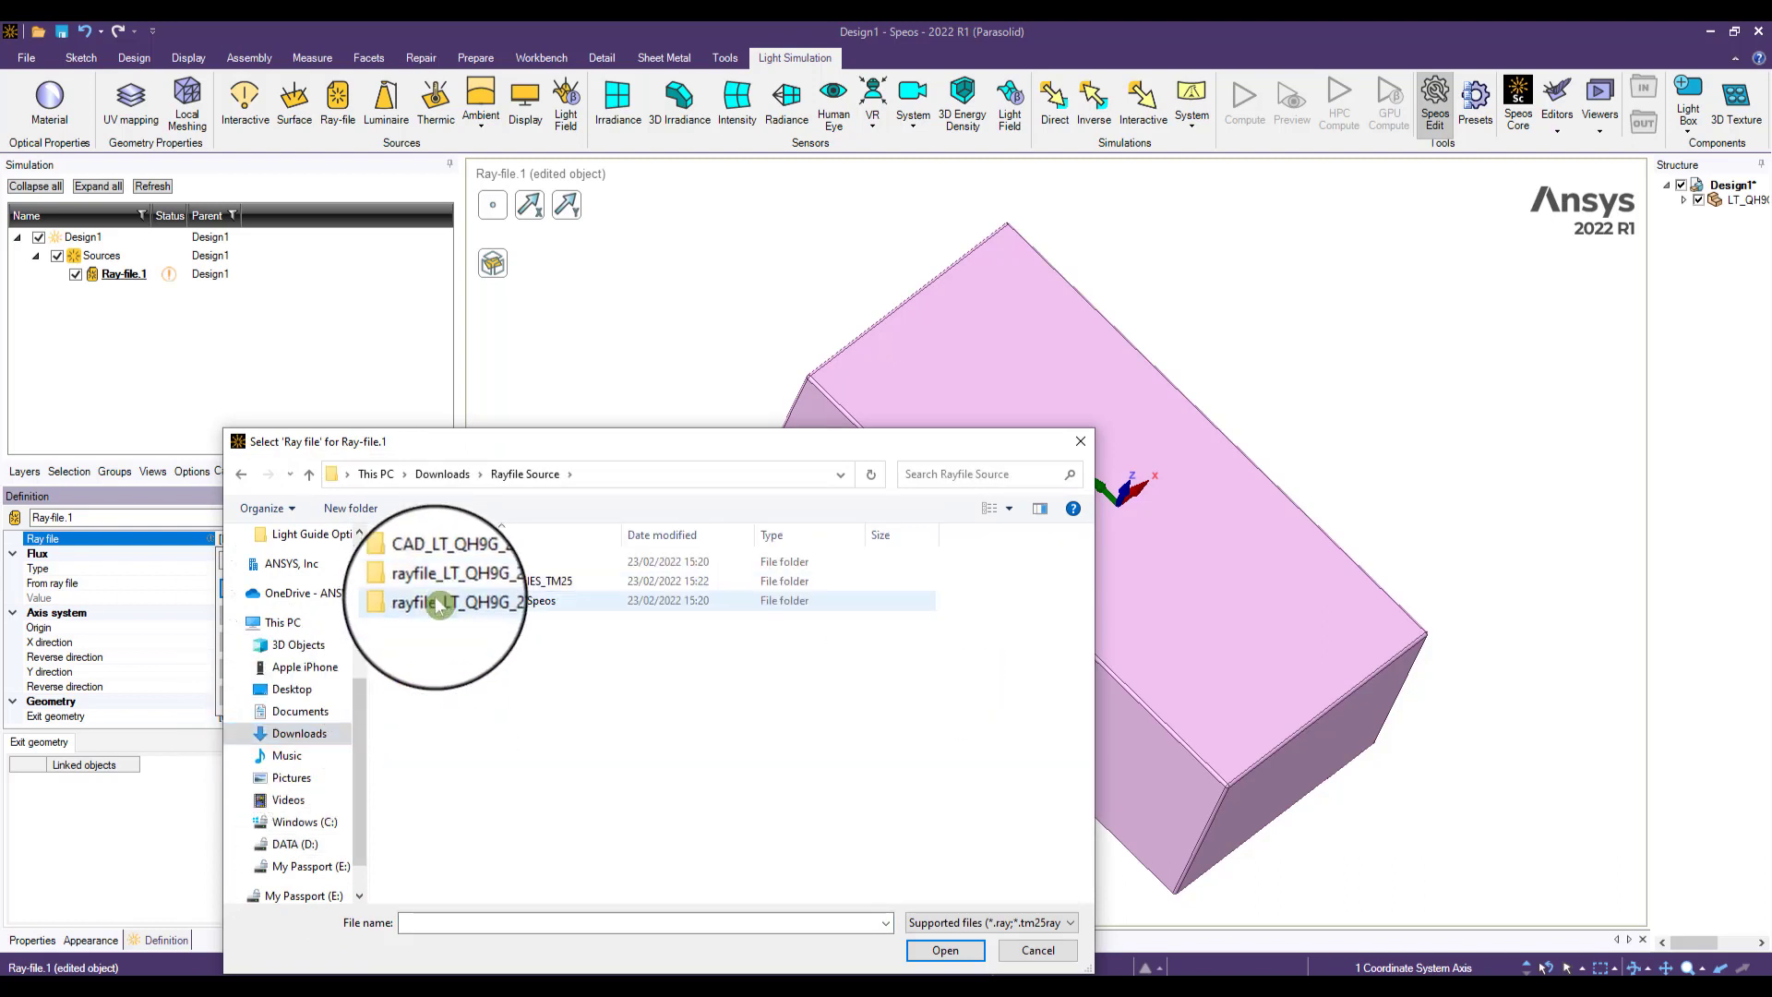
double_click(455, 600)
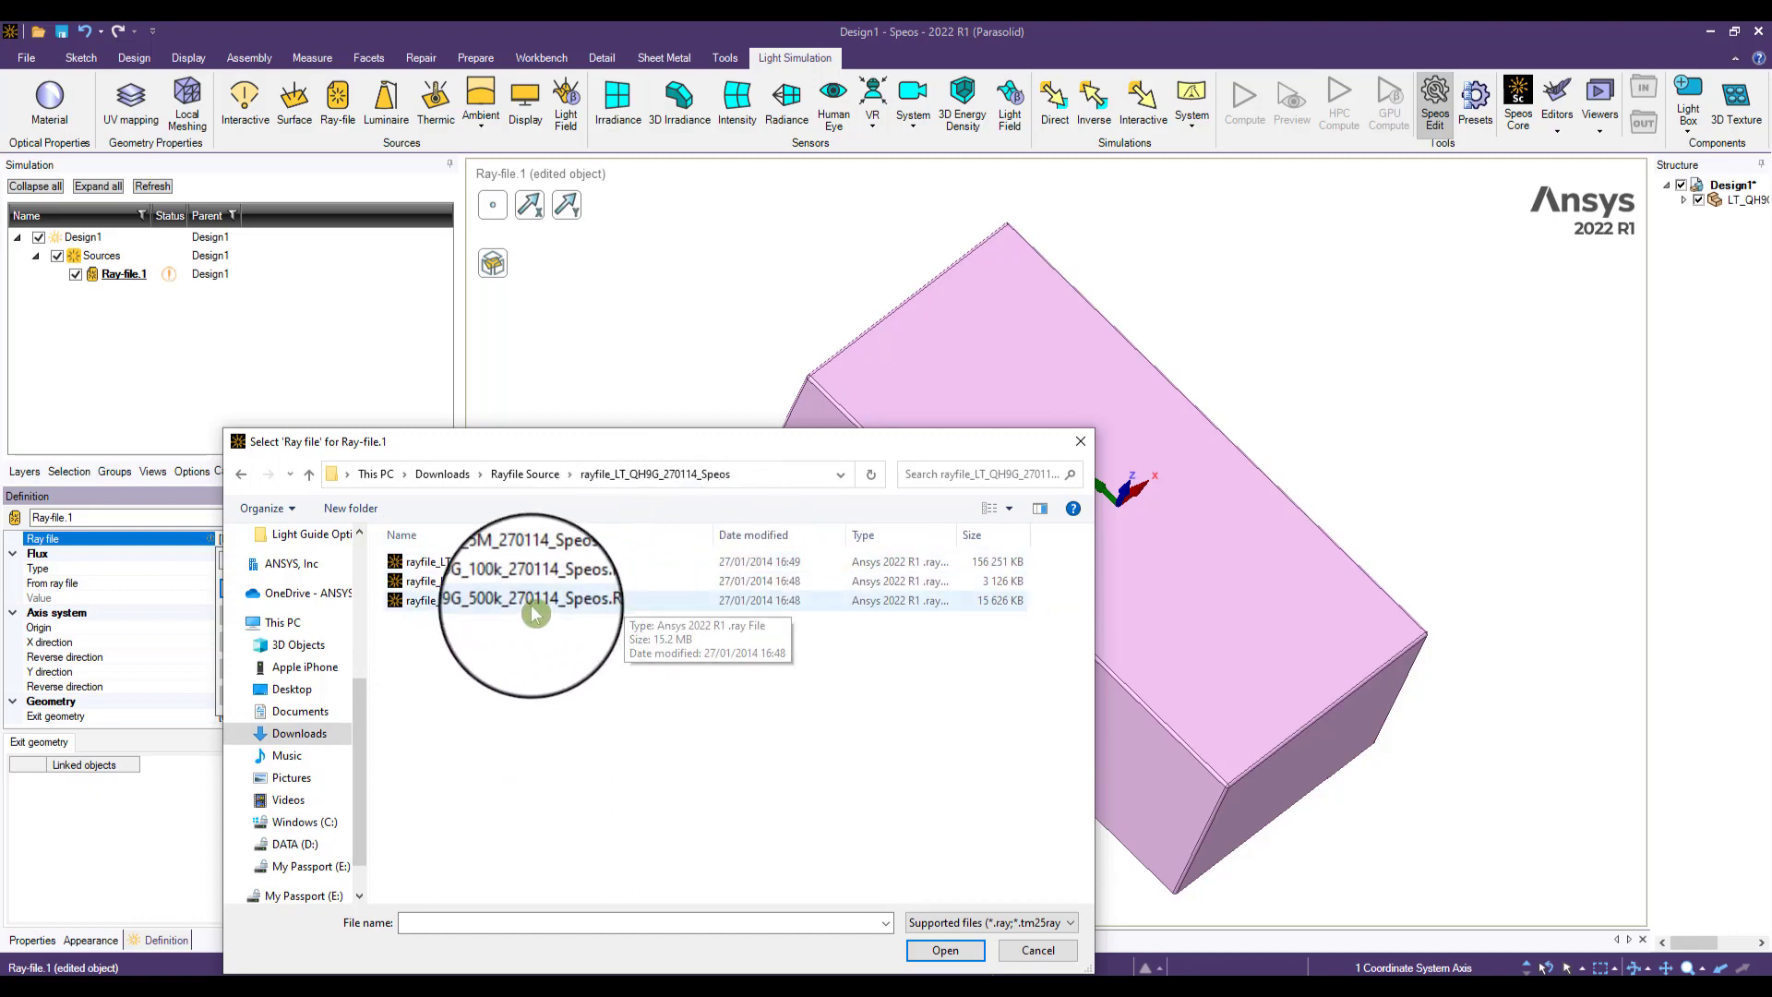
left_click(501, 561)
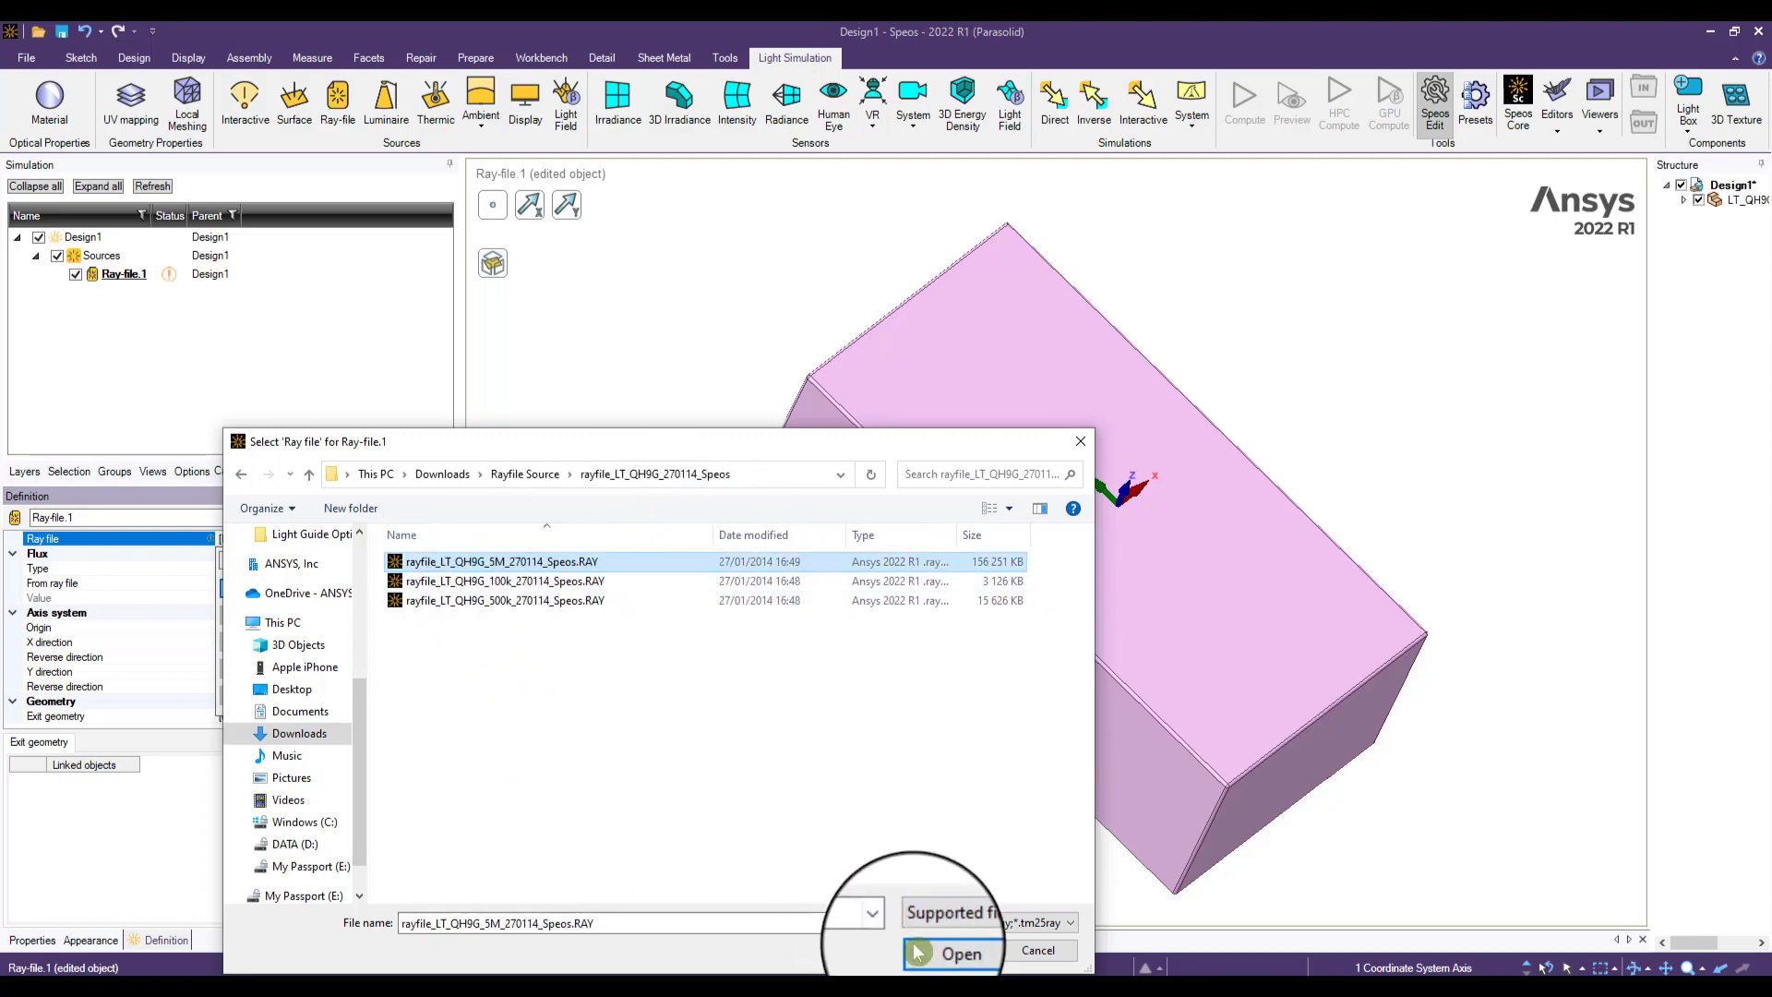
left_click(959, 953)
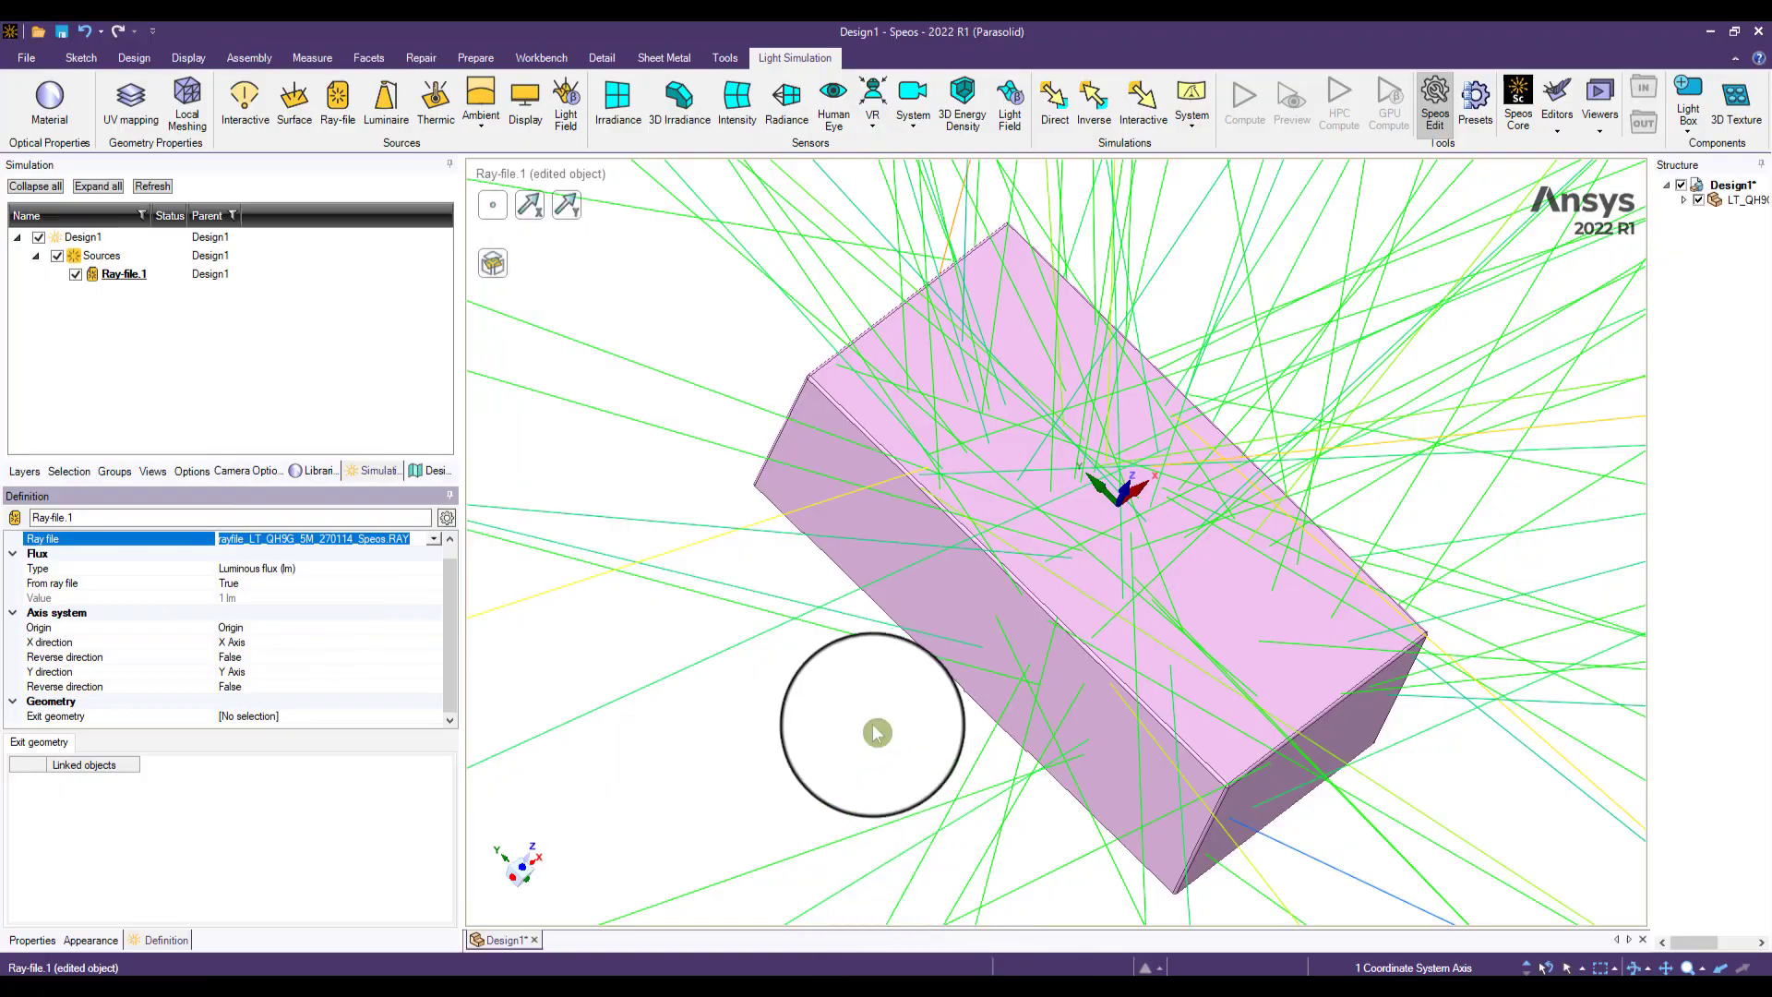
scroll("down", 3)
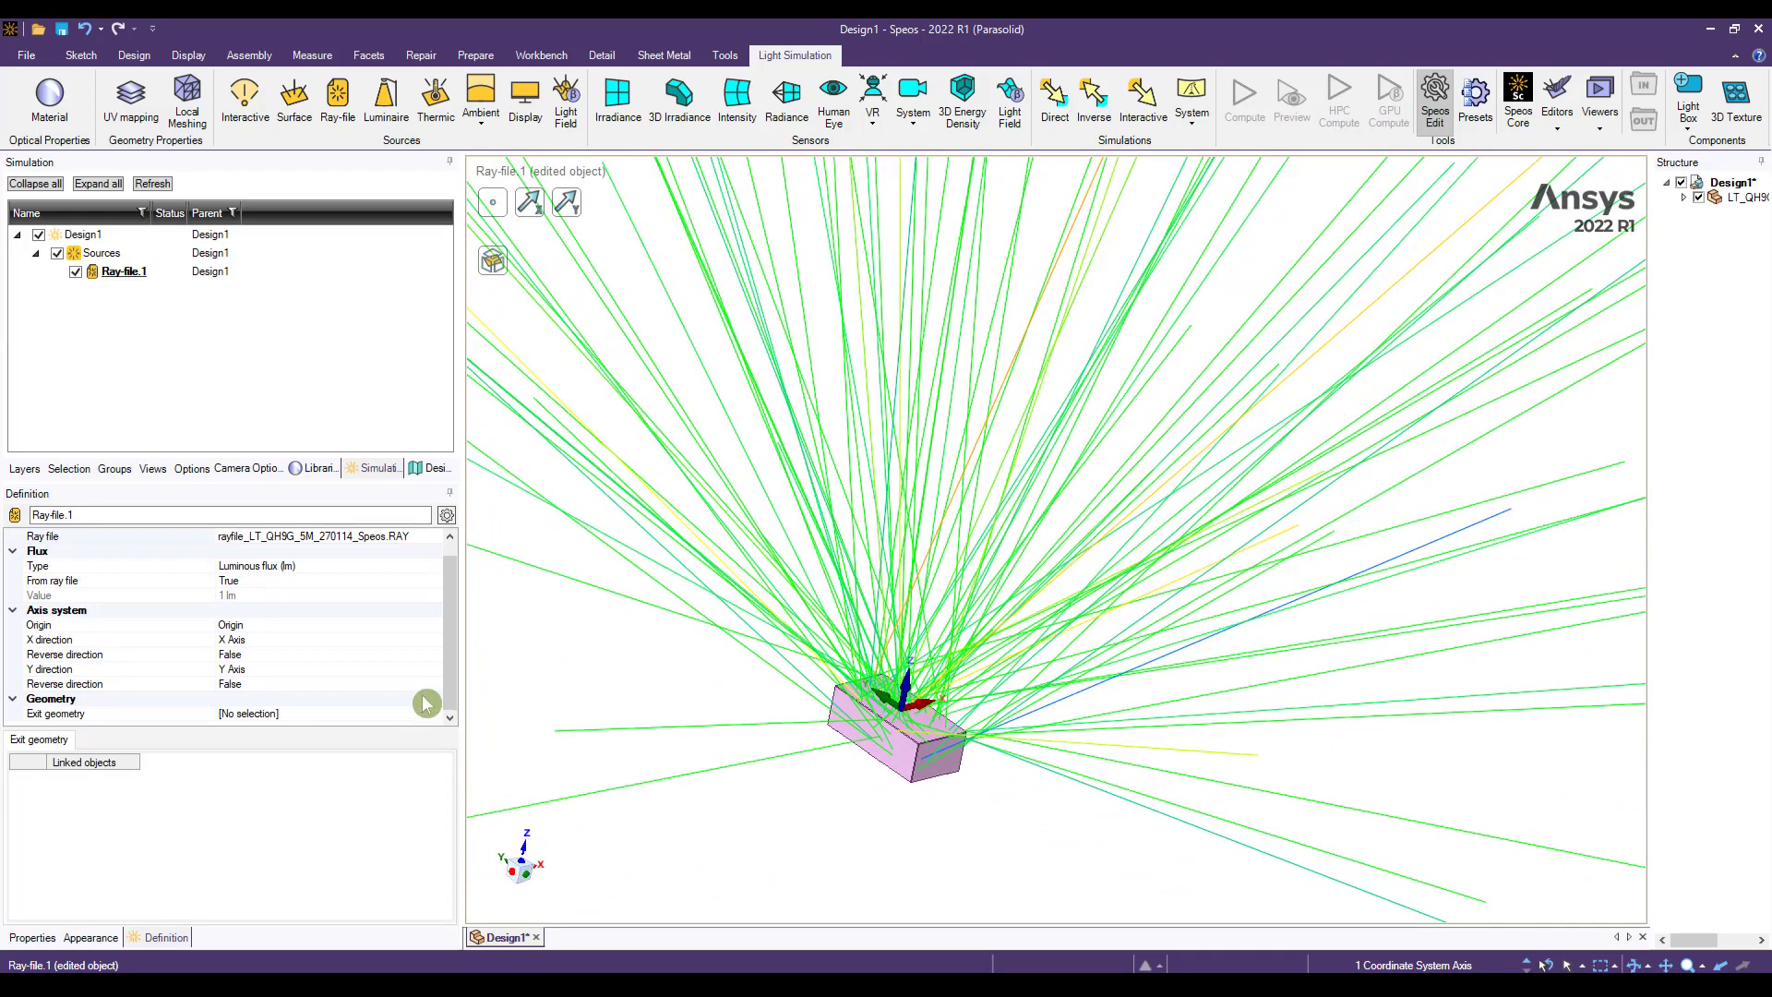
mouse_move(81, 794)
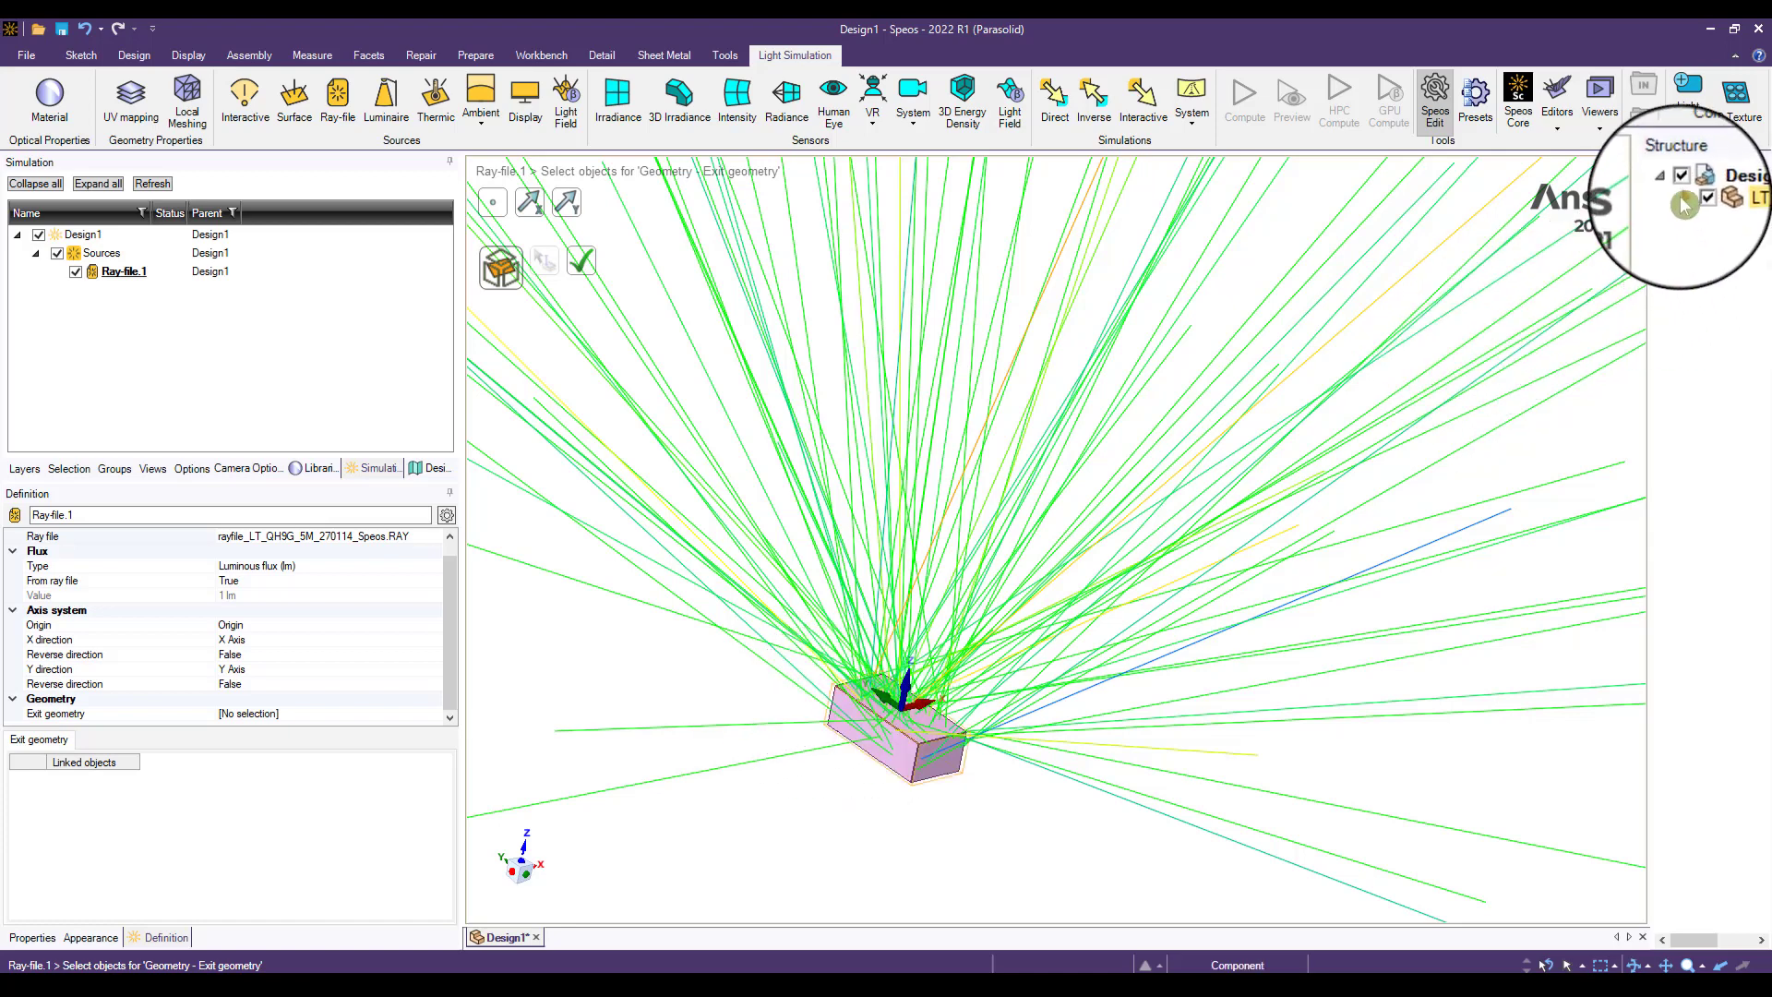
- Use LT_QH9G_240114_geometry as the source's exit geometry and complete the definition
left_click(899, 735)
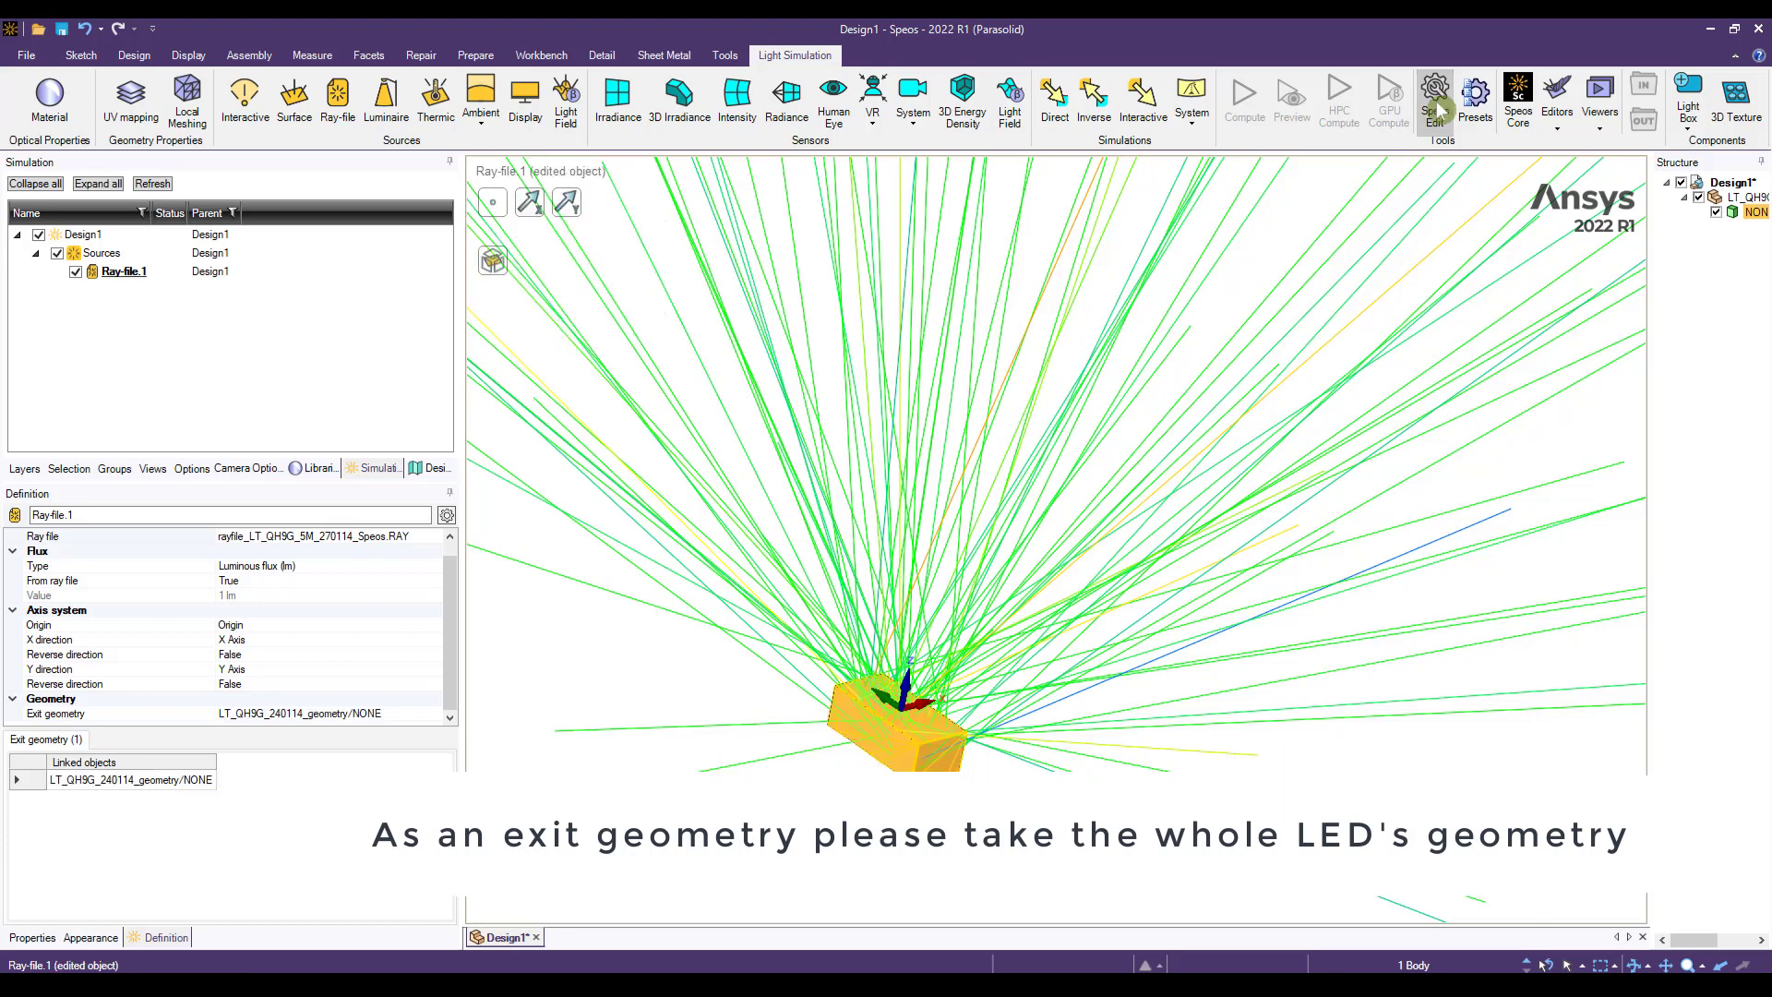
left_click(1435, 99)
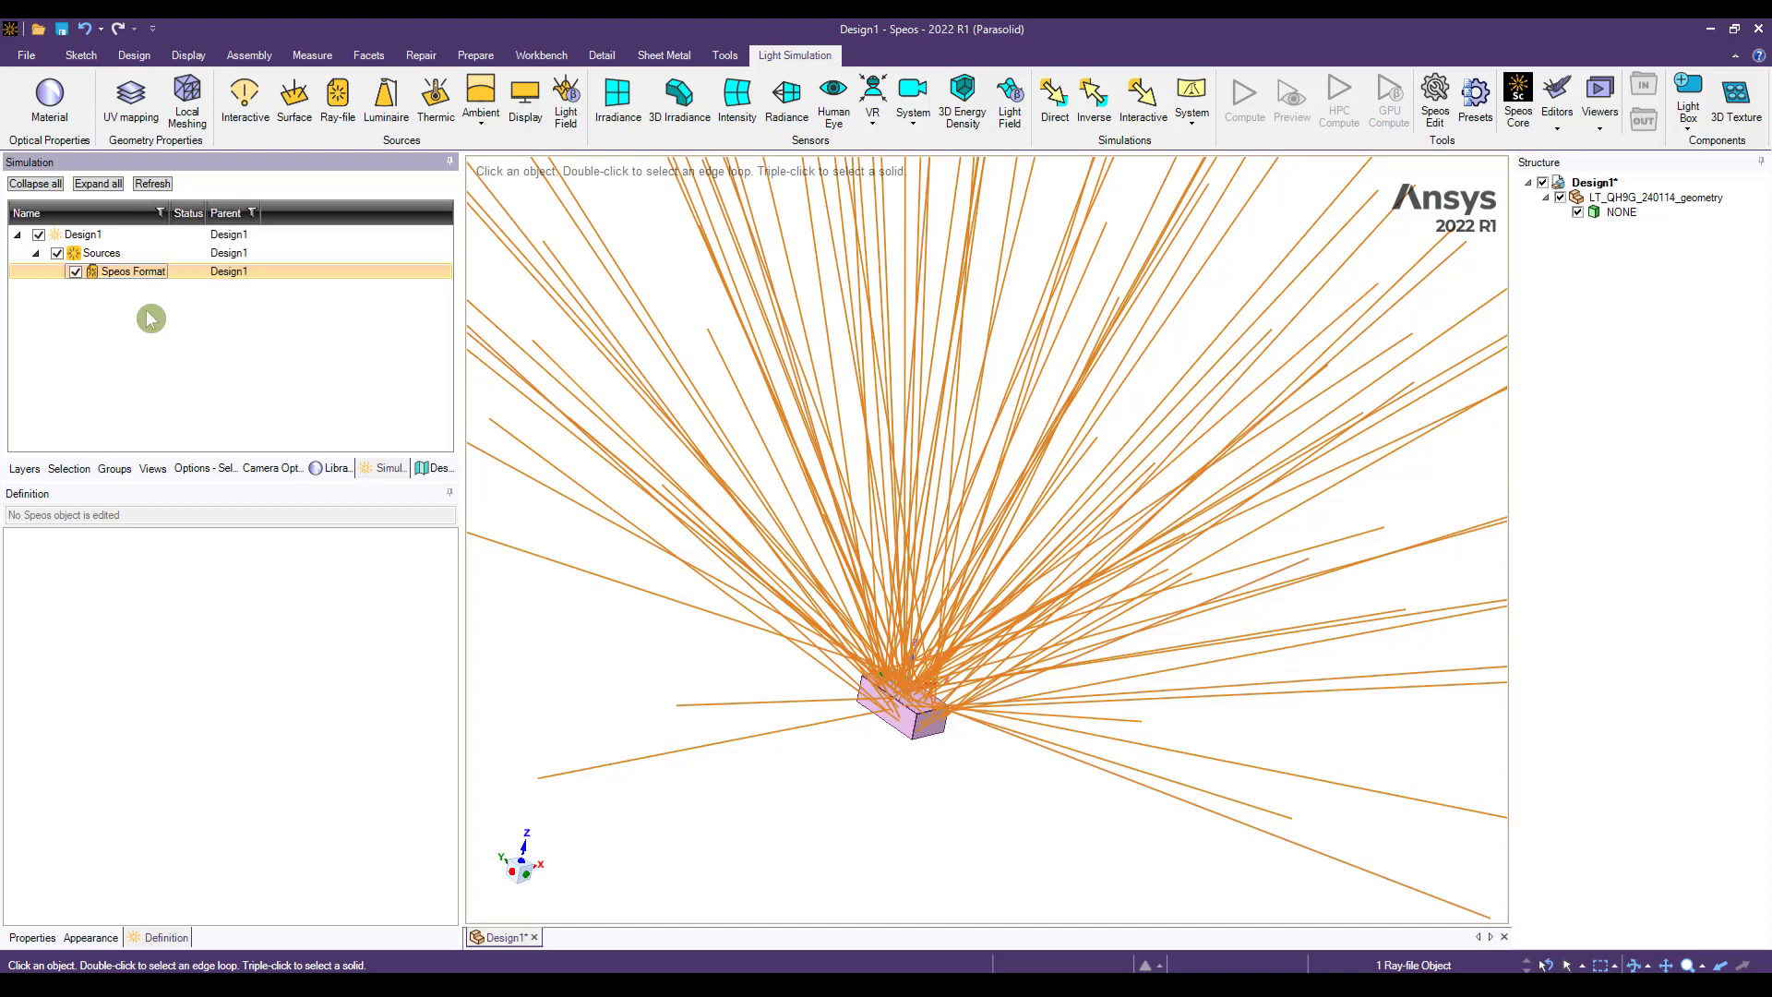
- Copy Speos Format, rename the copy TM25 IES Format and reopen it for editing
right_click(131, 272)
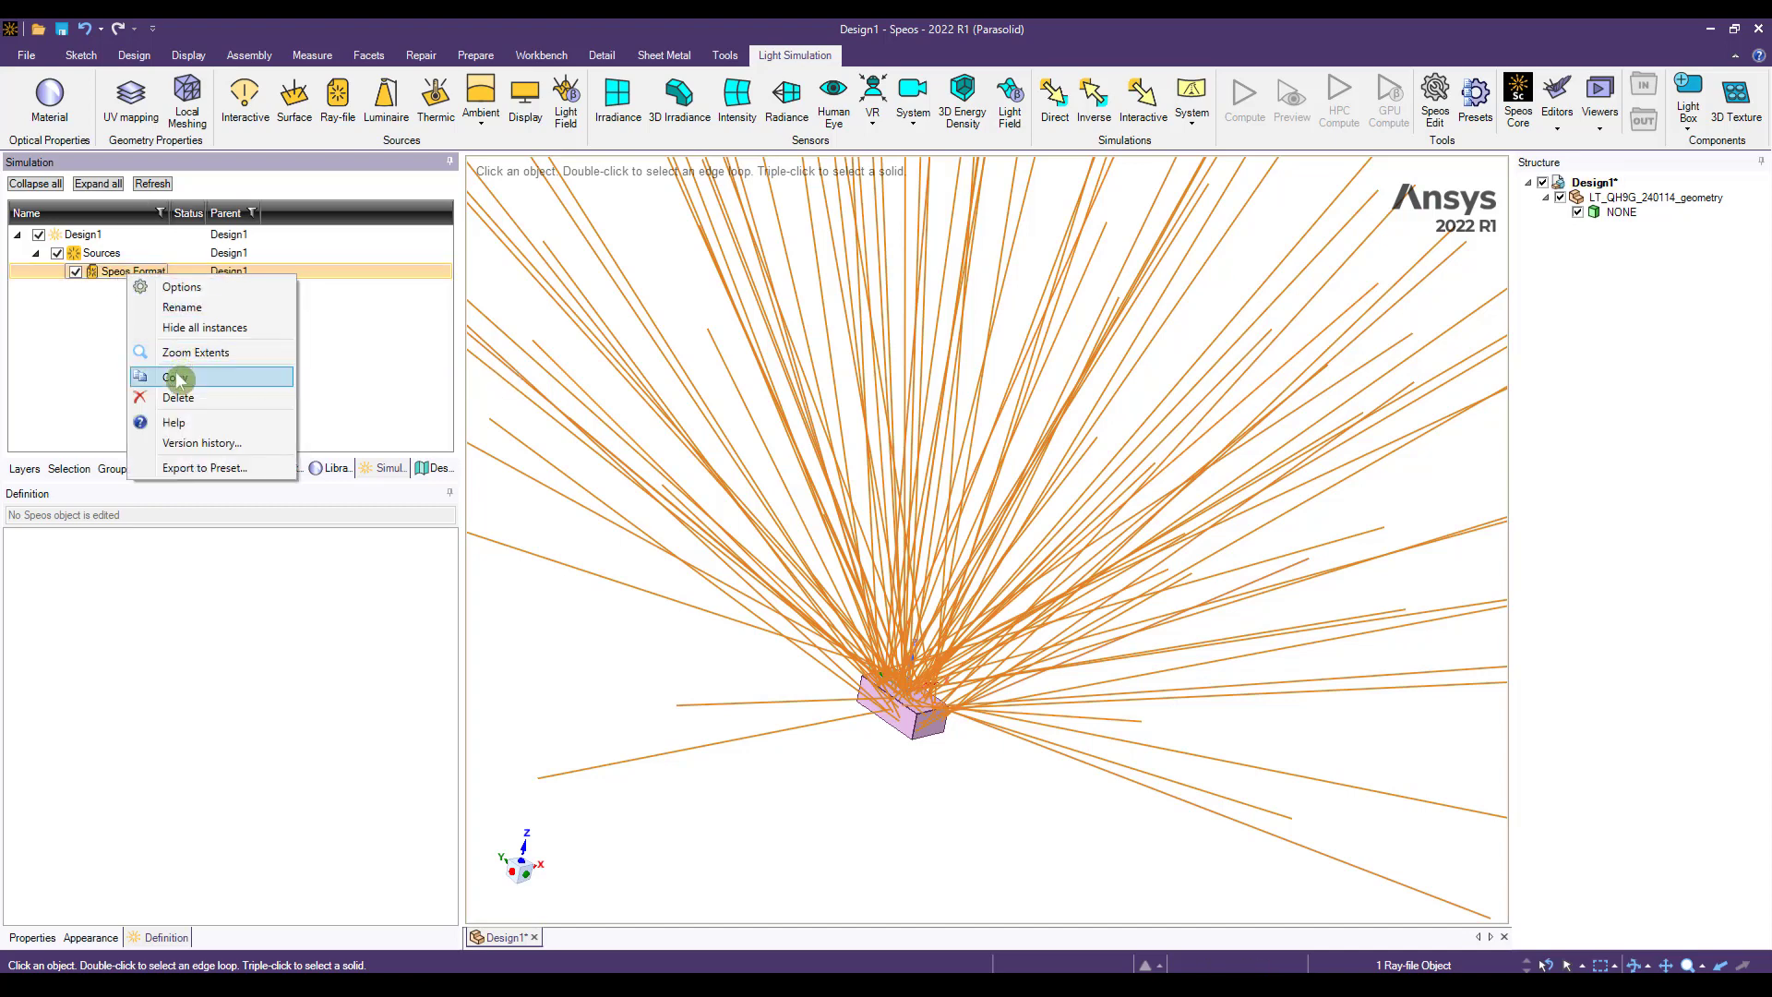
left_click(170, 376)
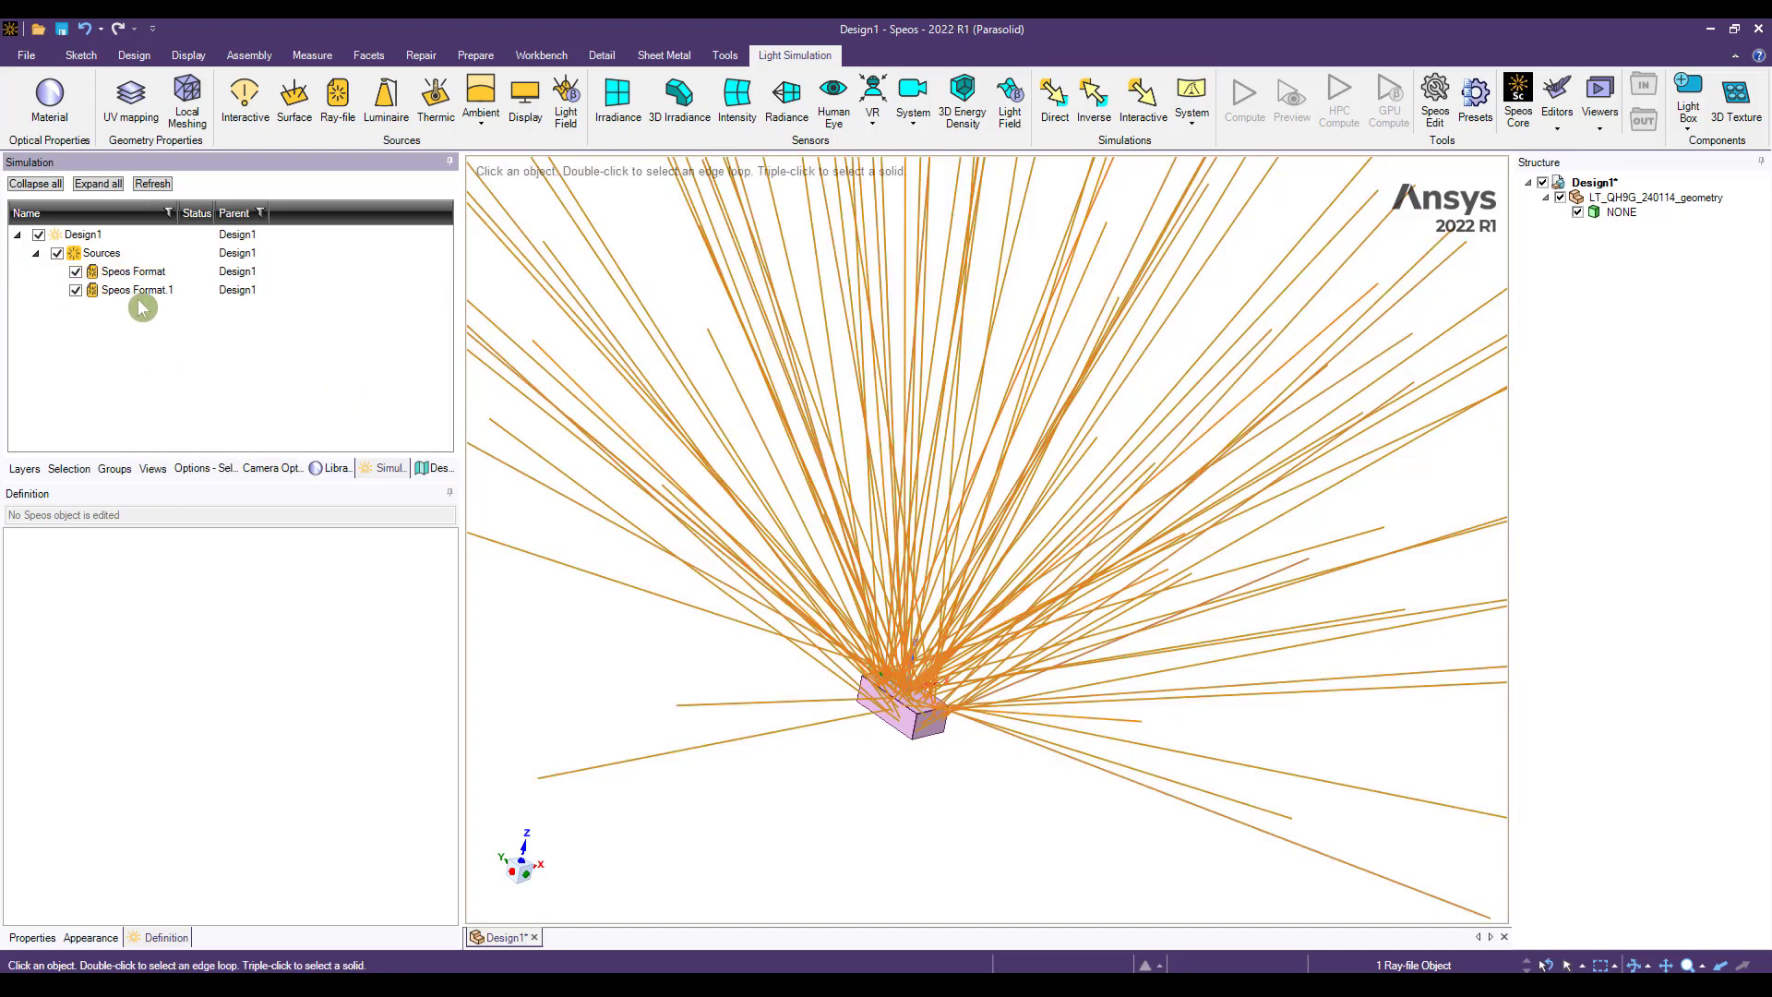
double_click(134, 290)
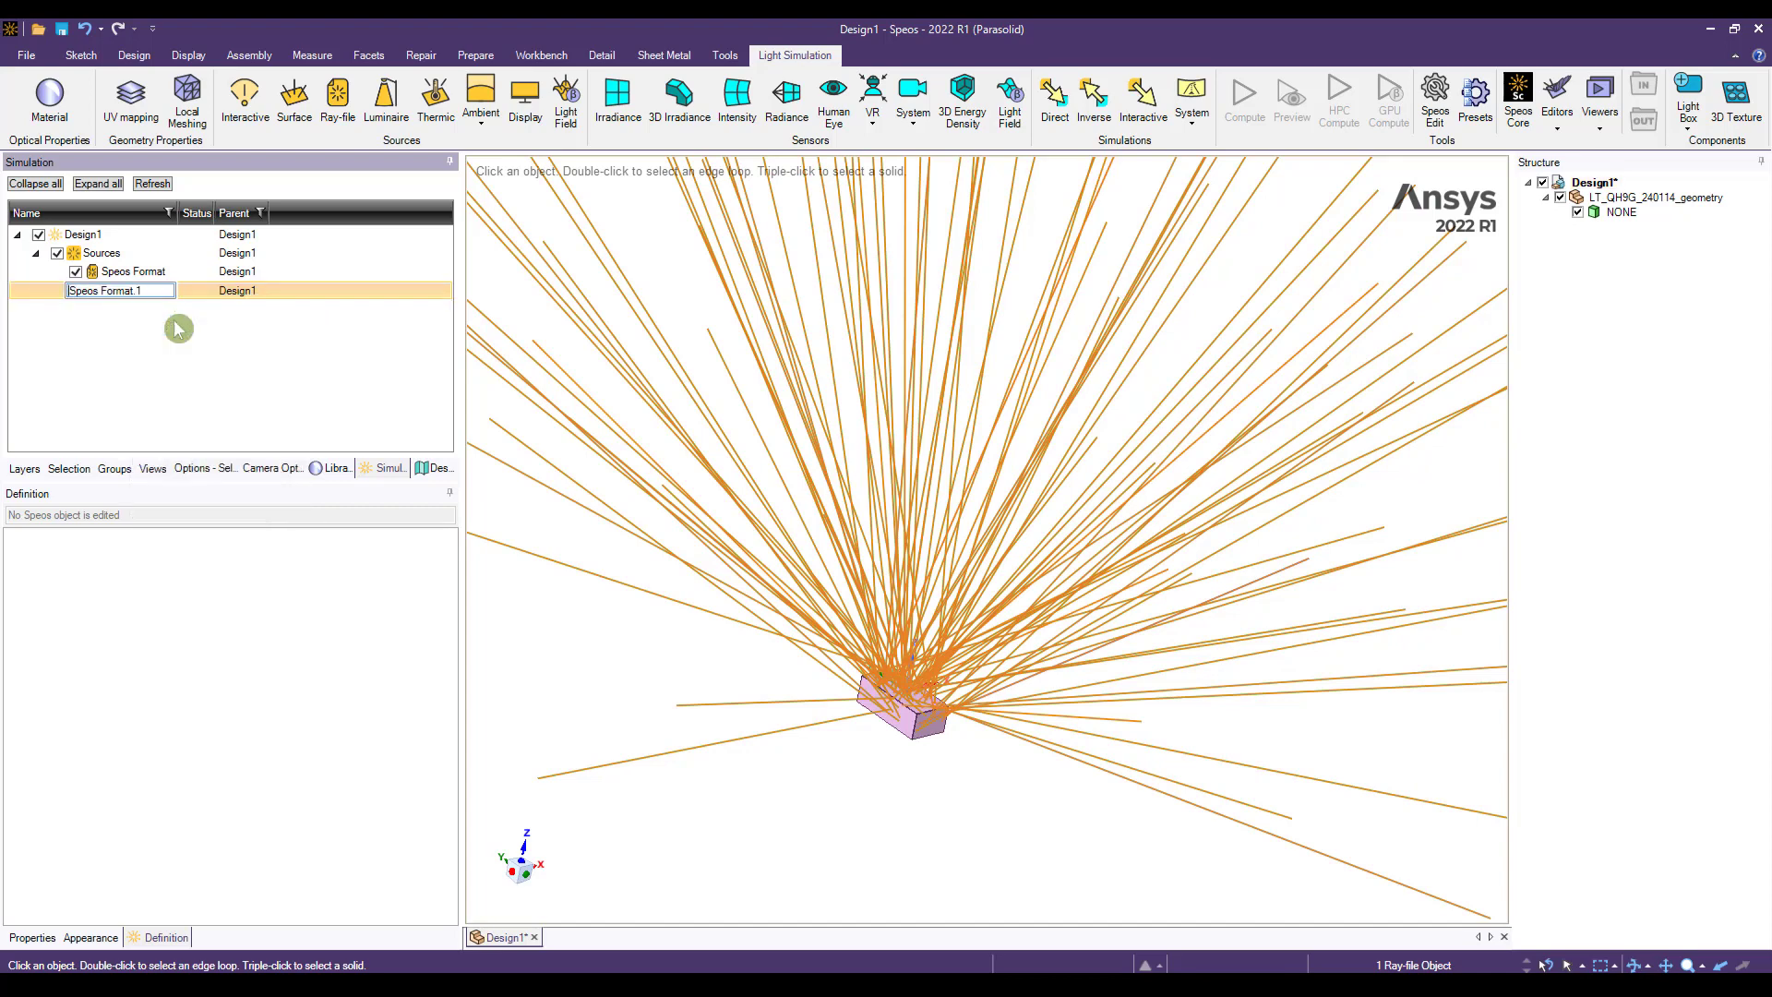
type("TM Format.1")
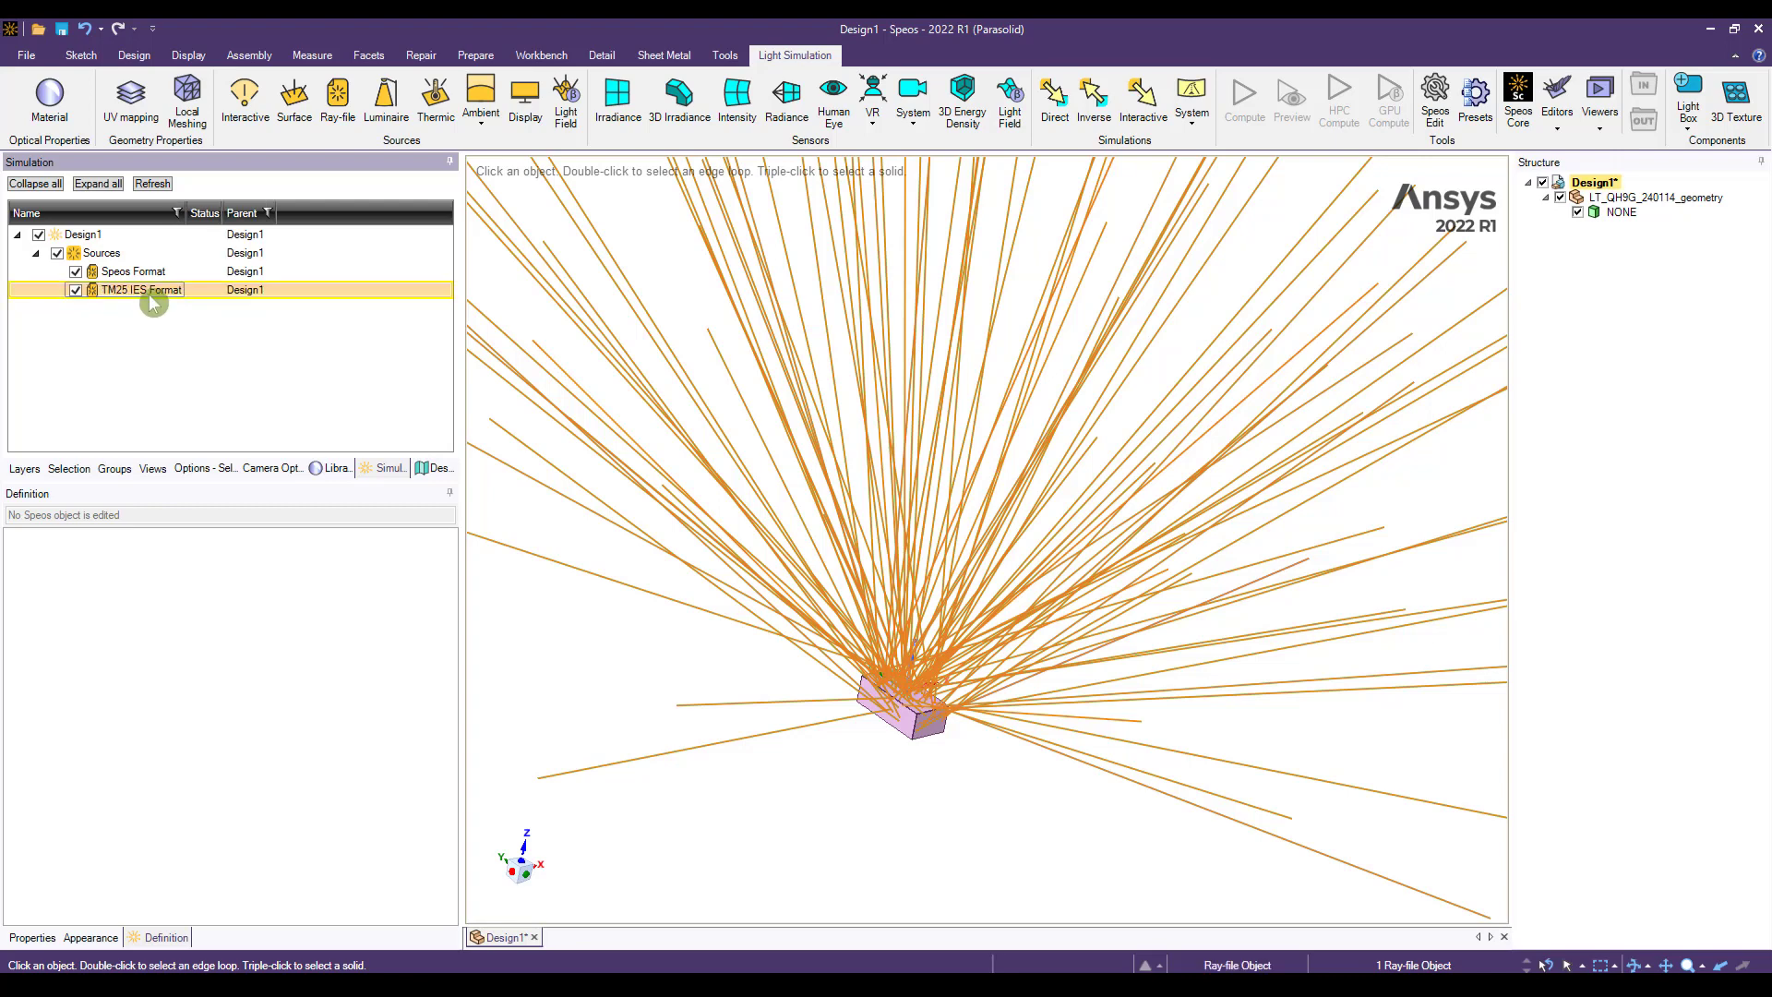
double_click(140, 290)
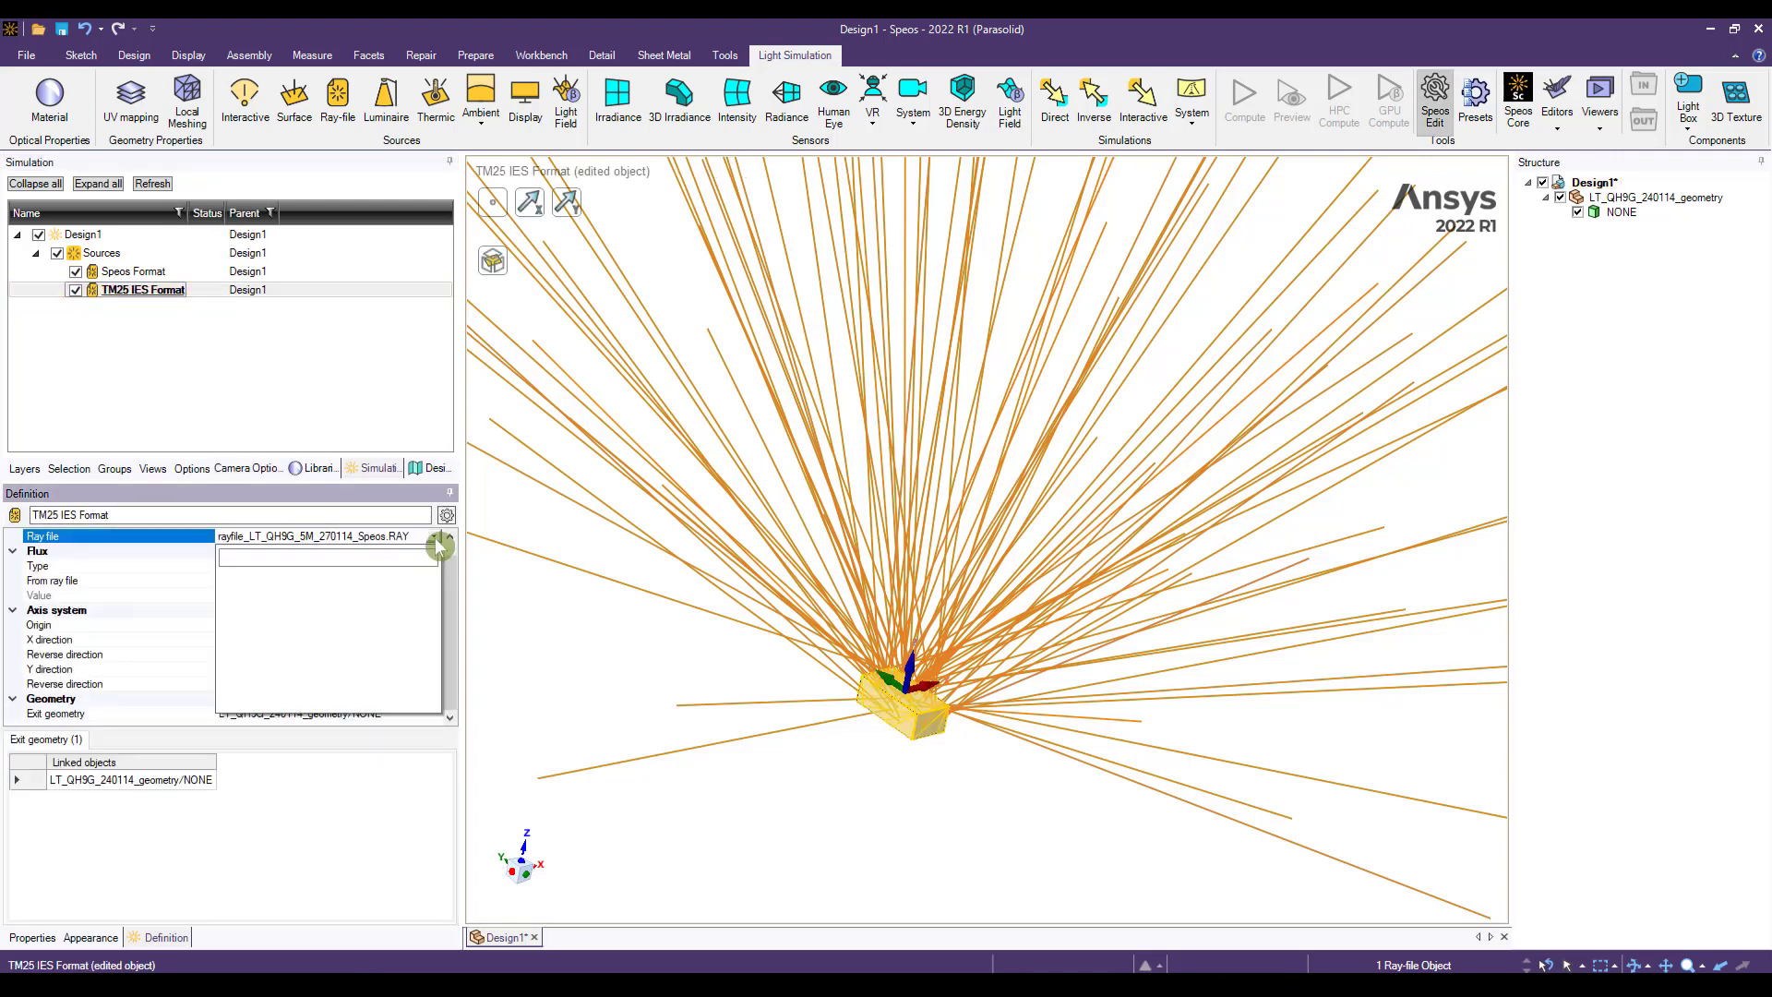
- Load rayfile_LT_QH9G_20M_270114_IES_TM25.TM25RAY into TM25 IES Format and display only its rays
left_click(440, 544)
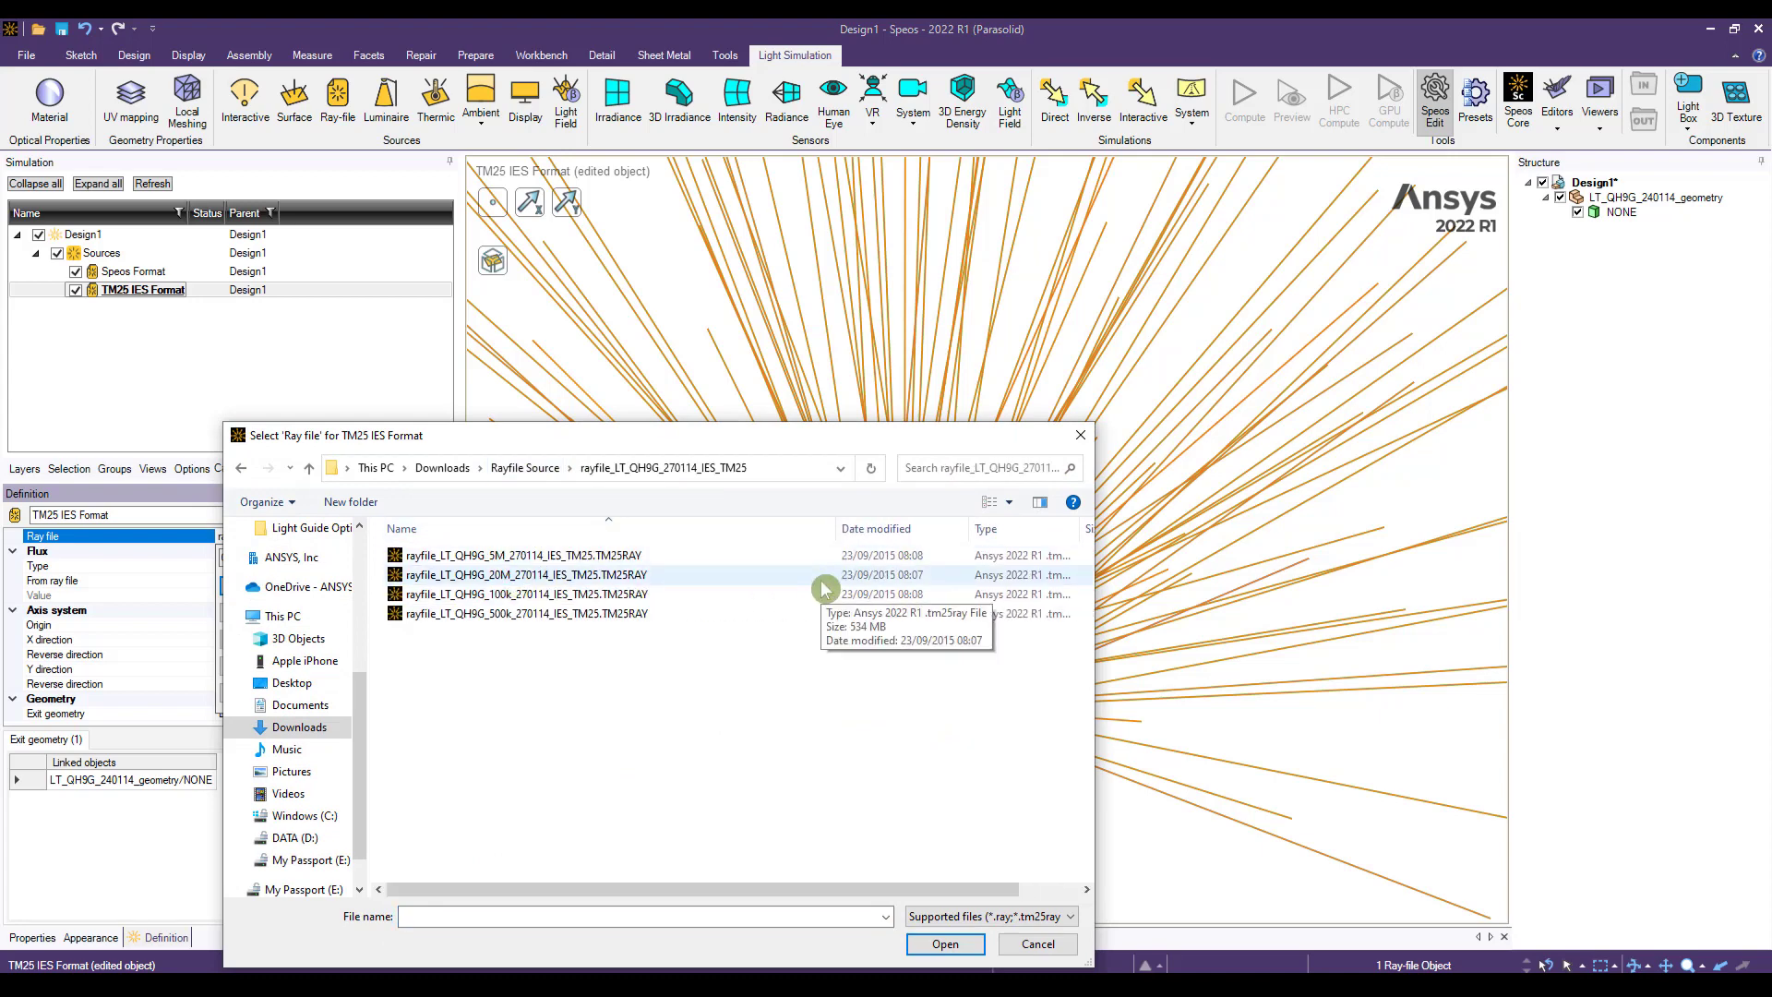
left_click(527, 574)
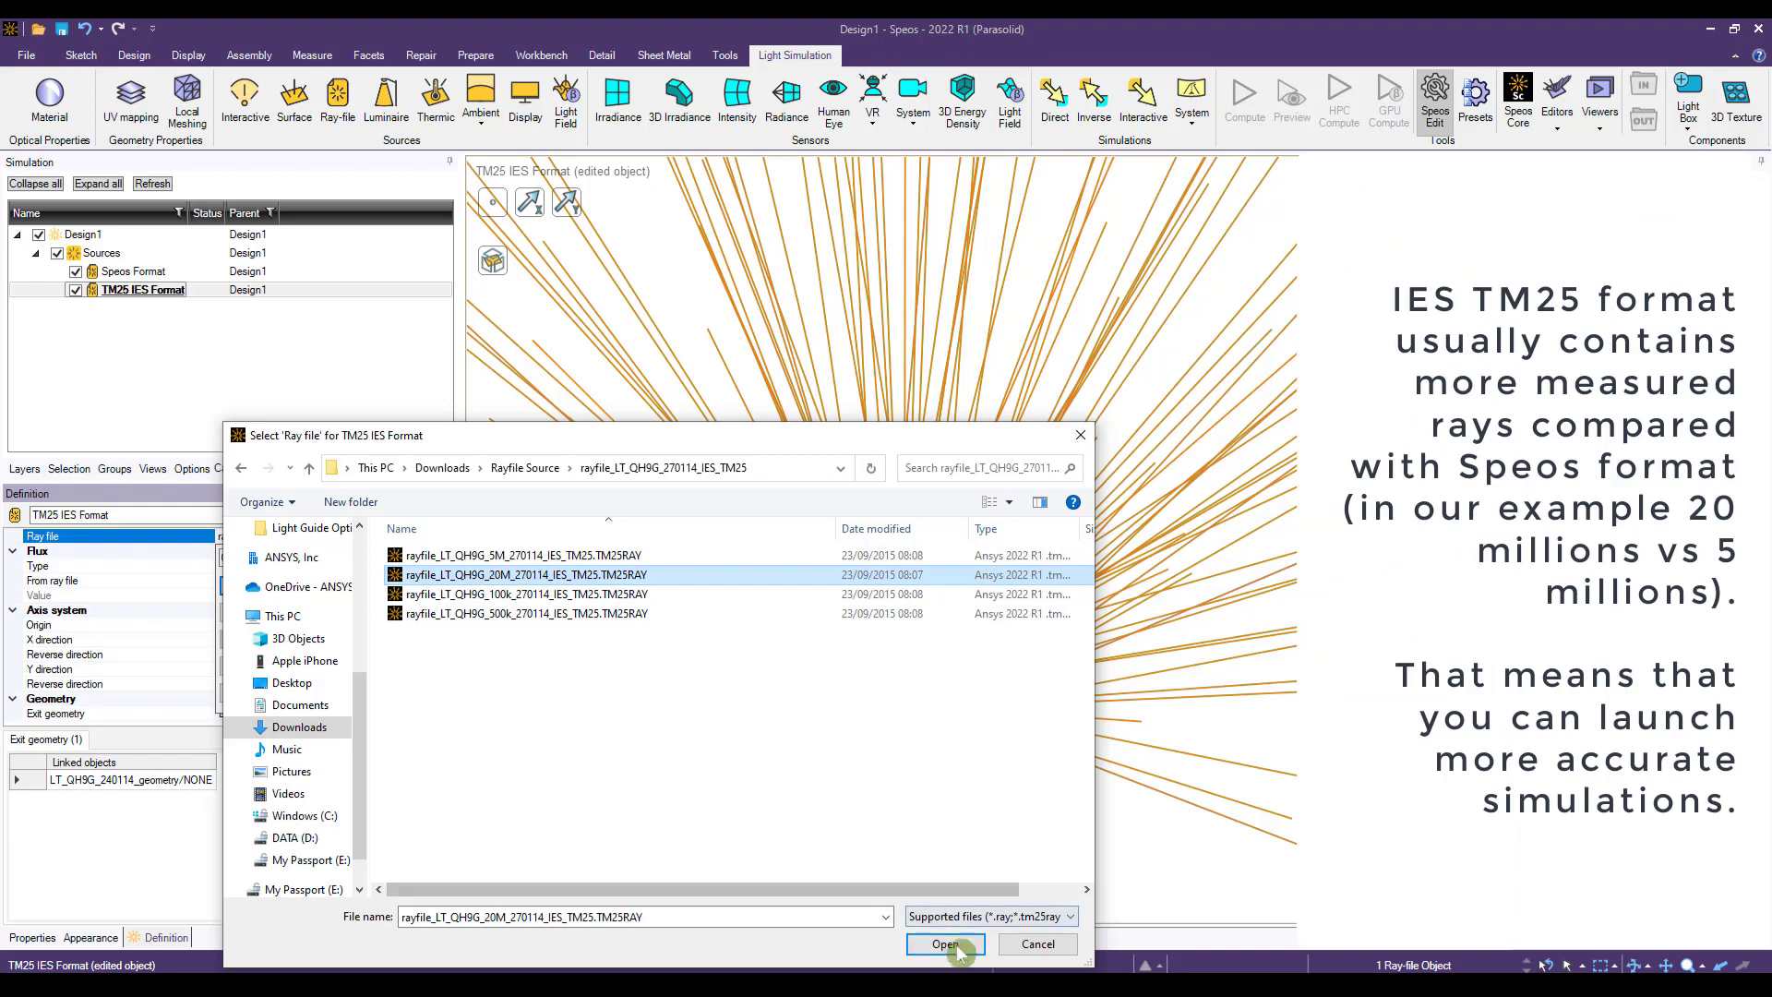
left_click(945, 944)
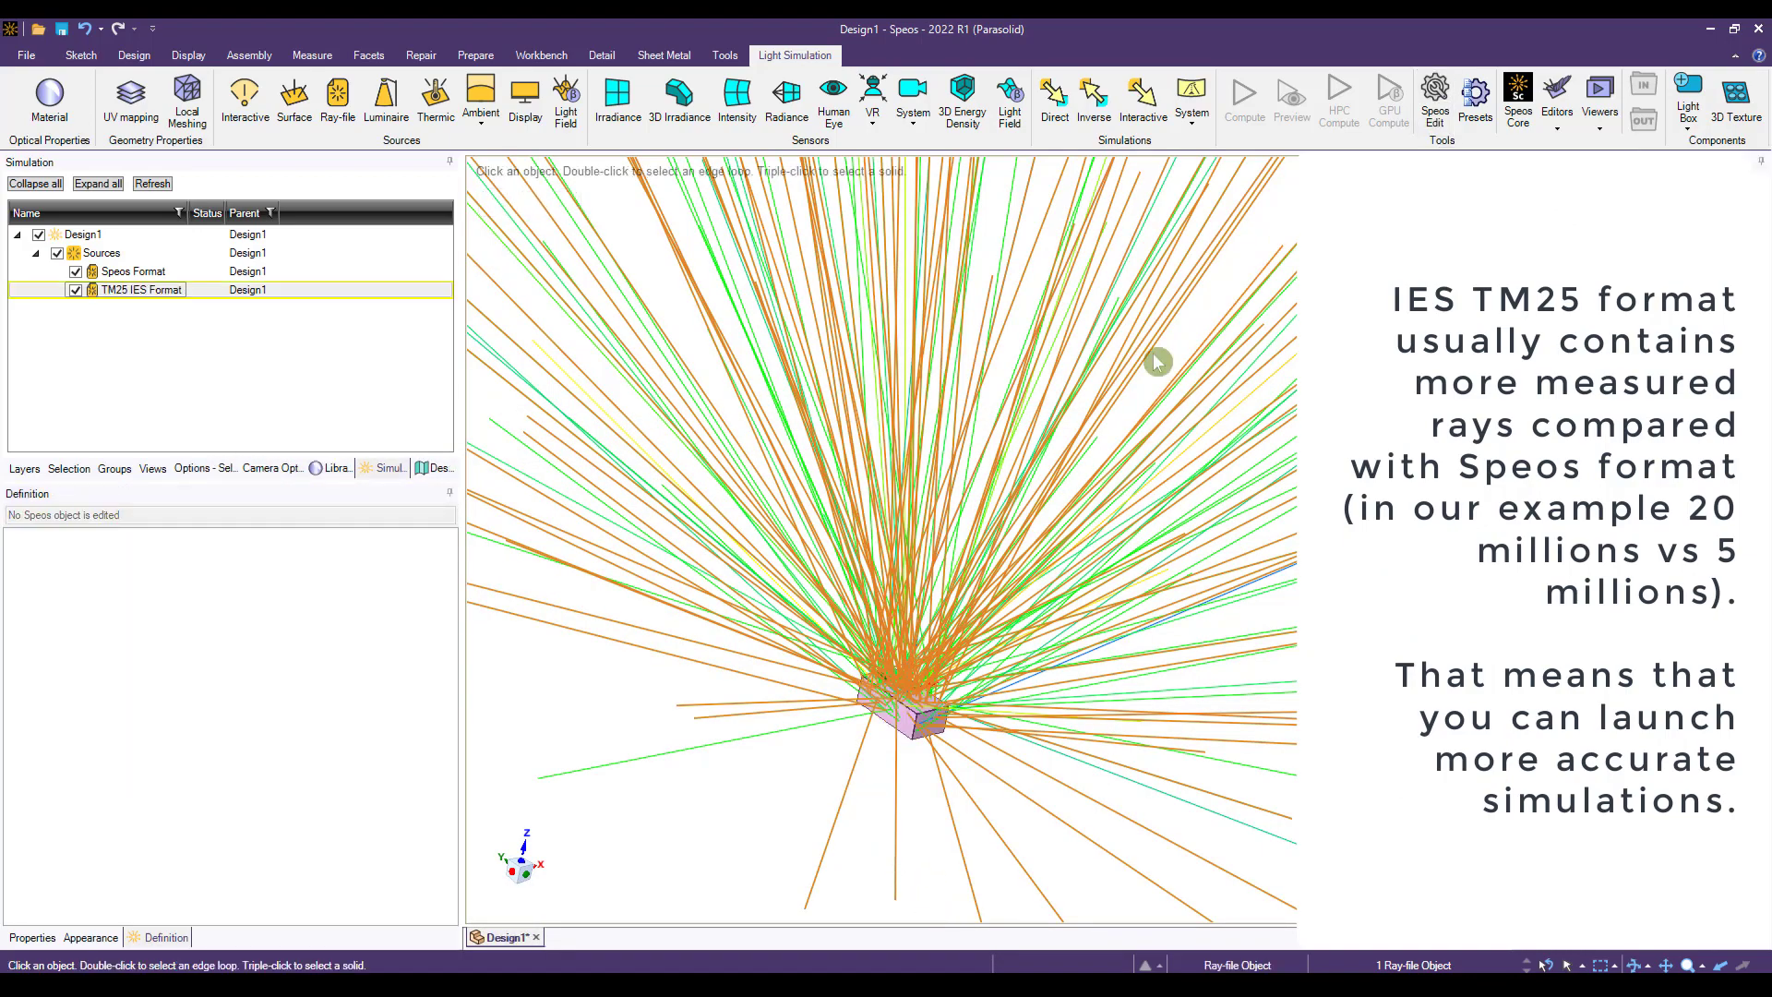
left_click(73, 290)
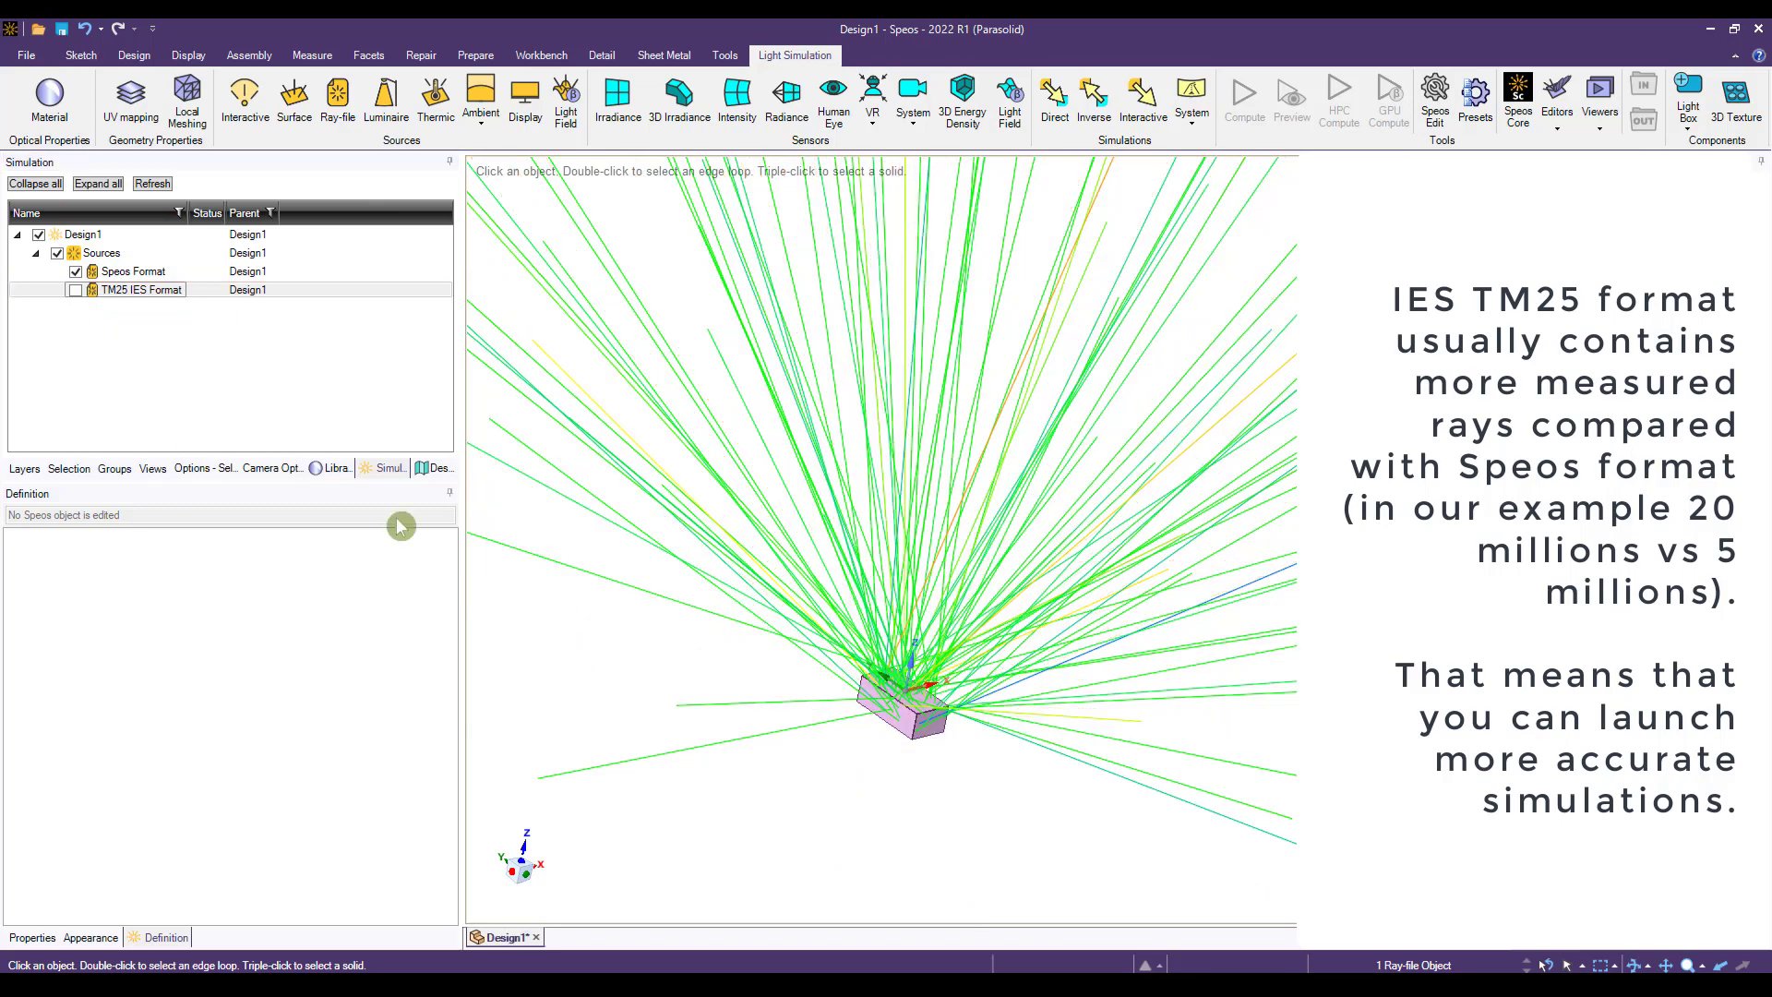
left_click(75, 290)
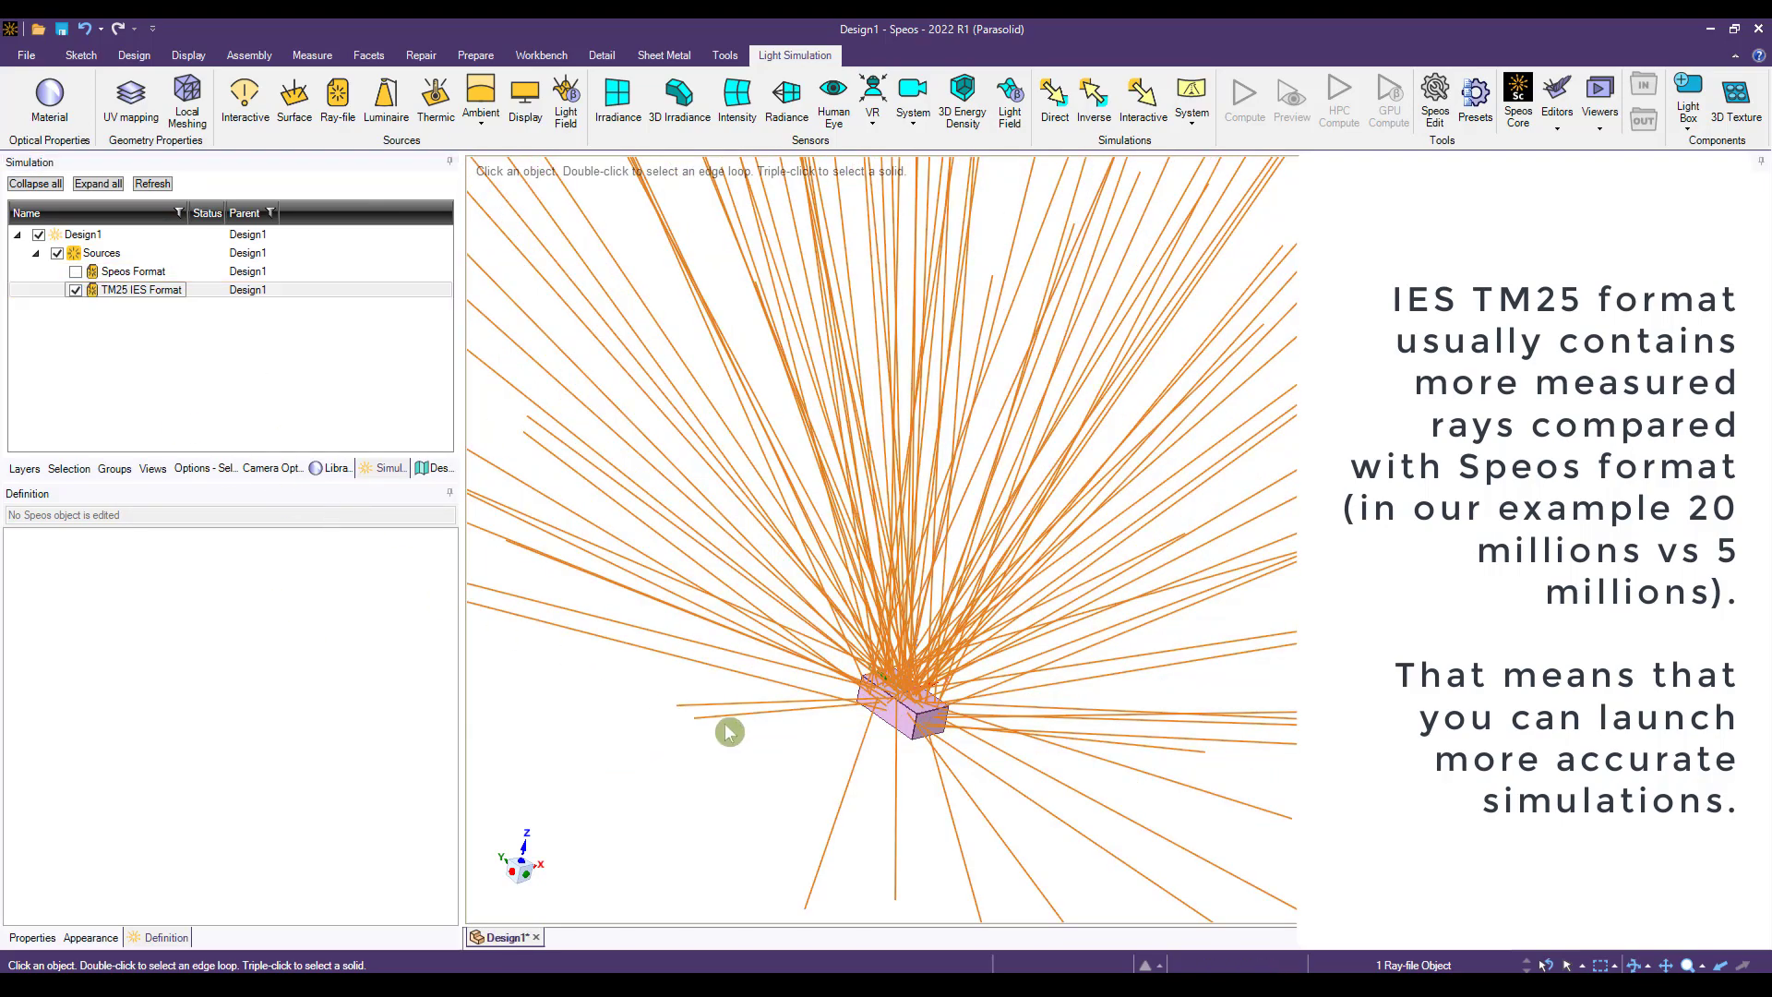